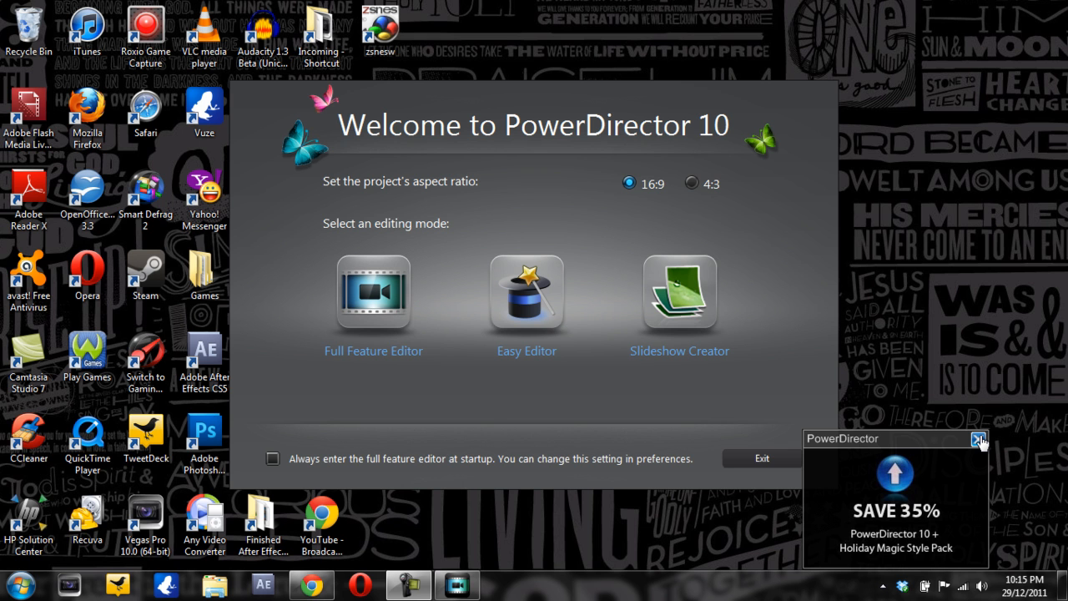
# Dismiss the 'SAVE 35%' promotion popup and toggle the startup checkbox on and off
pyautogui.click(980, 439)
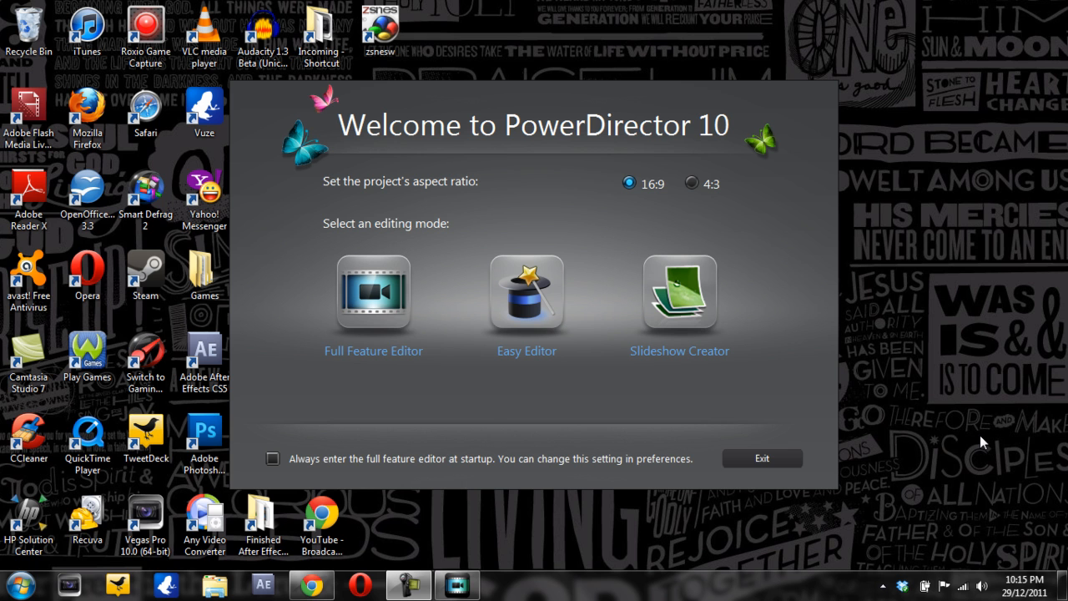
pyautogui.moveTo(441, 152)
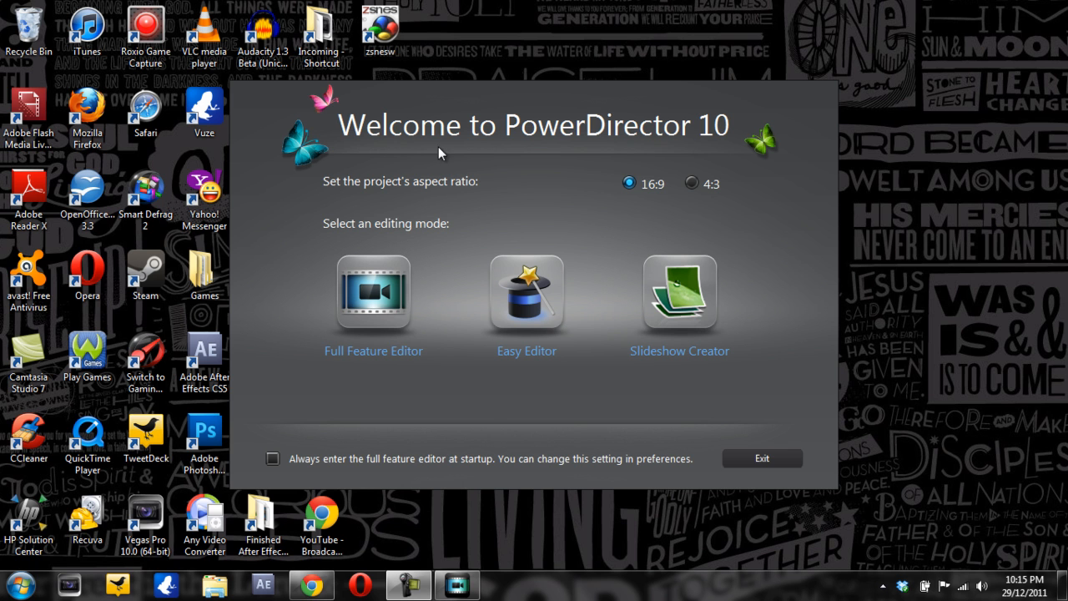
pyautogui.moveTo(556, 185)
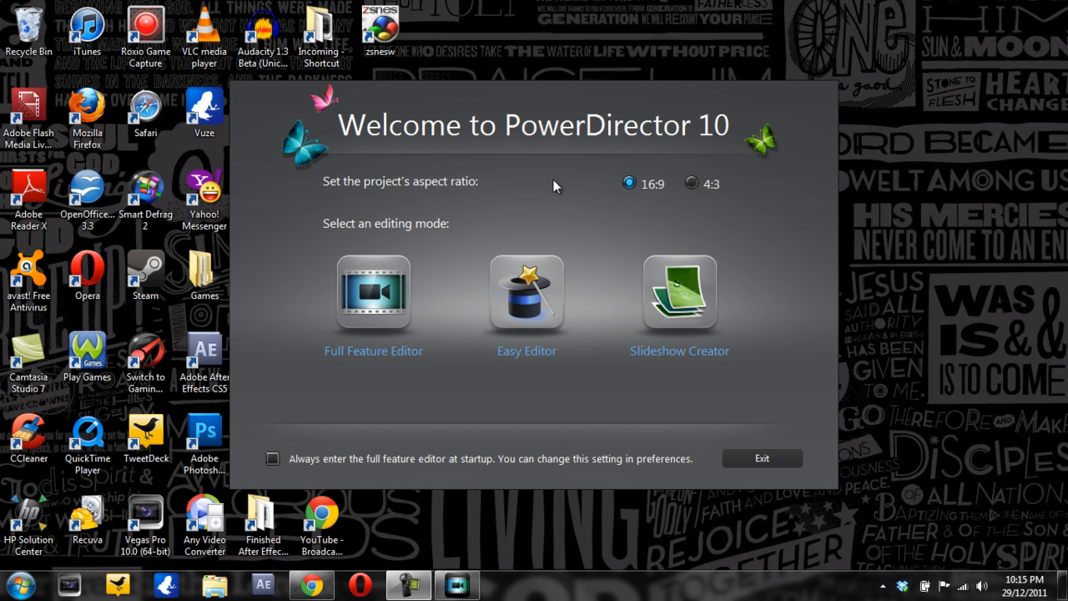
pyautogui.moveTo(425, 196)
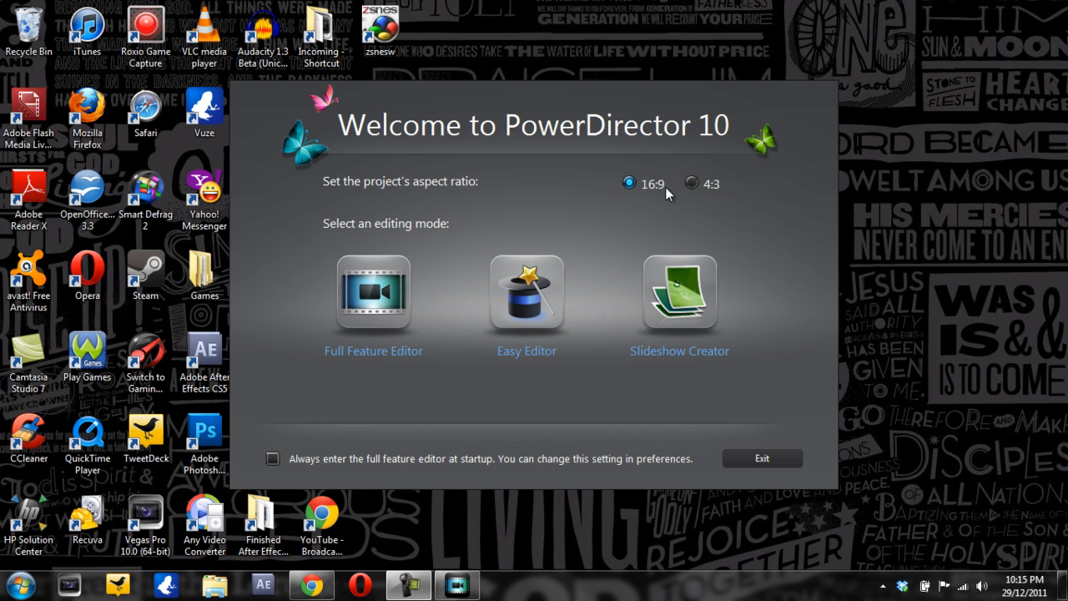
pyautogui.moveTo(631, 218)
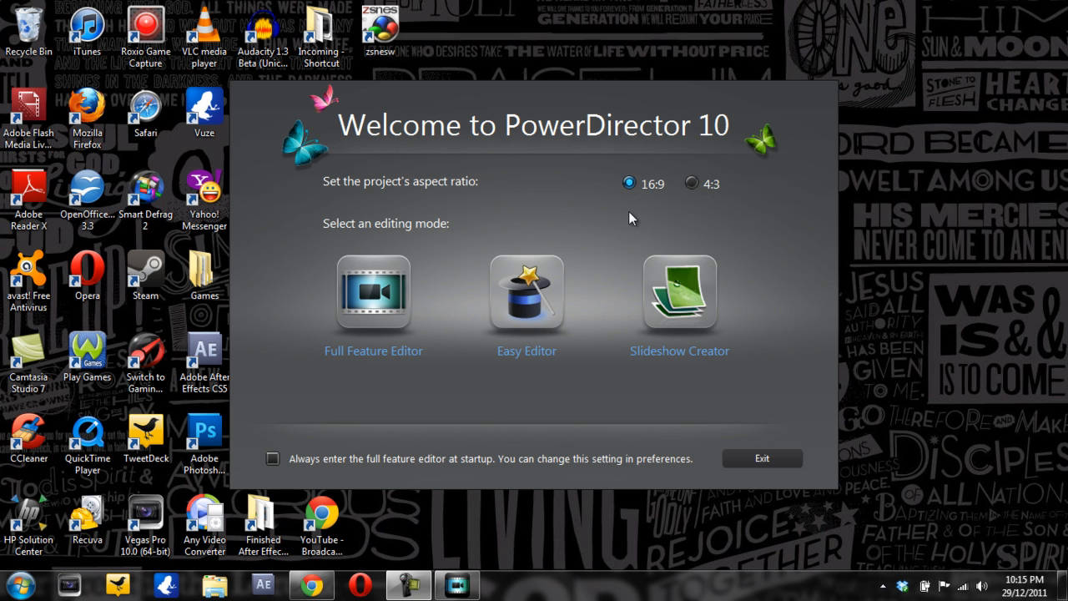
pyautogui.moveTo(373, 292)
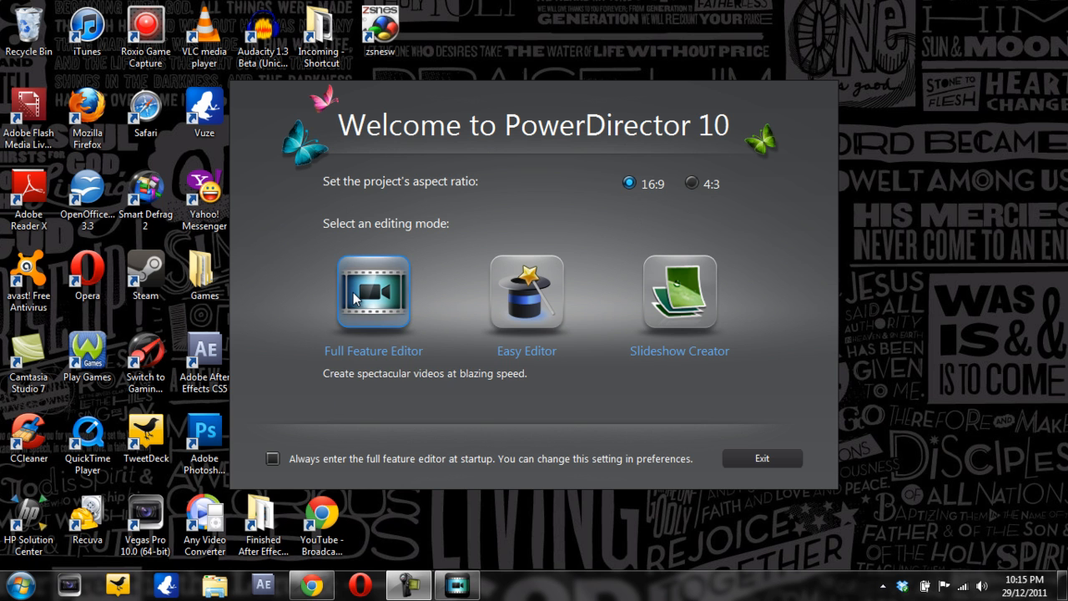
pyautogui.moveTo(526, 292)
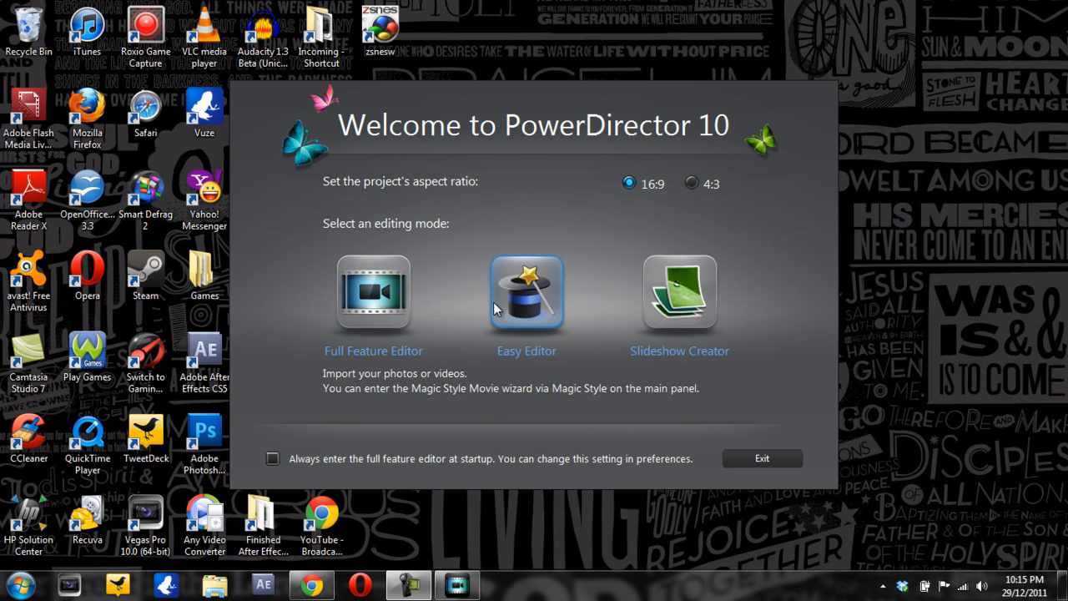
pyautogui.moveTo(679, 292)
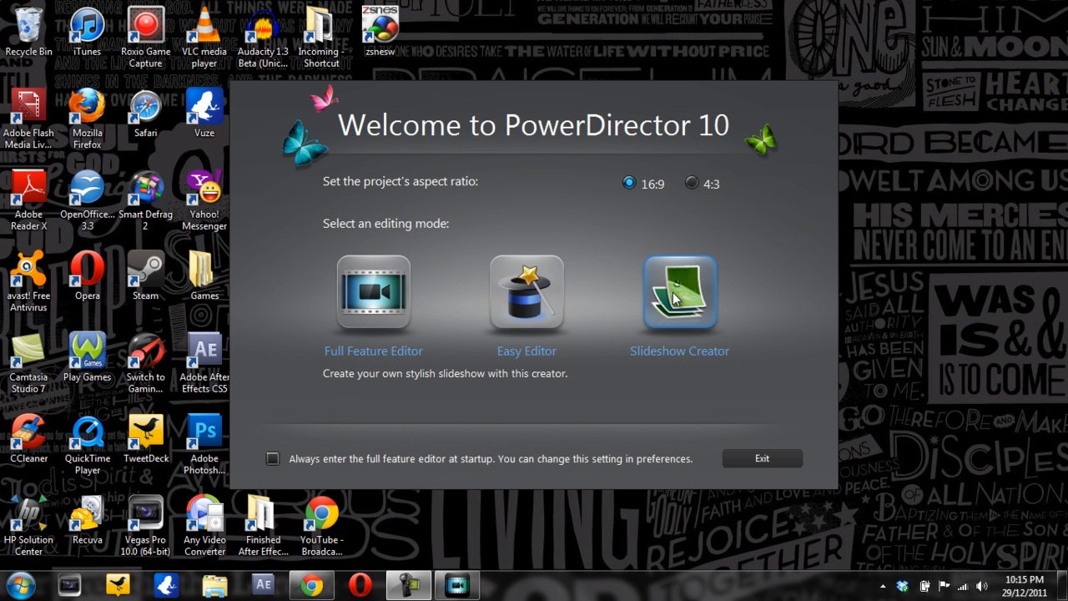
pyautogui.moveTo(652, 367)
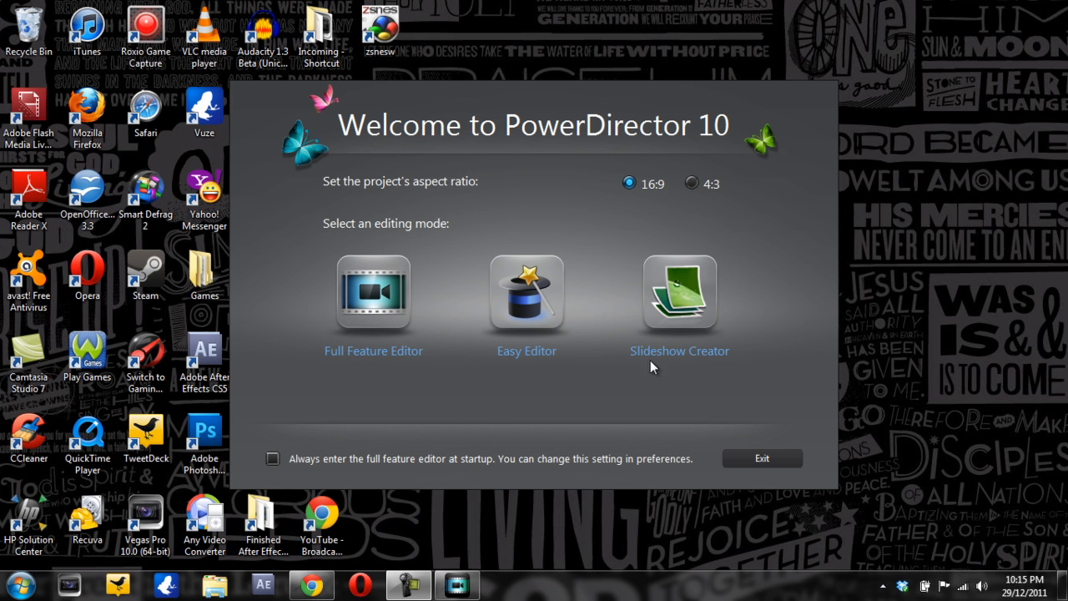
pyautogui.click(273, 458)
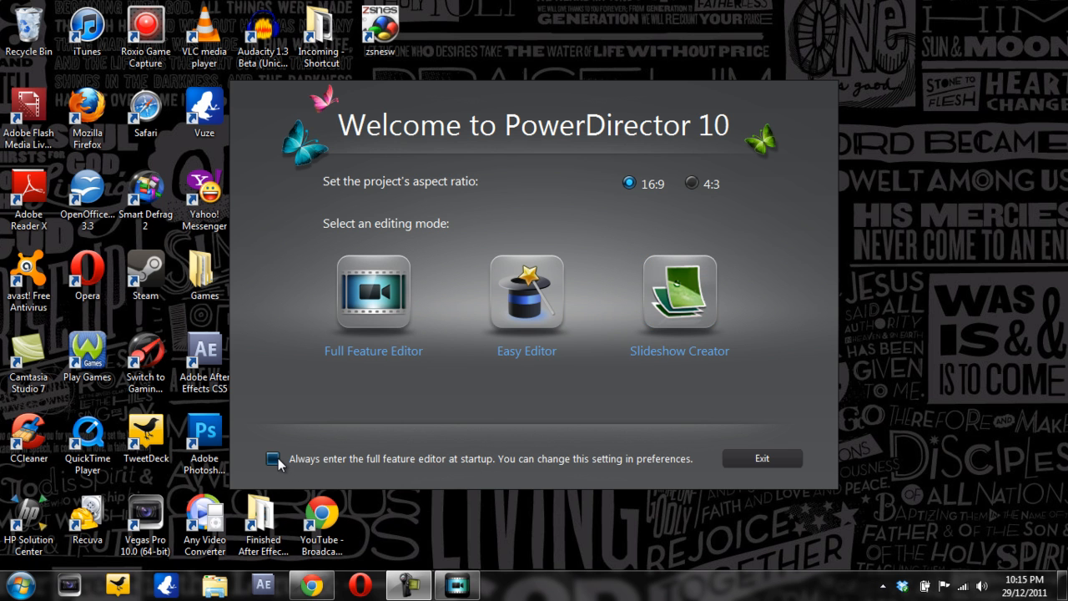
pyautogui.click(272, 458)
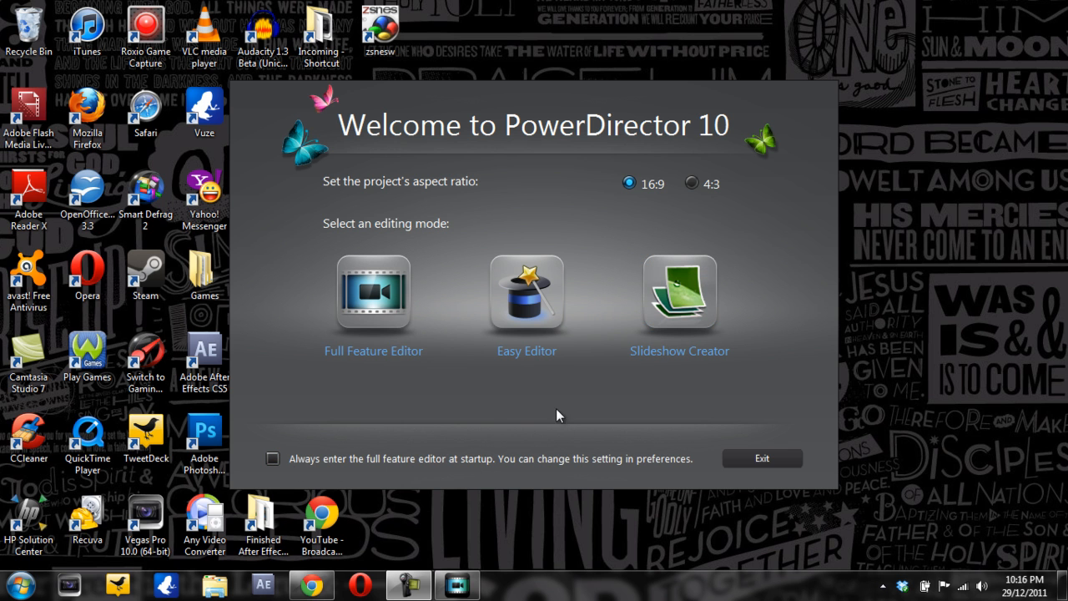
pyautogui.moveTo(373, 291)
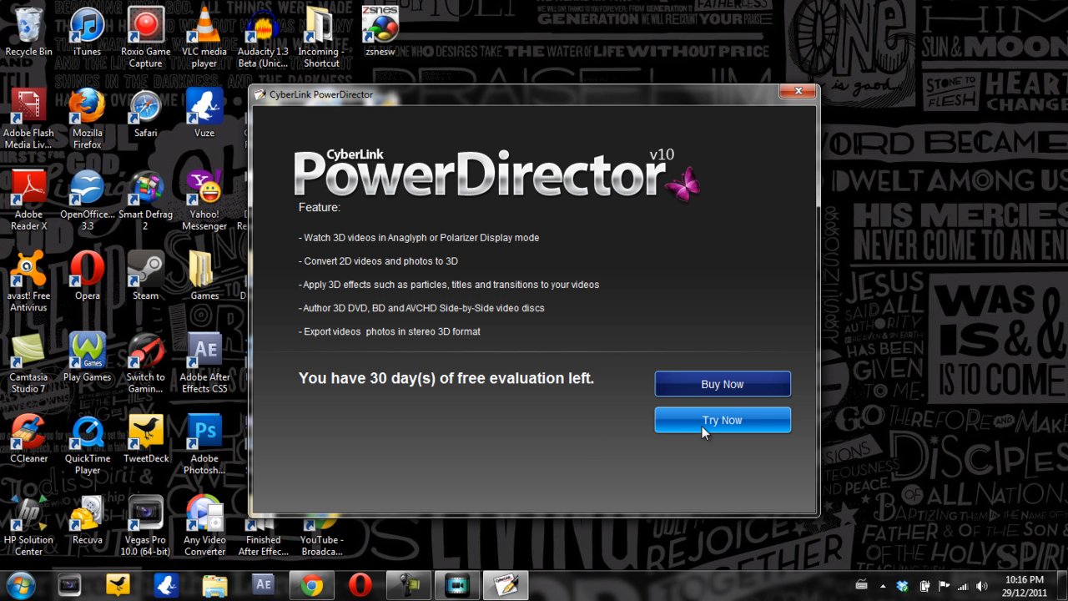
# Accept the free evaluation with Try Now so the Full Feature Editor loads
pyautogui.click(721, 420)
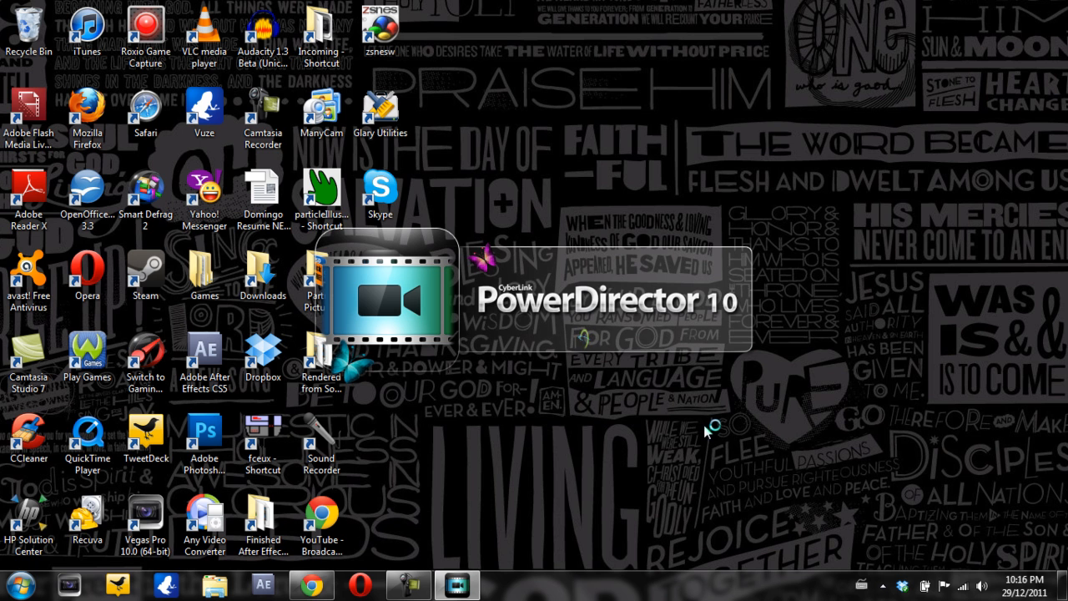
pyautogui.moveTo(705, 433)
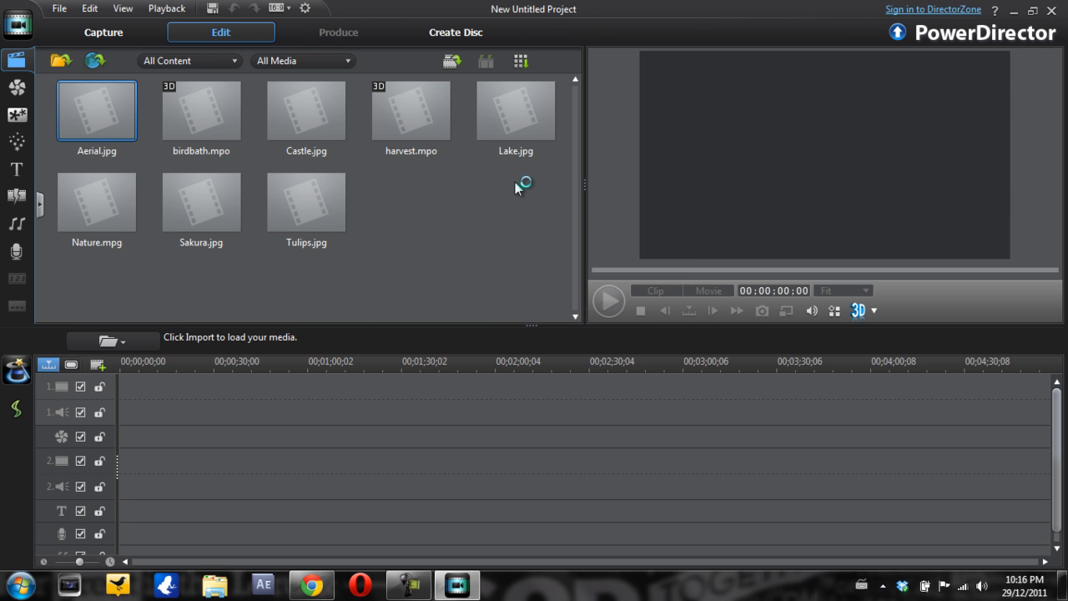
# Select the harvest.mpo 3D clip in the Media Room to preview it
pyautogui.click(96, 109)
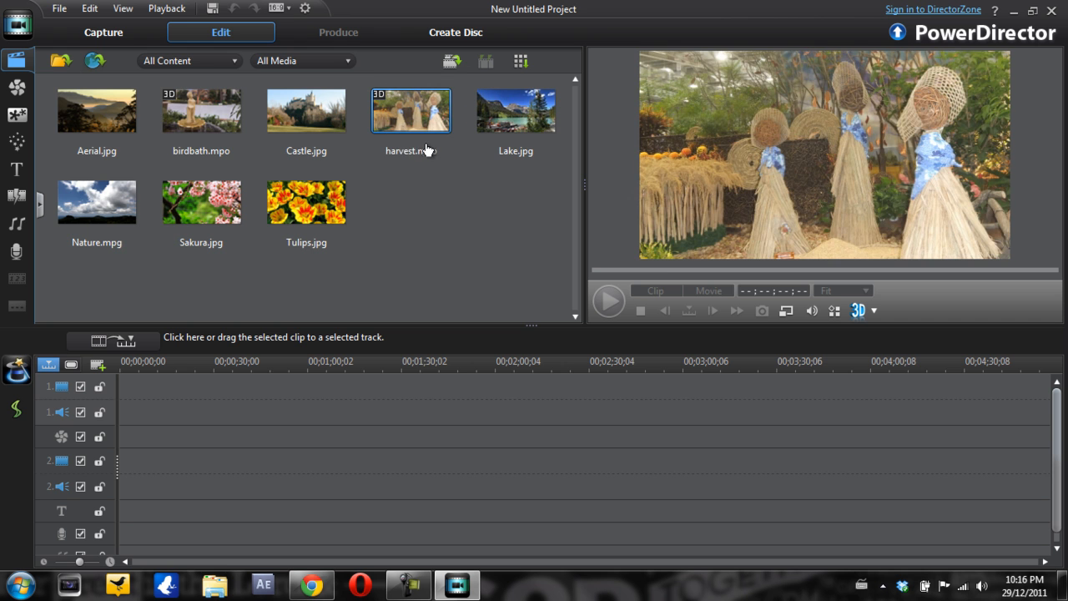
pyautogui.moveTo(16, 86)
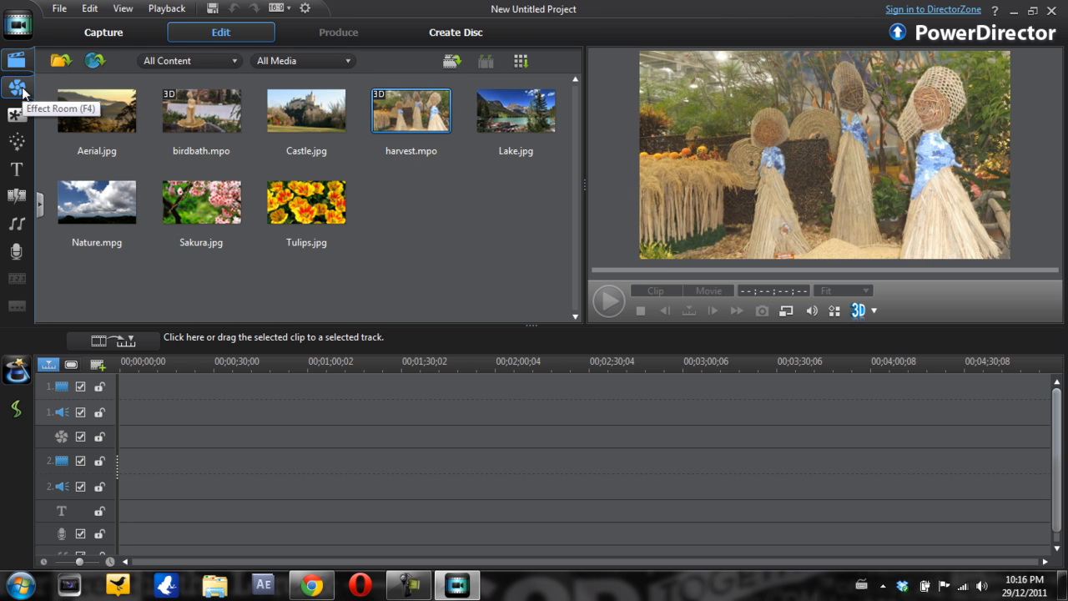
pyautogui.moveTo(17, 114)
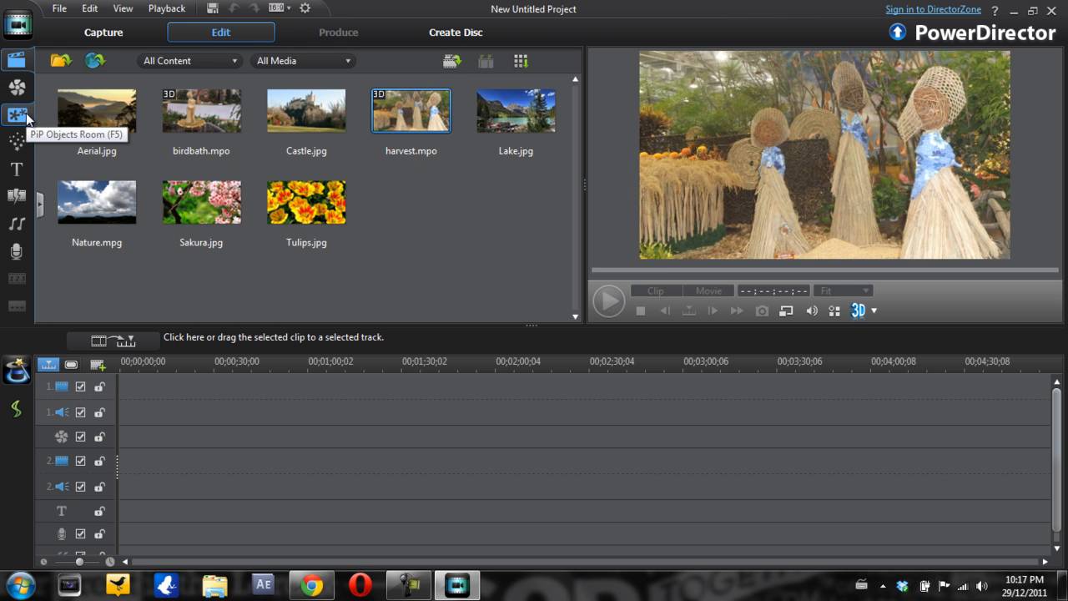
pyautogui.moveTo(17, 141)
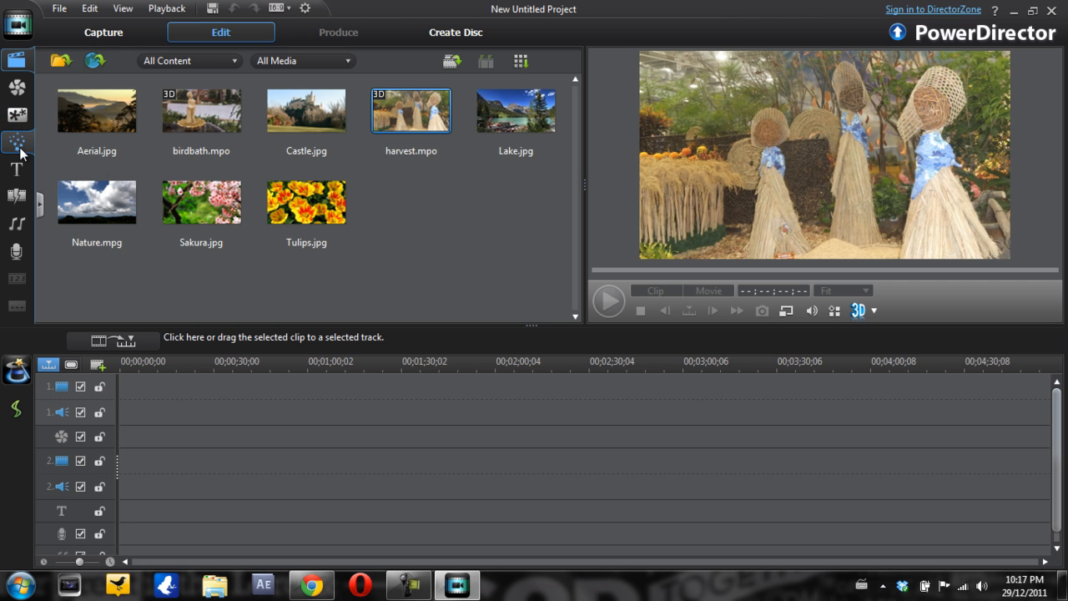
pyautogui.moveTo(16, 168)
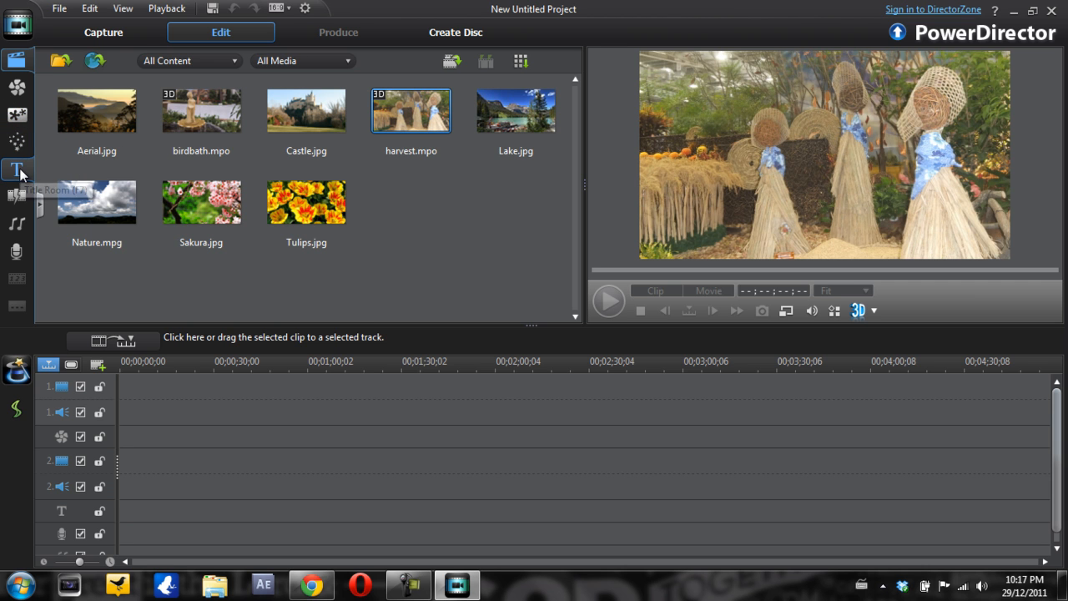
pyautogui.moveTo(17, 200)
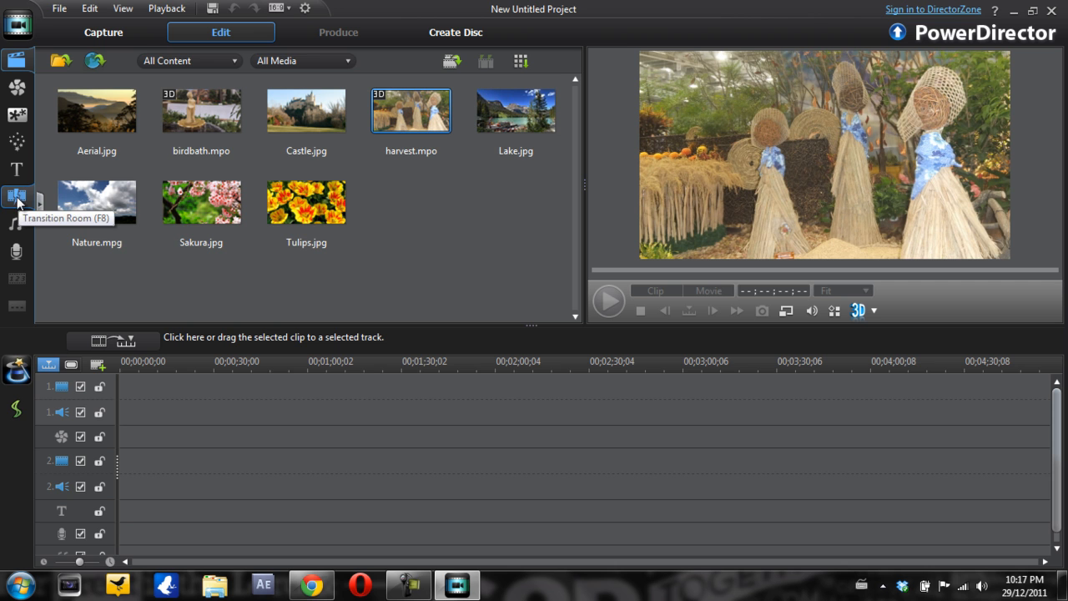
pyautogui.moveTo(17, 252)
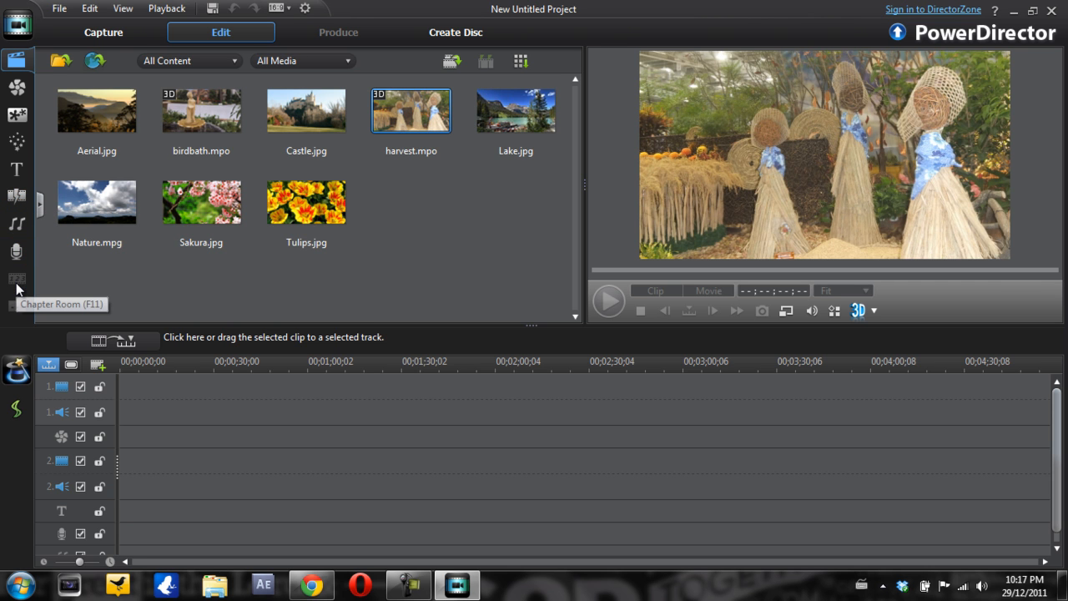
pyautogui.moveTo(17, 311)
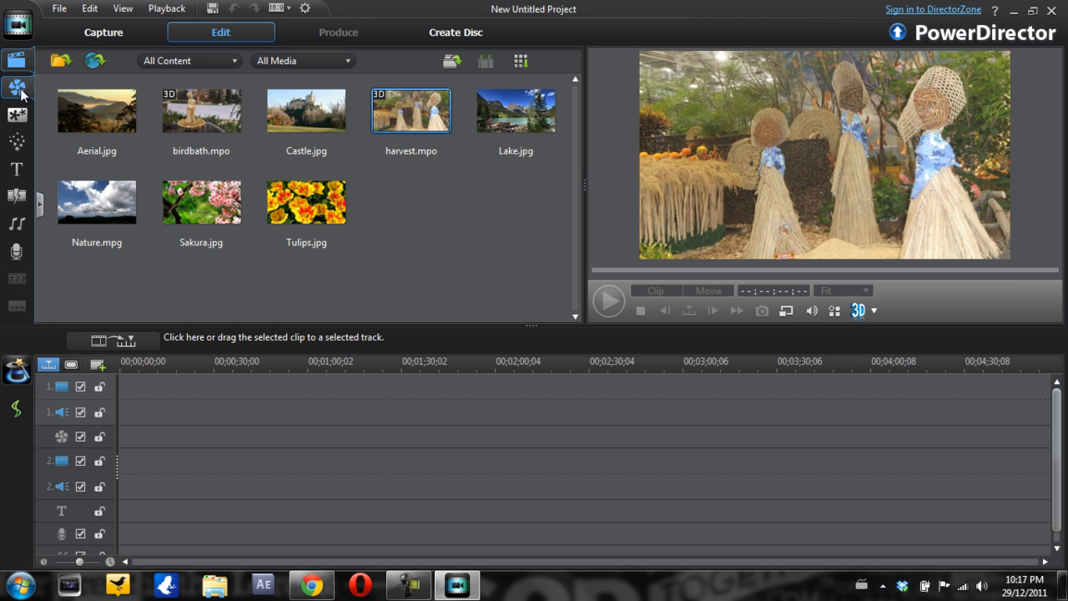
# Browse NewBlue Art Effects in the Effect Room, previewing line-drawing, Ghost and Metallic effects
pyautogui.click(17, 87)
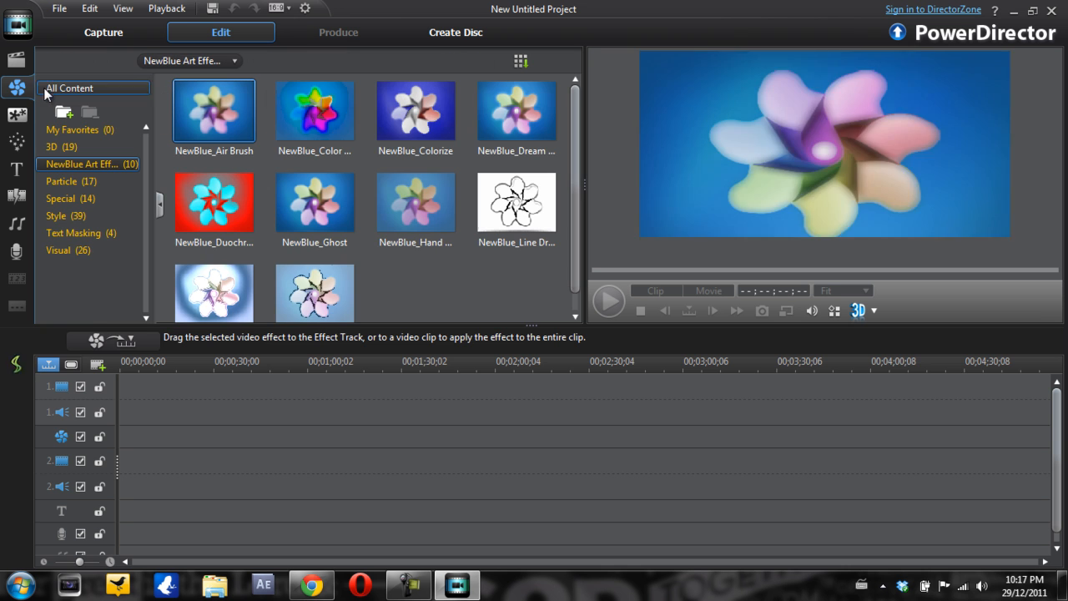
pyautogui.click(314, 111)
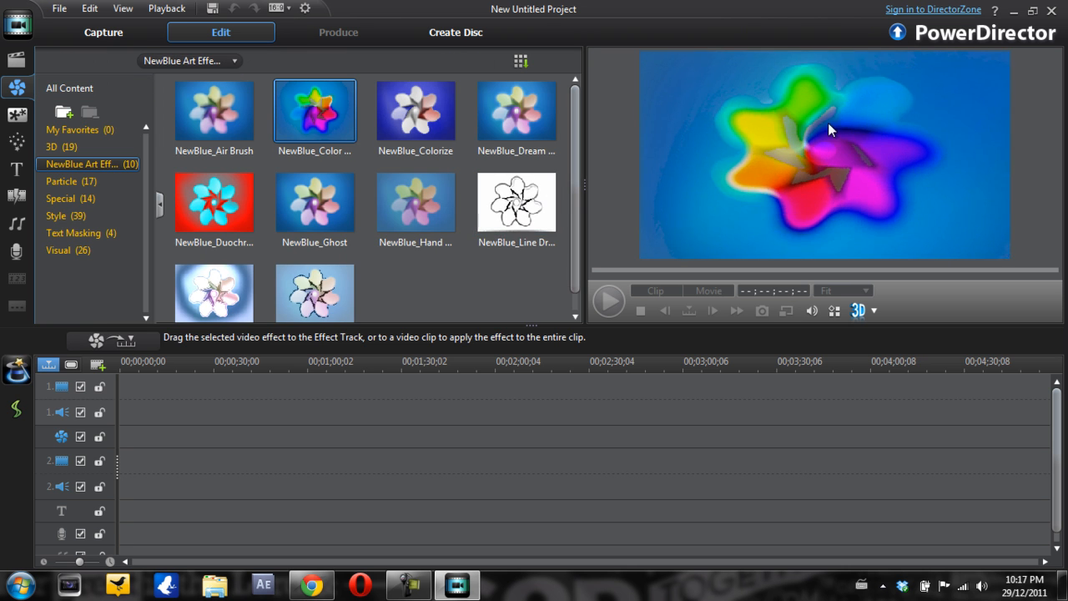
pyautogui.click(516, 202)
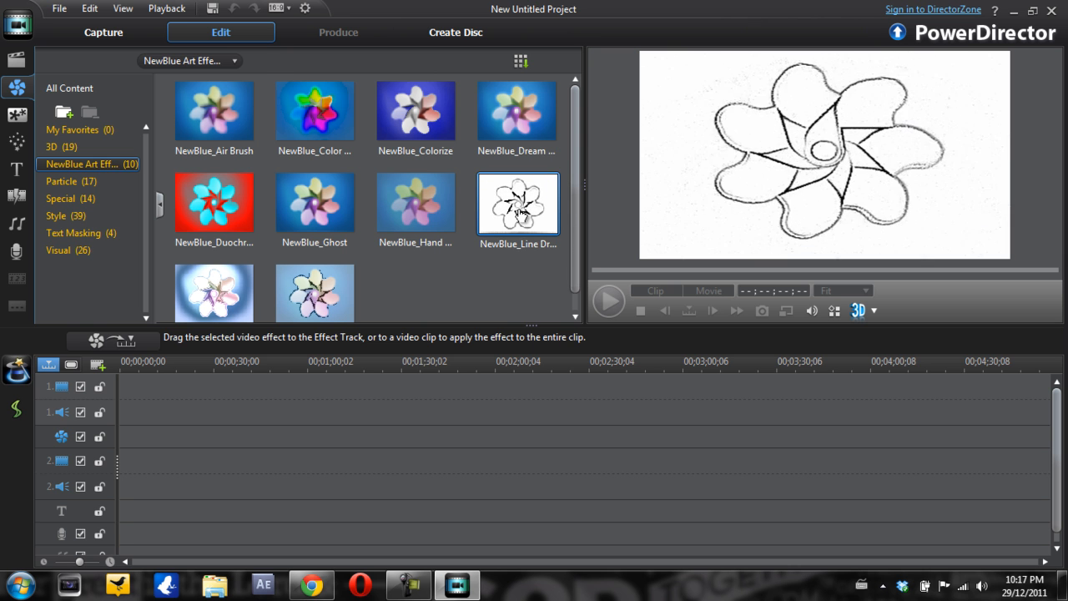
pyautogui.click(416, 203)
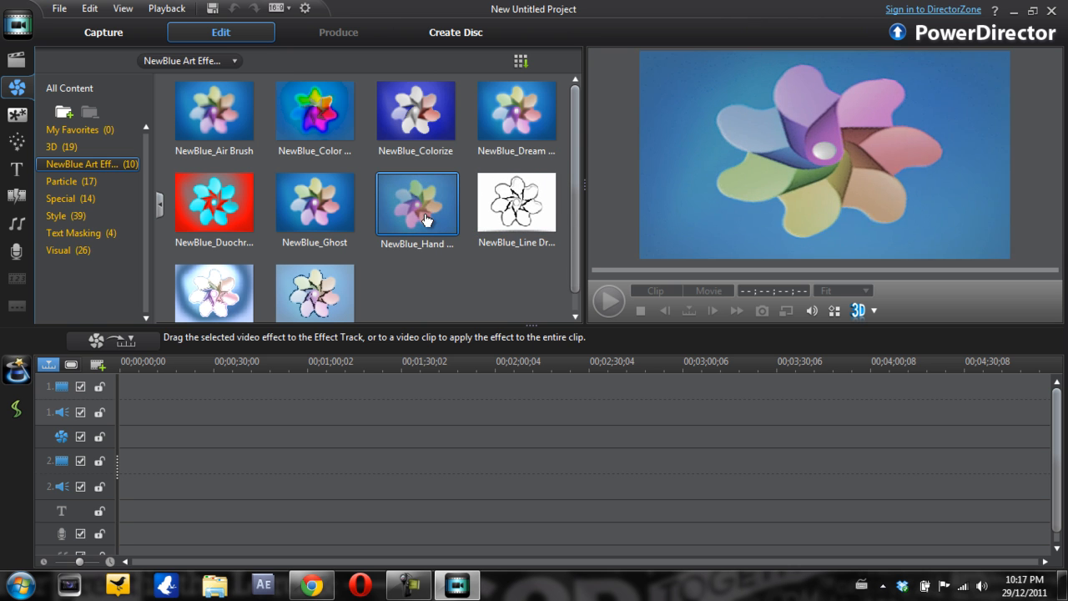
pyautogui.click(314, 203)
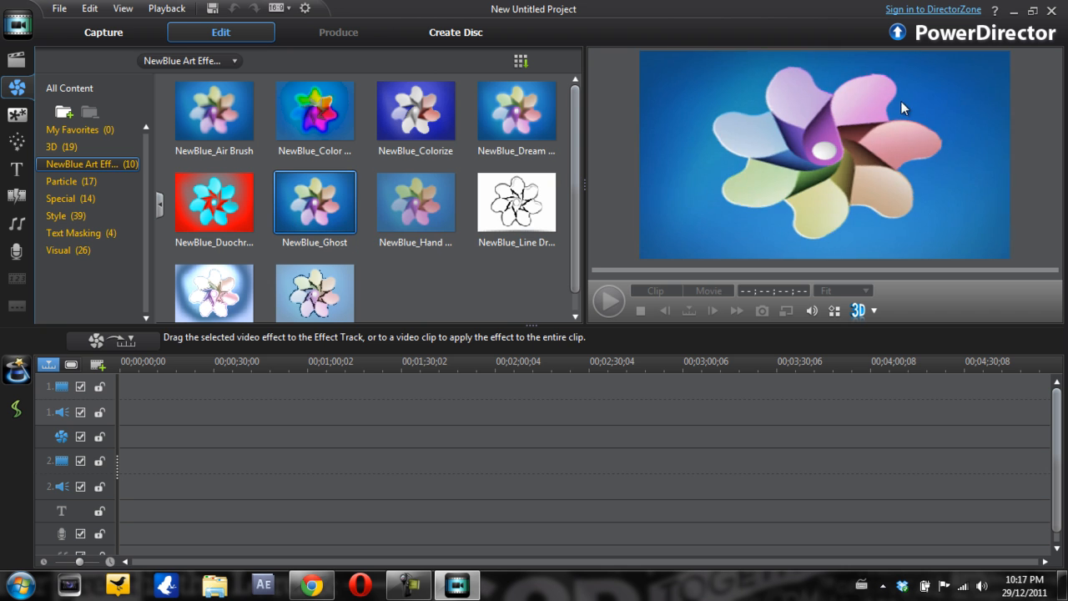
pyautogui.click(214, 202)
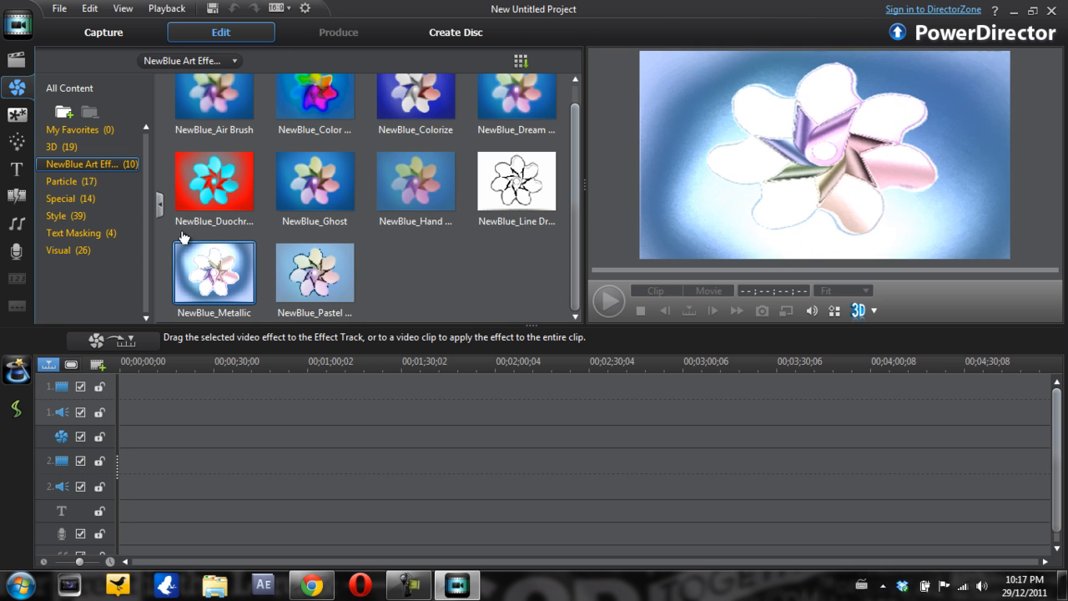
# Show Particle effects, preview Fireworks, then scroll down and preview Wreaths
pyautogui.click(62, 181)
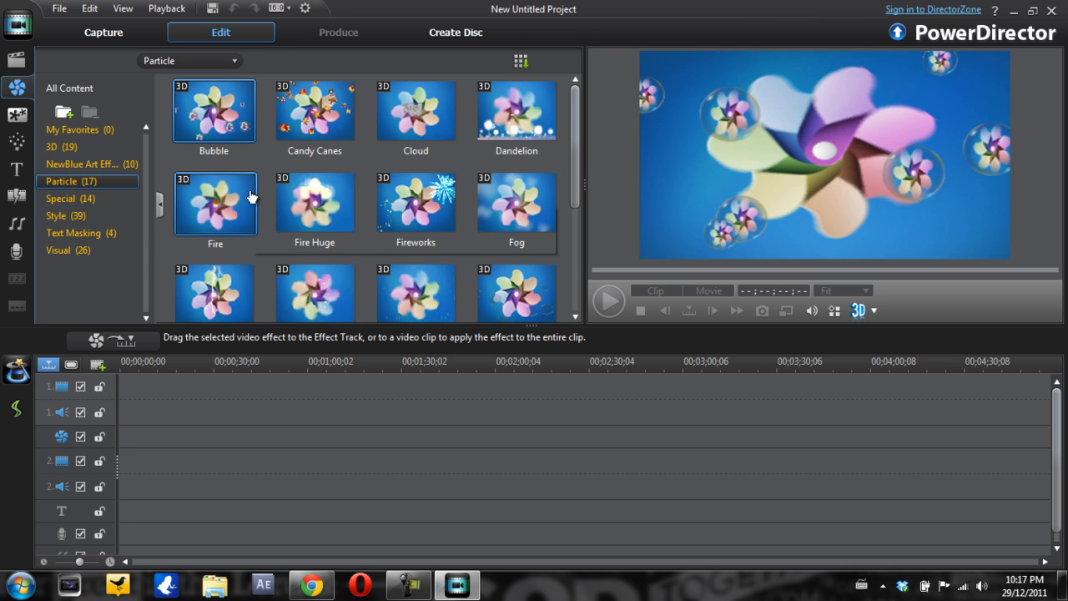
pyautogui.click(415, 203)
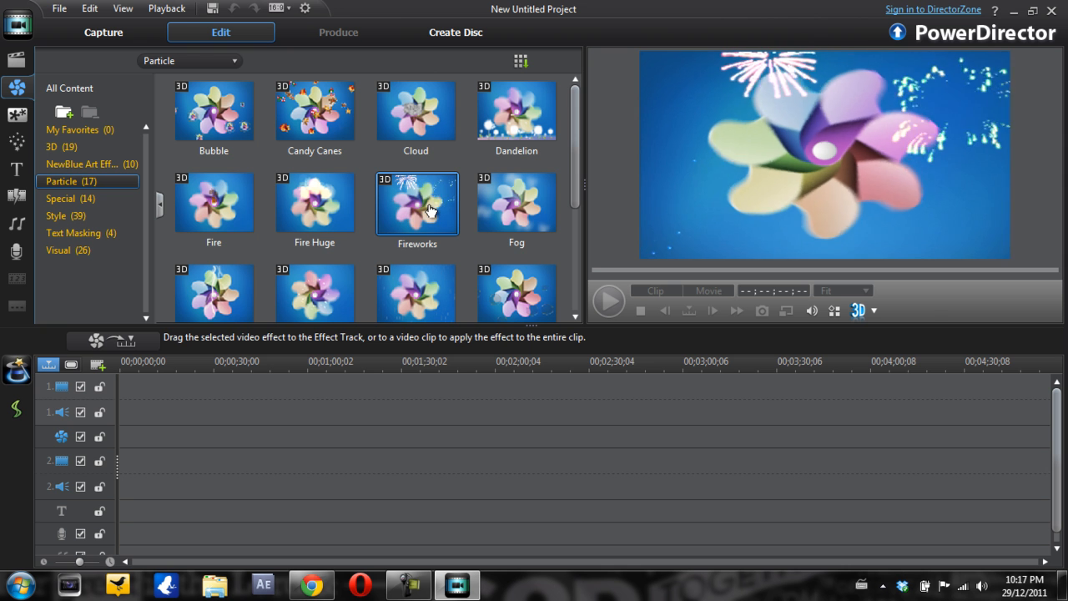
pyautogui.click(416, 202)
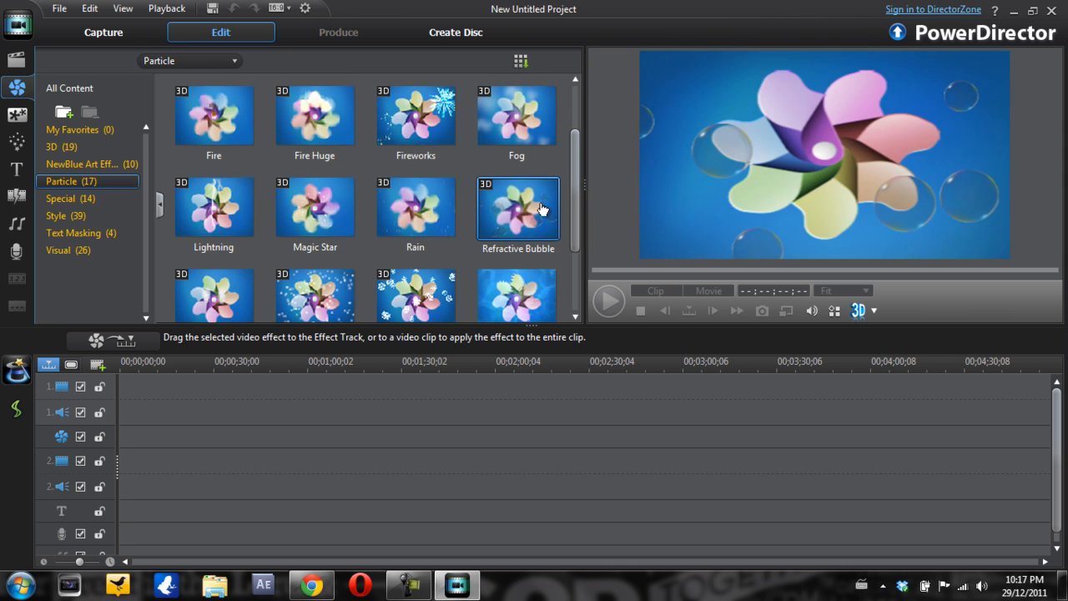
pyautogui.scroll(-3)
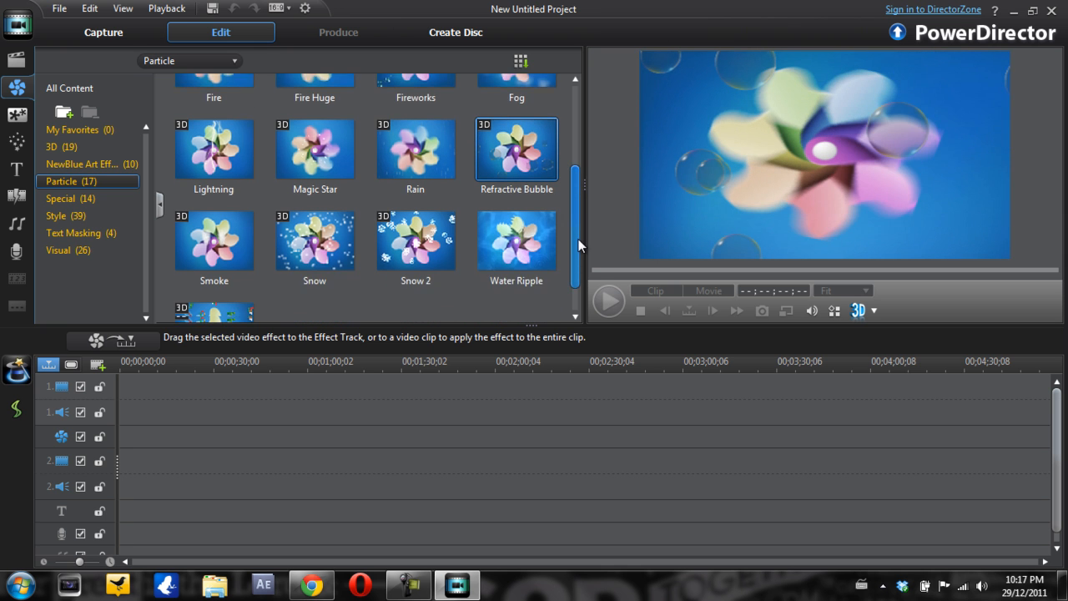
pyautogui.scroll(-3)
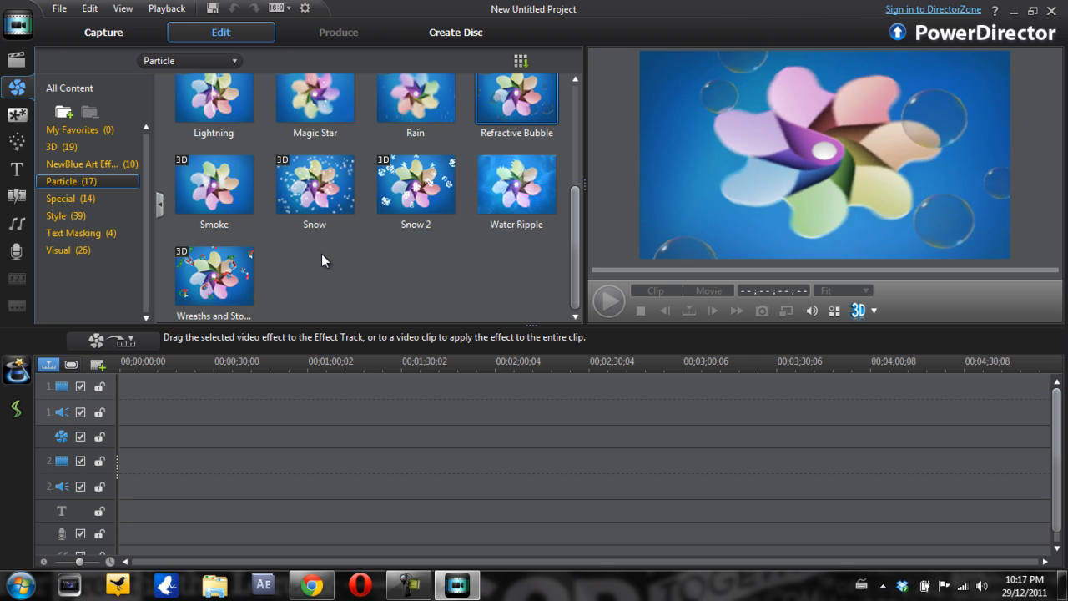
pyautogui.click(215, 276)
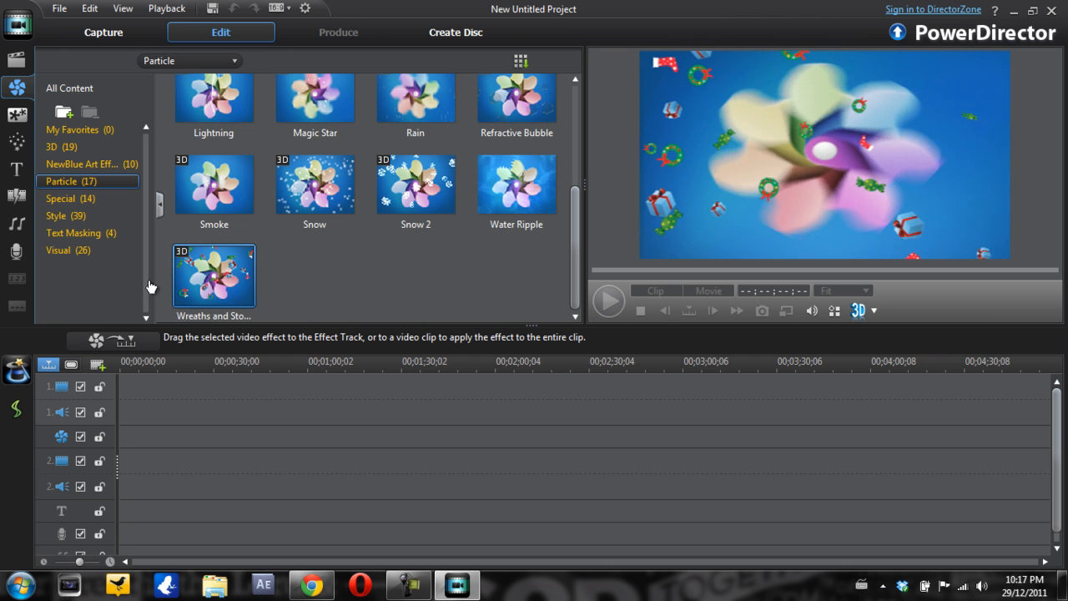
# Preview the Color Painting and Pen Ink effects in the Special category
pyautogui.click(60, 197)
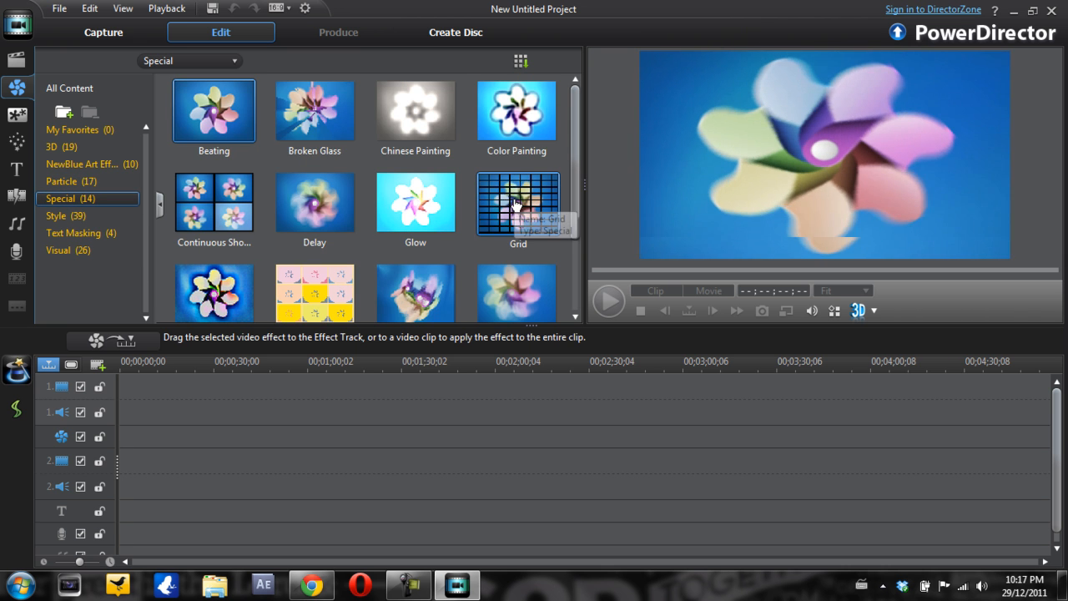
pyautogui.click(516, 110)
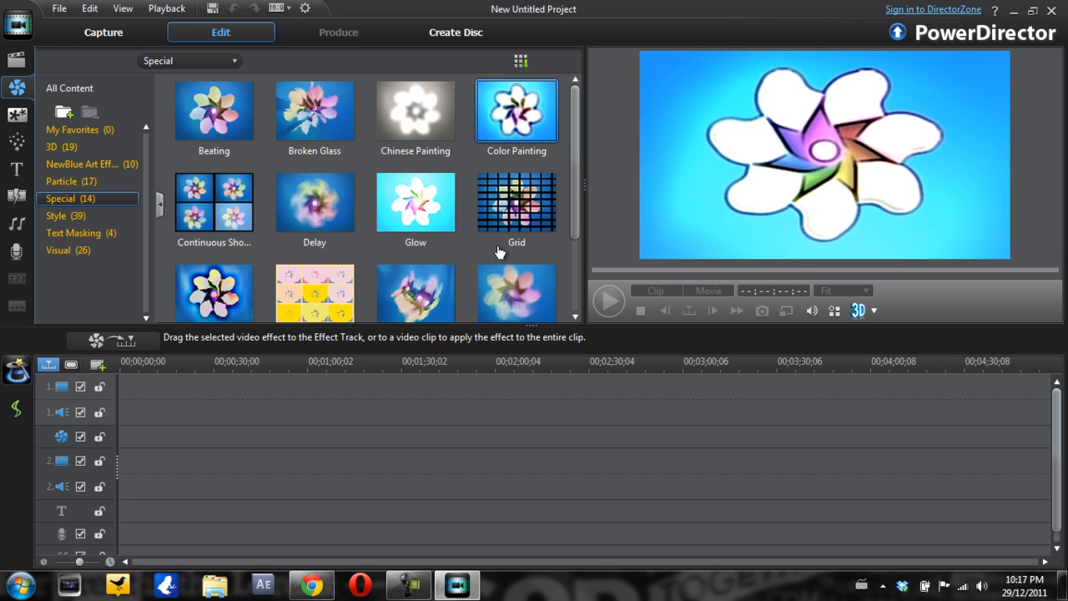
pyautogui.click(415, 294)
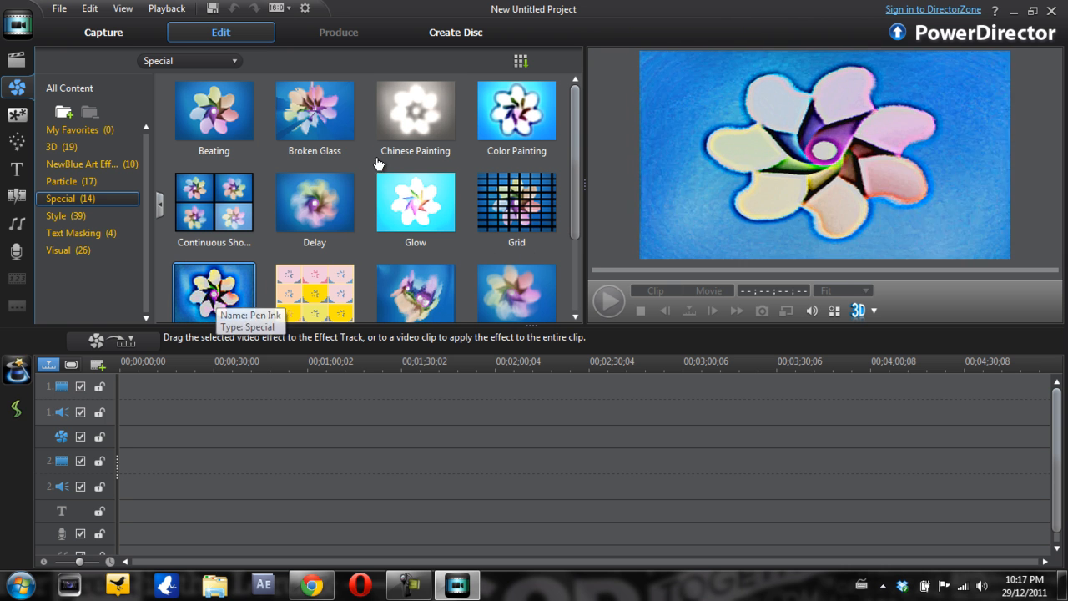
# Preview a white-outline Style effect, then browse Text Masking and the 3D category
pyautogui.click(56, 215)
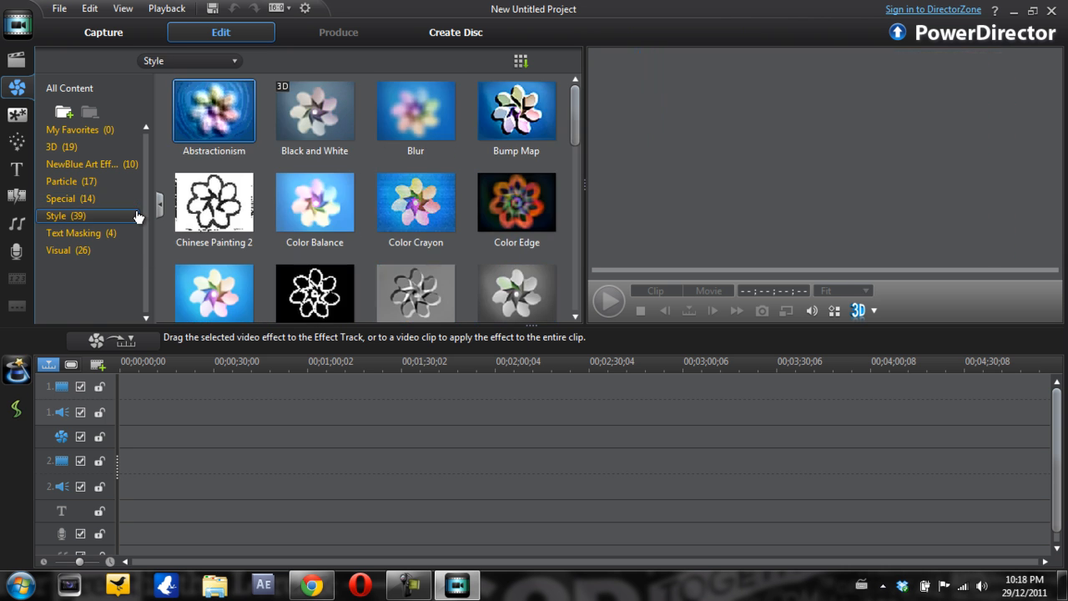
pyautogui.click(516, 202)
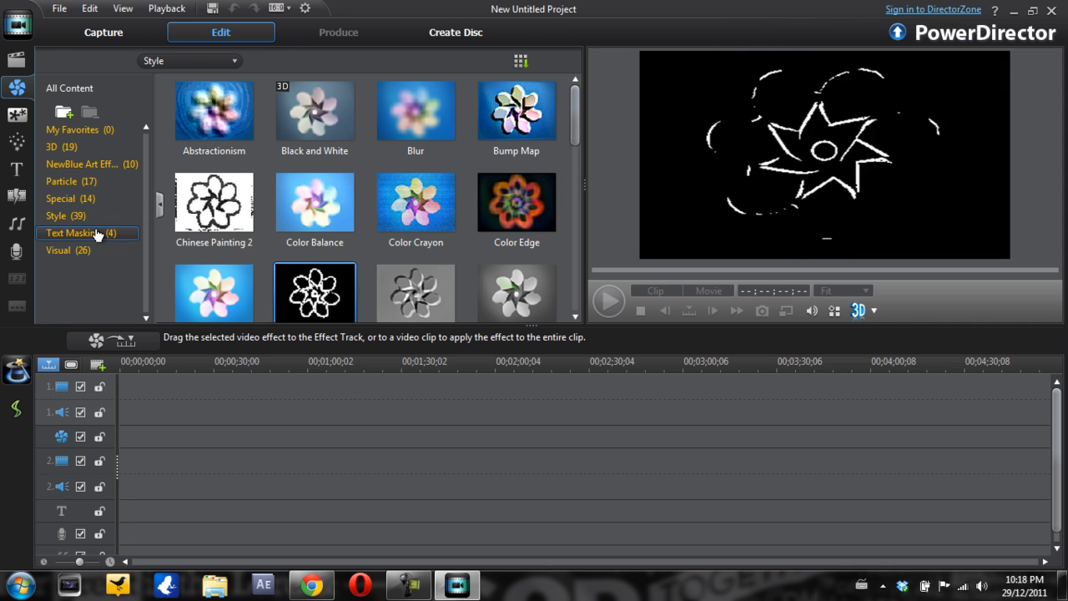
pyautogui.click(72, 233)
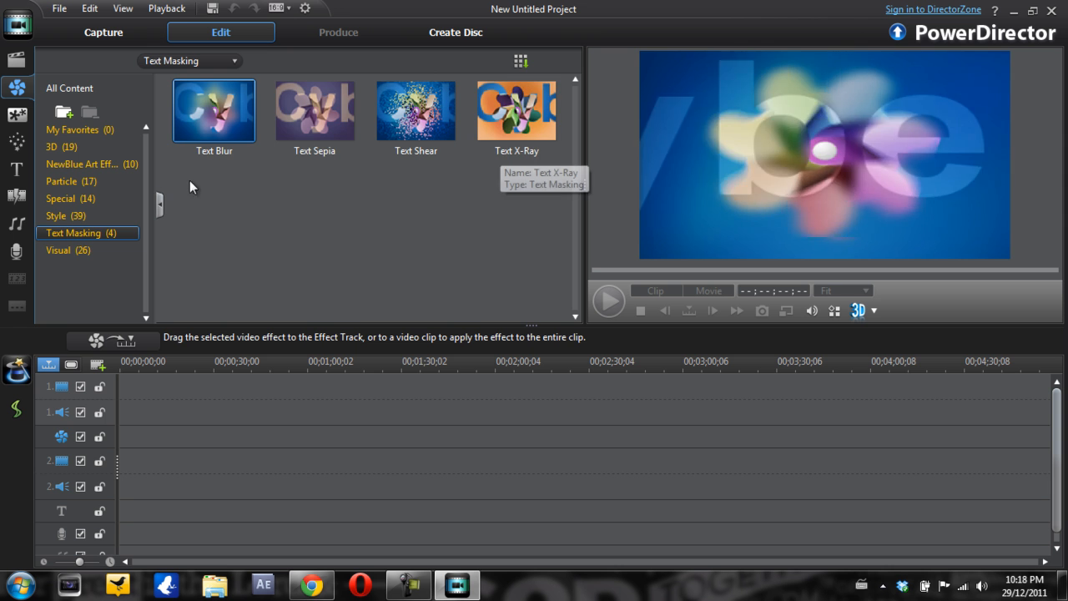
pyautogui.click(58, 249)
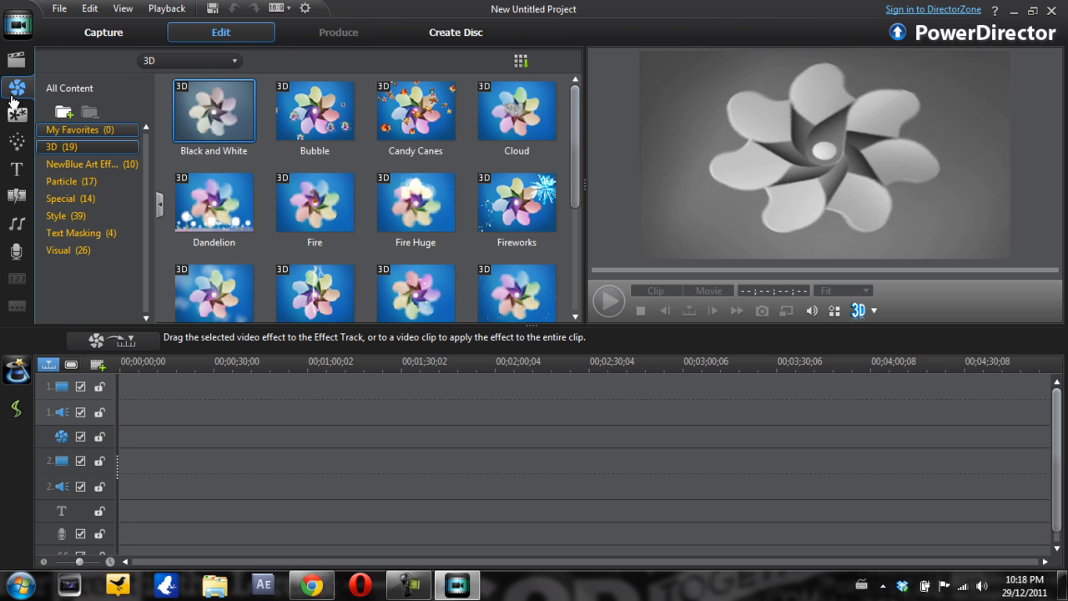
# Import media from Videos > Finished After Effects Renders, choosing the thundere video
pyautogui.click(17, 60)
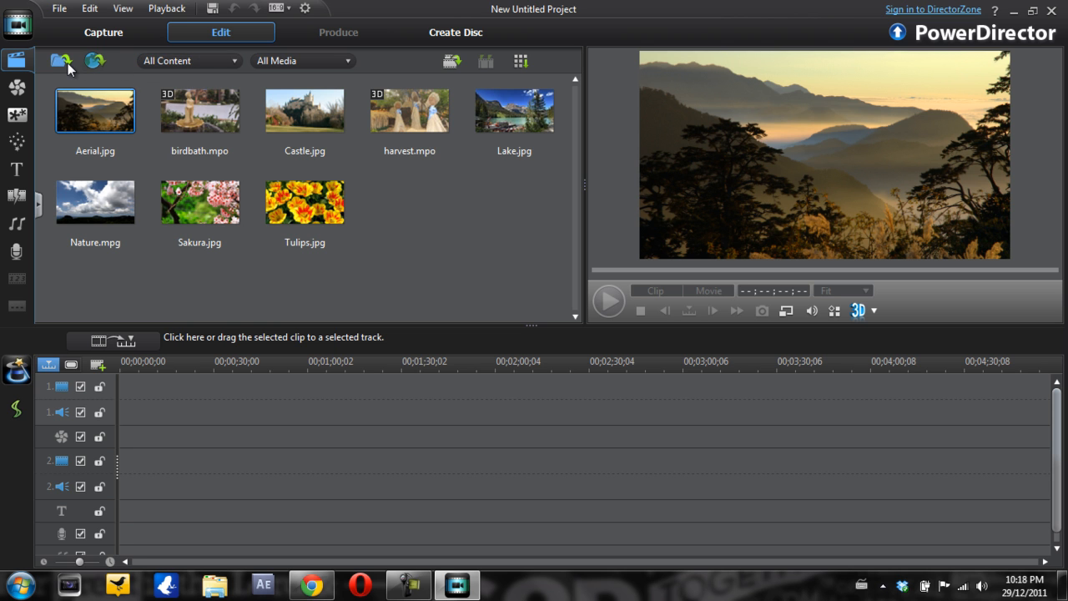
pyautogui.click(60, 60)
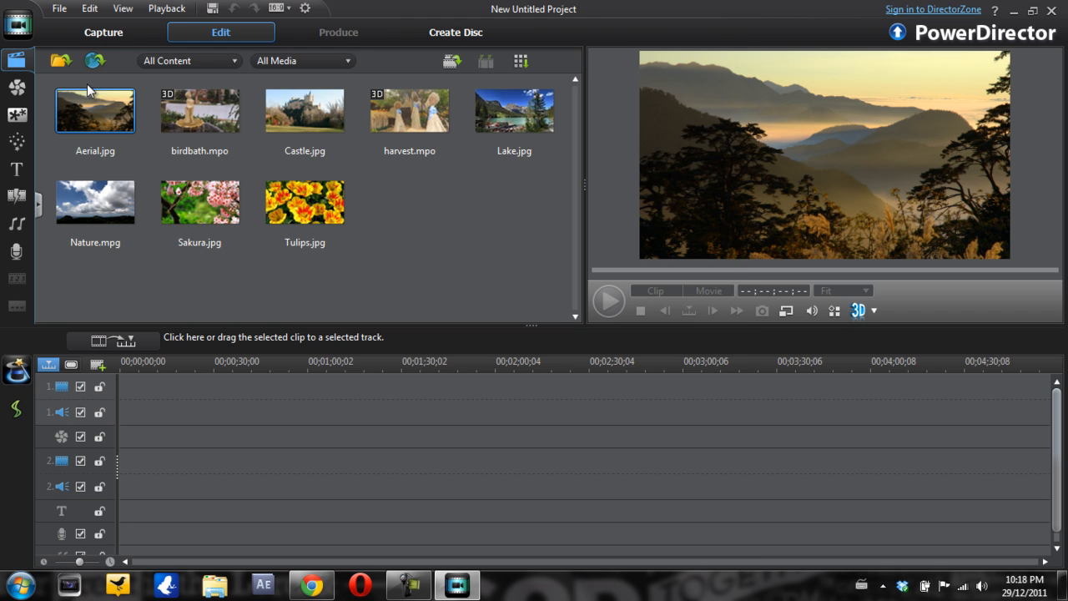
pyautogui.click(60, 60)
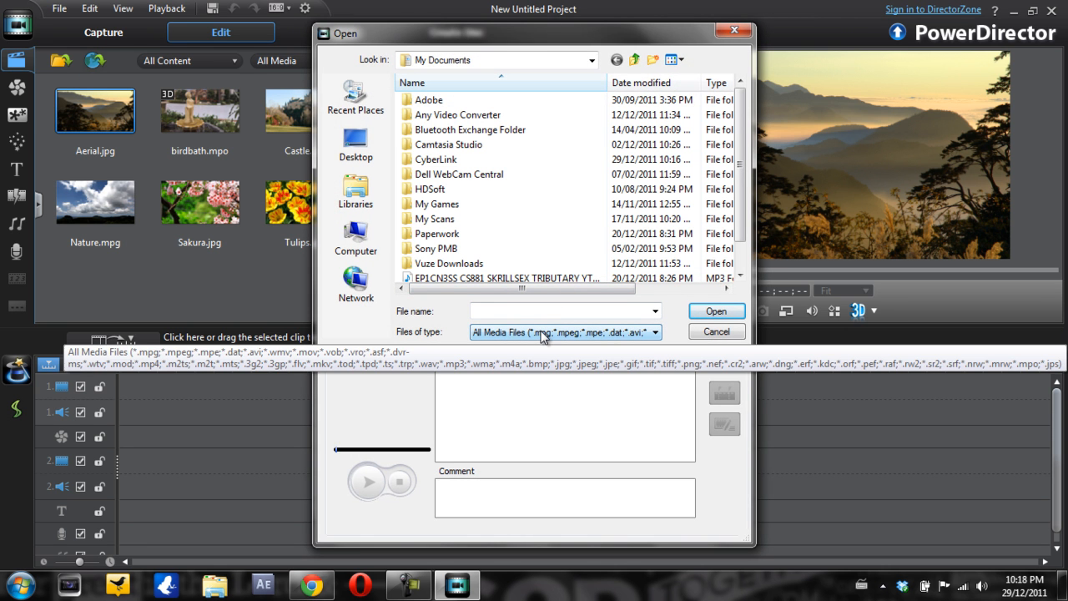
pyautogui.click(356, 192)
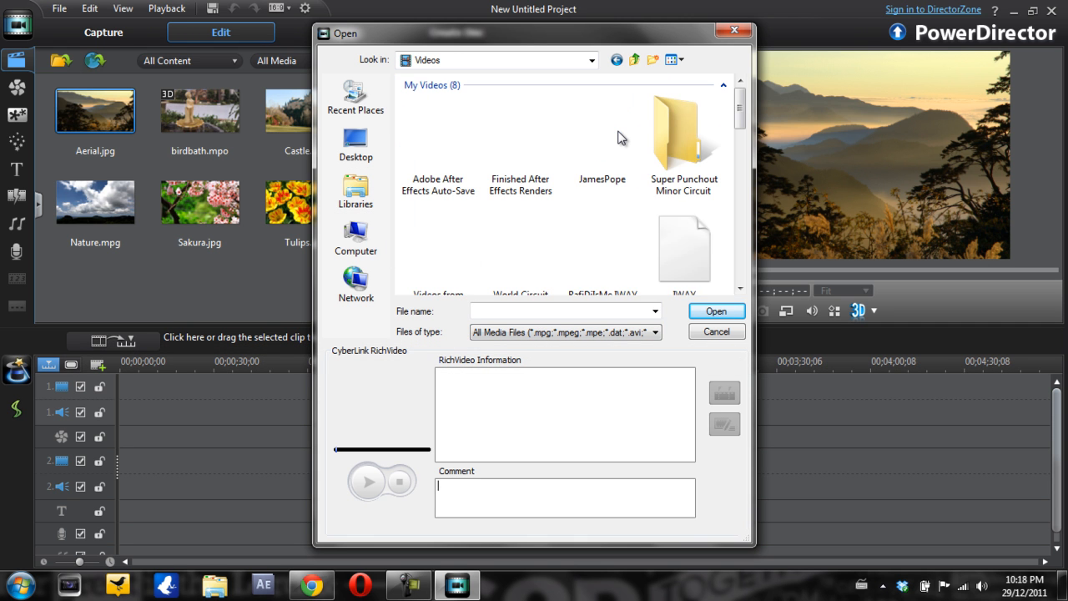
pyautogui.scroll(-3)
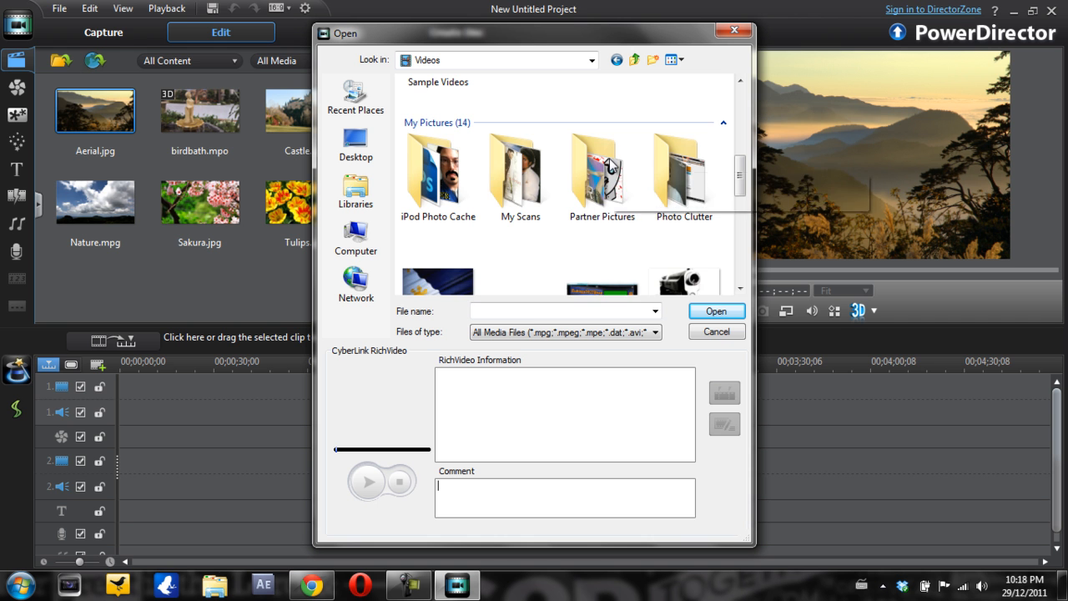
pyautogui.scroll(-3)
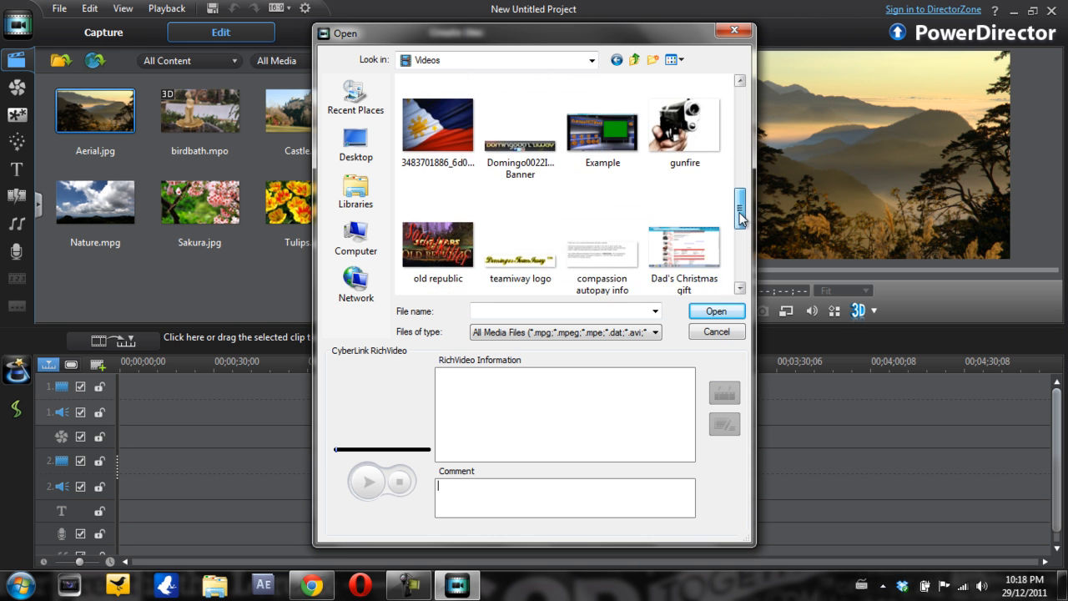
pyautogui.scroll(-3)
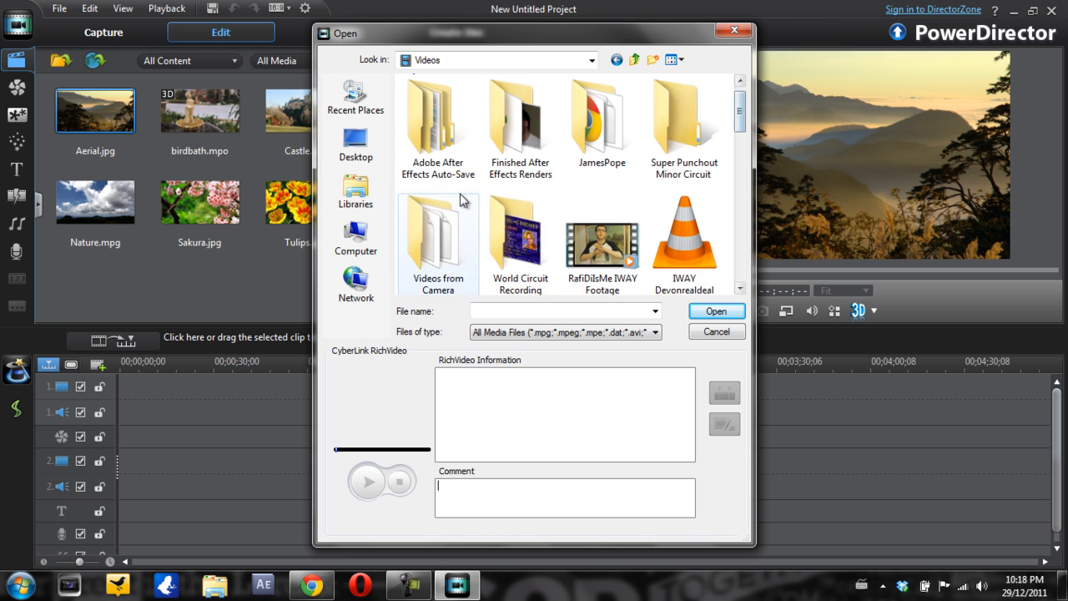
pyautogui.doubleClick(519, 125)
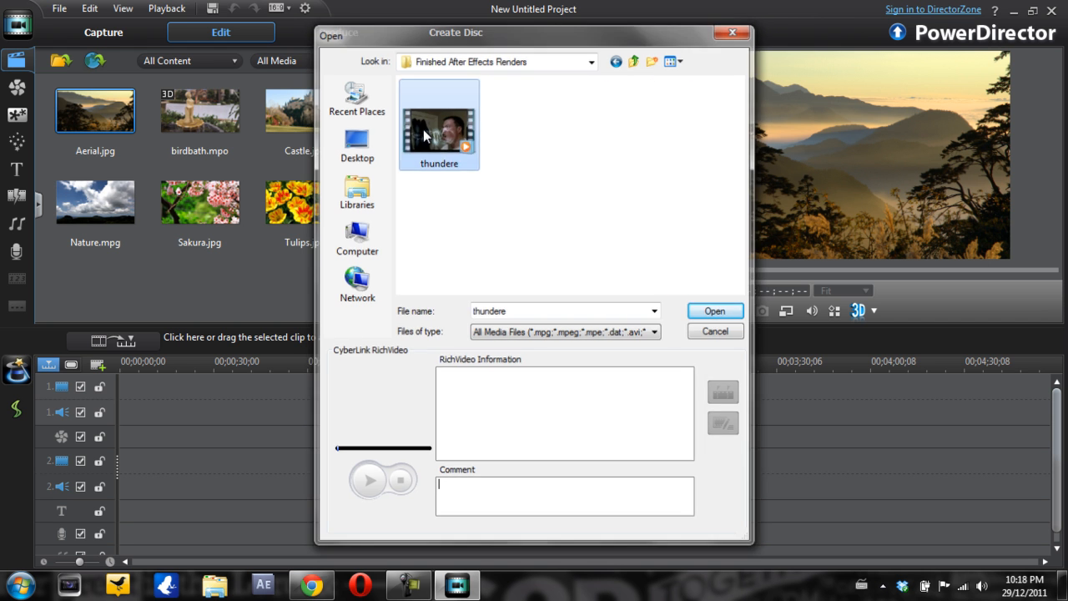
pyautogui.click(714, 310)
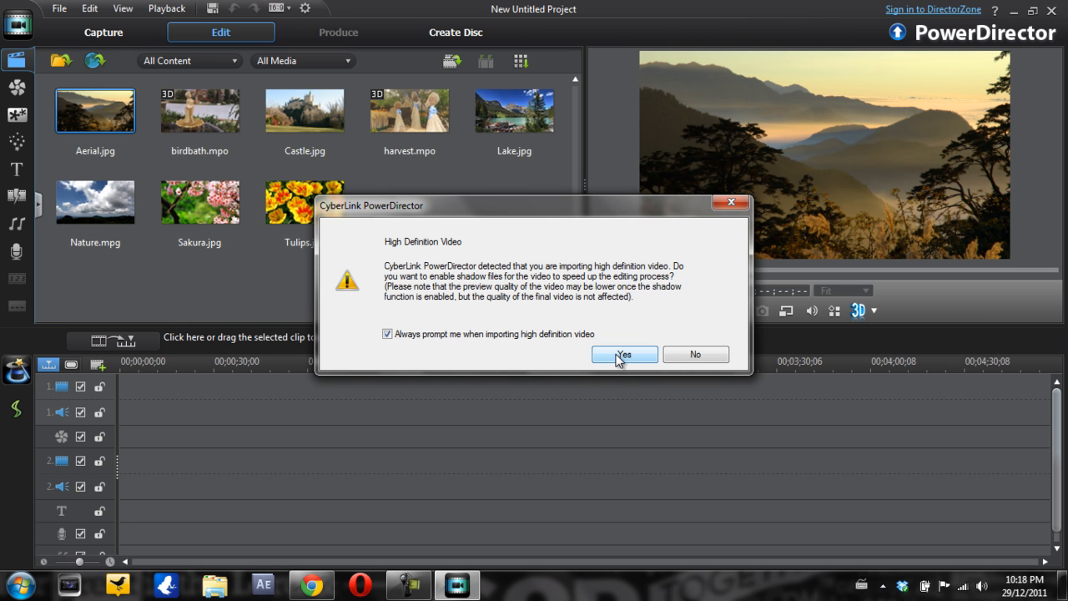
pyautogui.moveTo(649, 357)
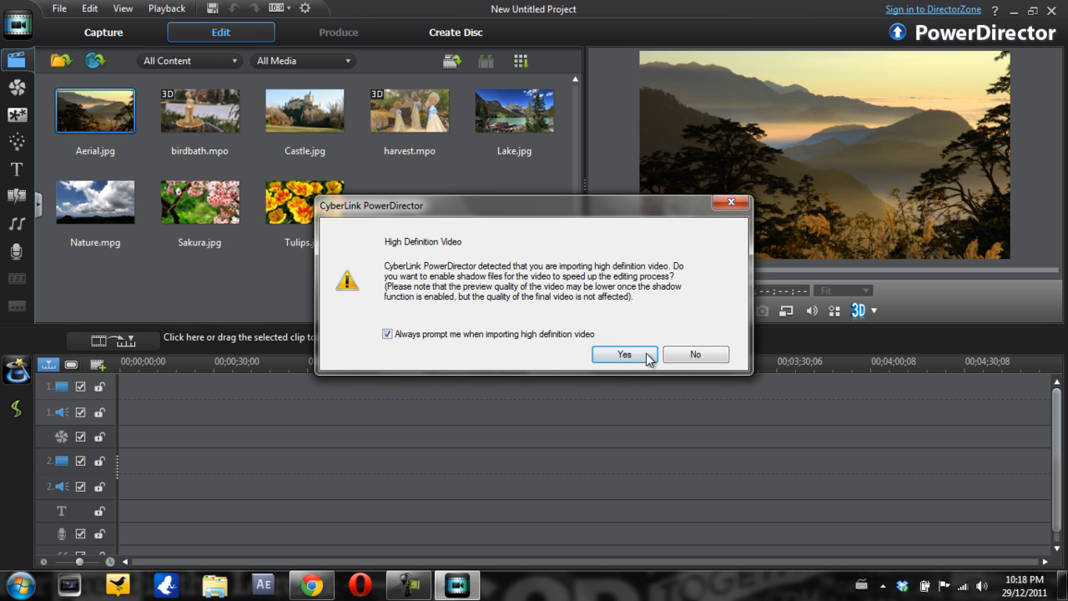
pyautogui.moveTo(410, 342)
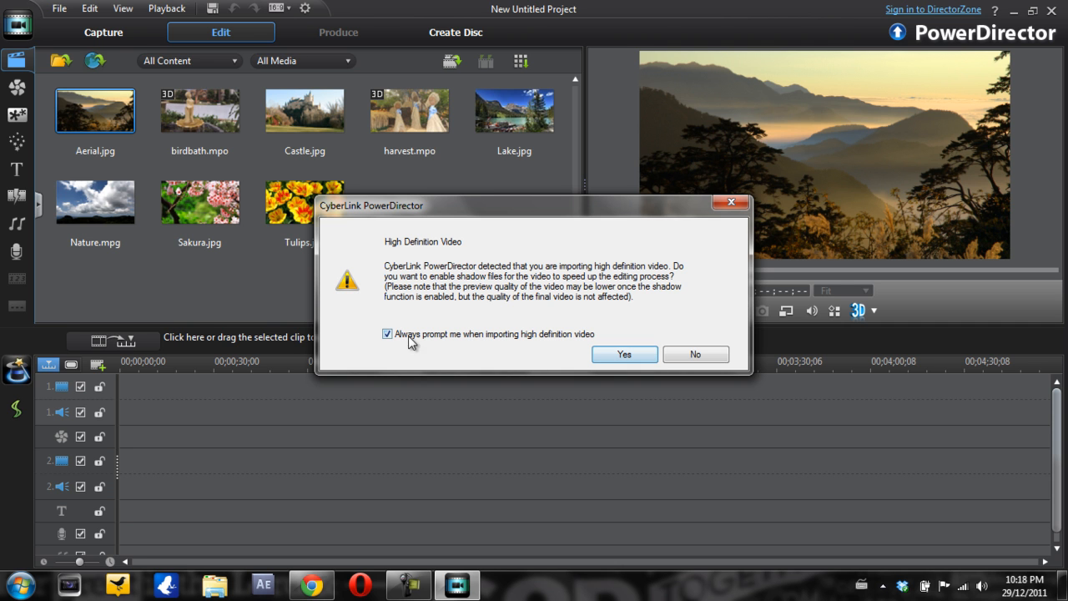
# Enable shadow files for thundere.avi, stop future prompts, and preview the imported clip
pyautogui.click(387, 334)
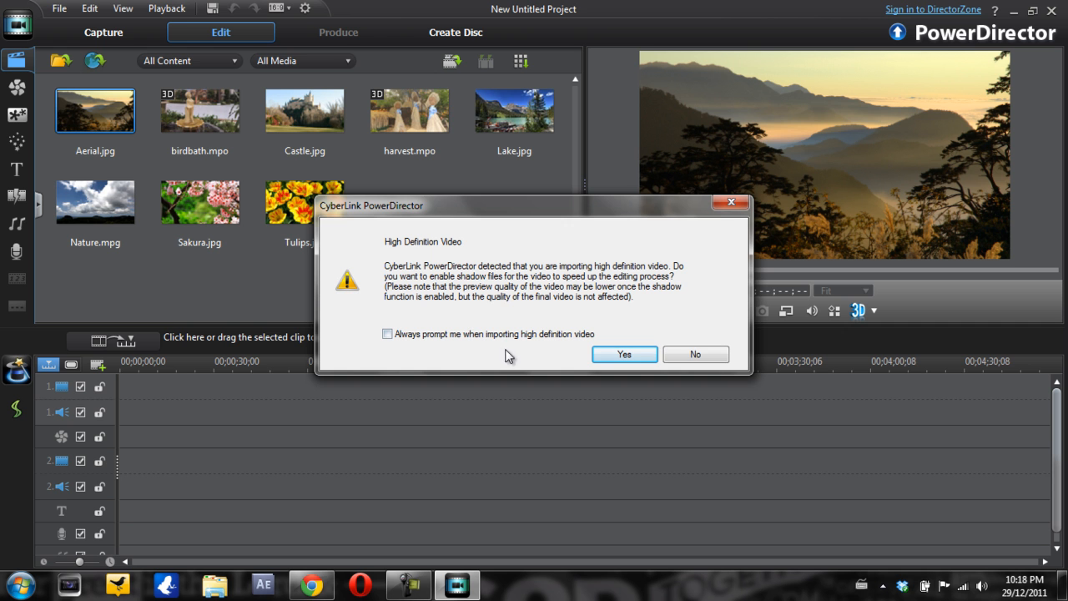
pyautogui.click(623, 354)
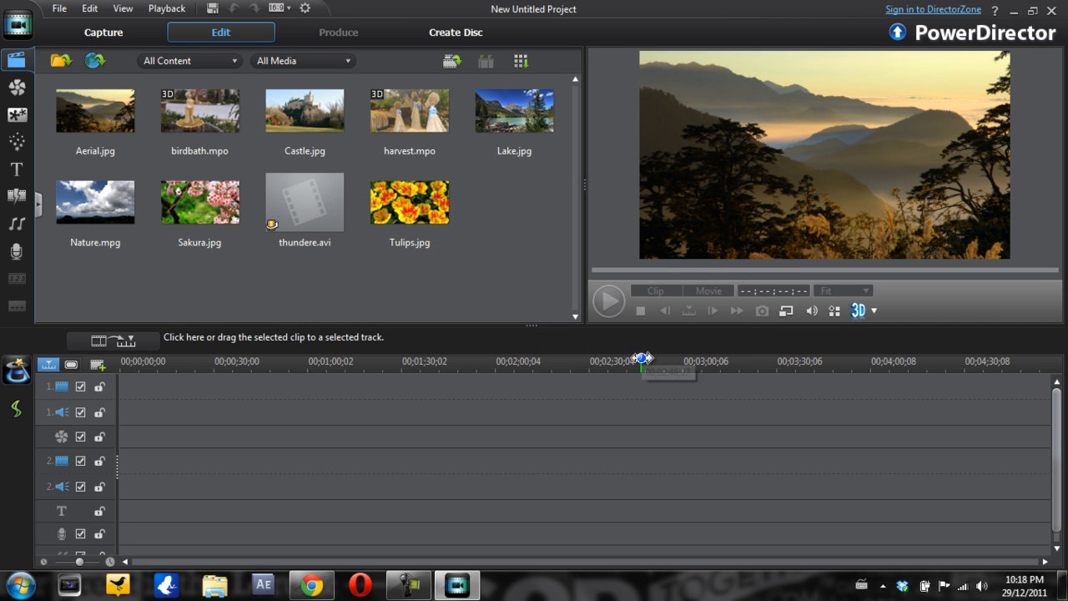
pyautogui.click(305, 201)
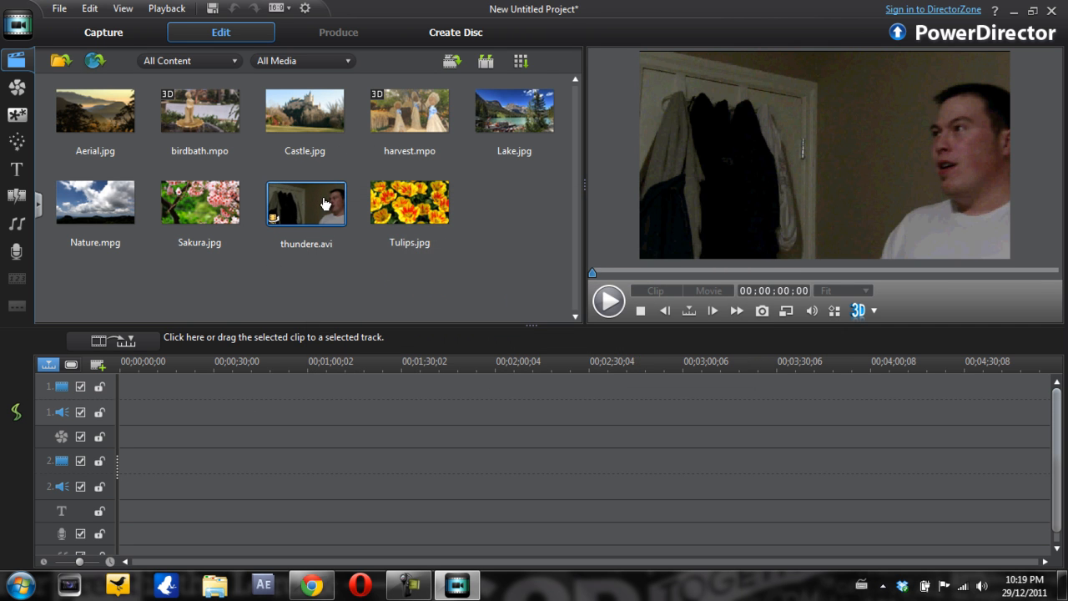
pyautogui.moveTo(317, 209)
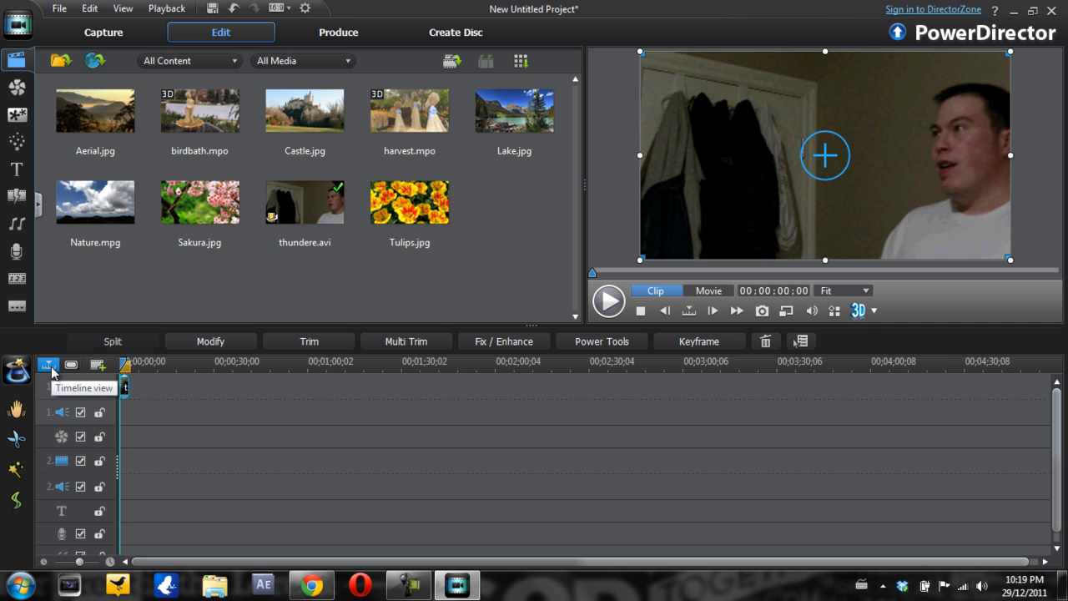
# Switch to Storyboard view, then zoom the timeline in on thundere.avi
pyautogui.click(71, 366)
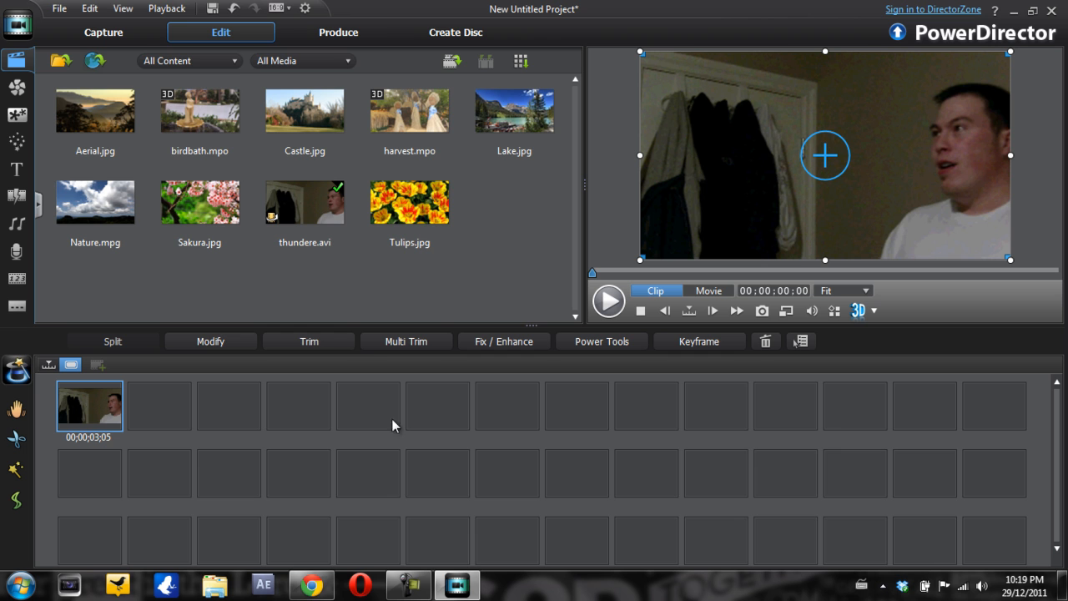
pyautogui.moveTo(964, 89)
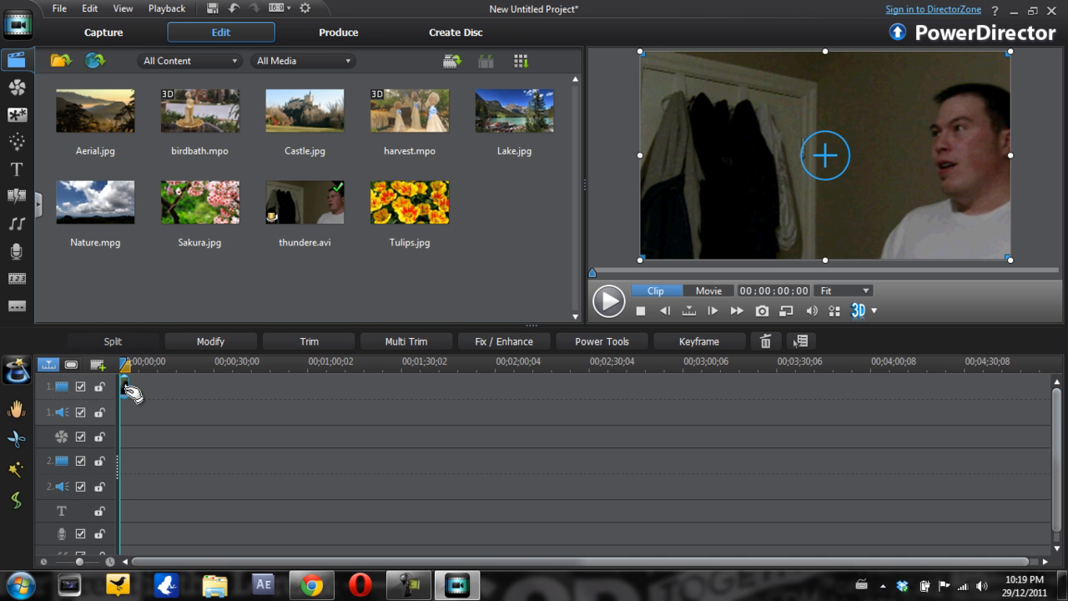
pyautogui.moveTo(20, 555)
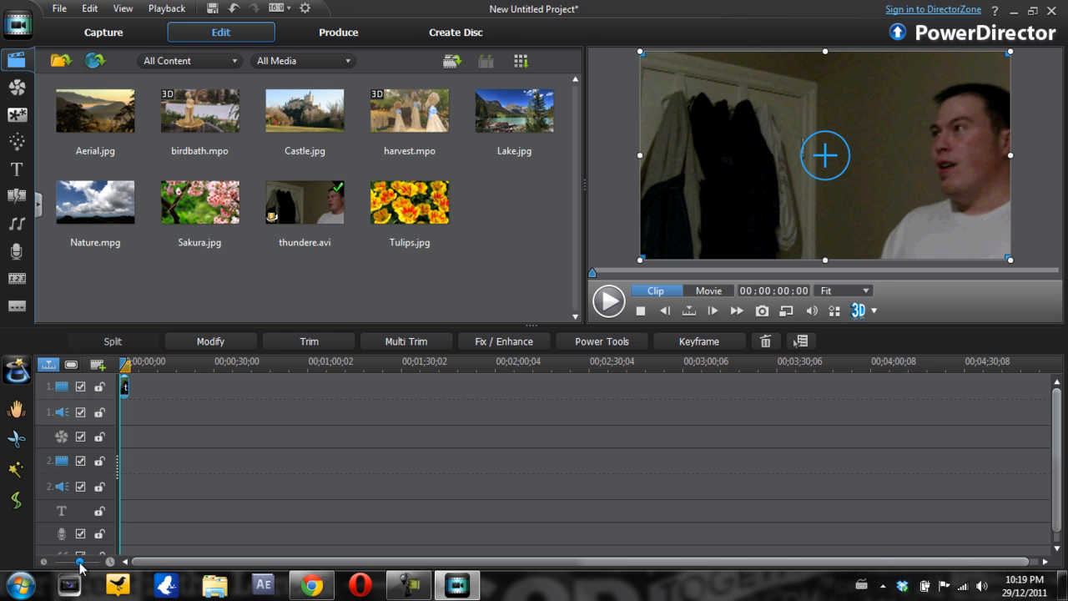
pyautogui.moveTo(304, 200); pyautogui.dragTo(167, 386)
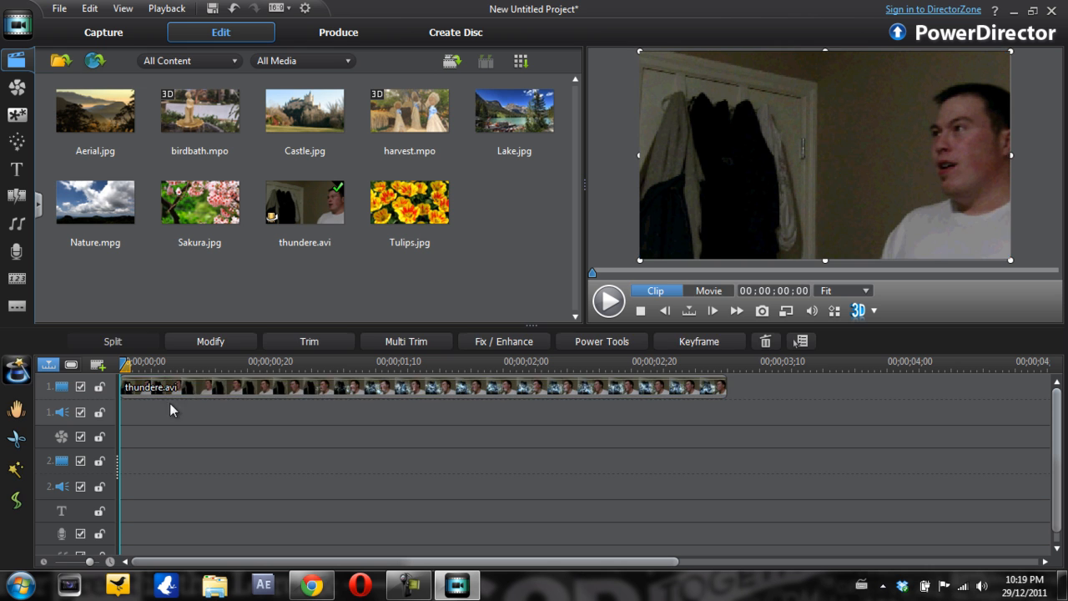
# Toggle the timeline track names and set the preview to play the whole project
pyautogui.click(709, 290)
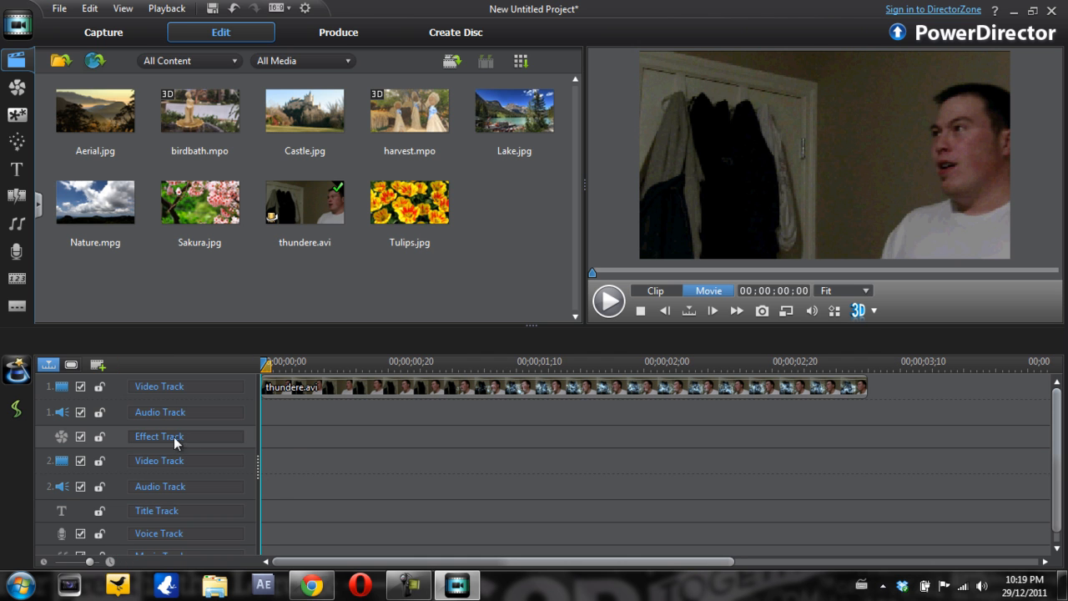
pyautogui.moveTo(185, 447)
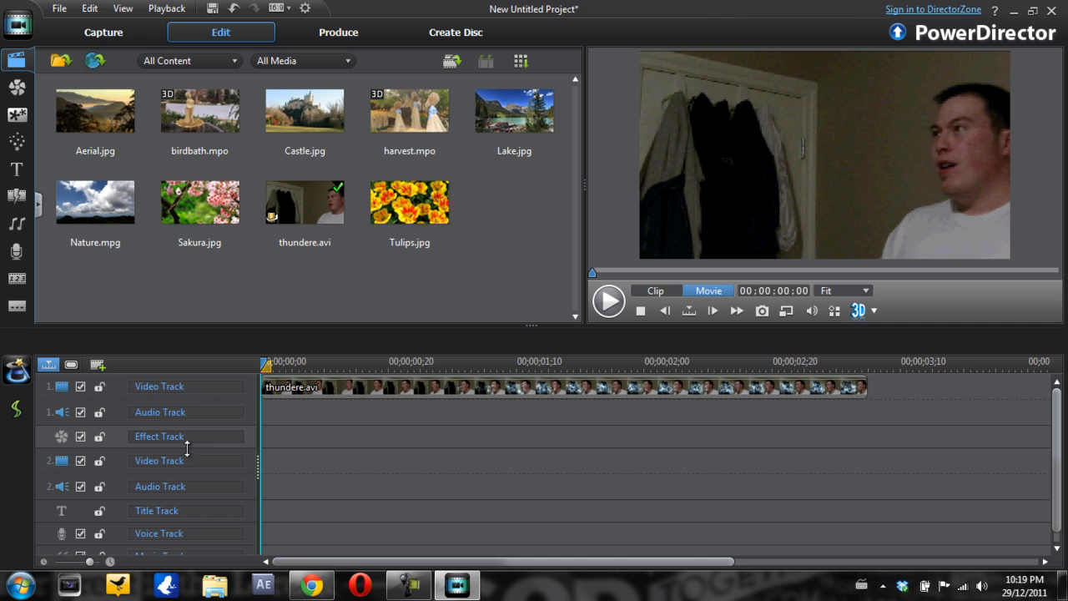
pyautogui.moveTo(227, 479)
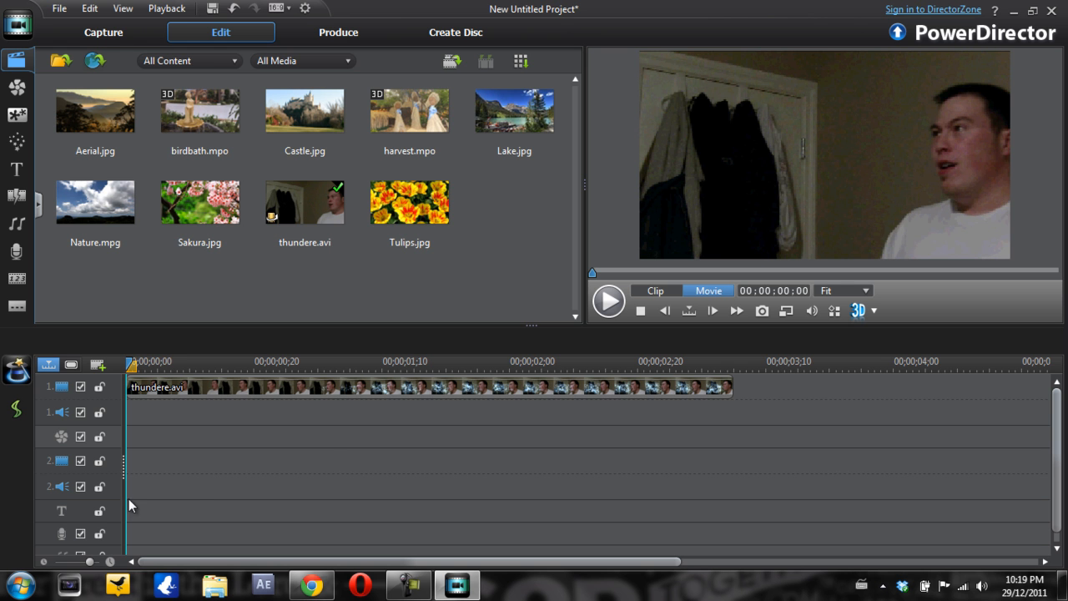
pyautogui.click(608, 300)
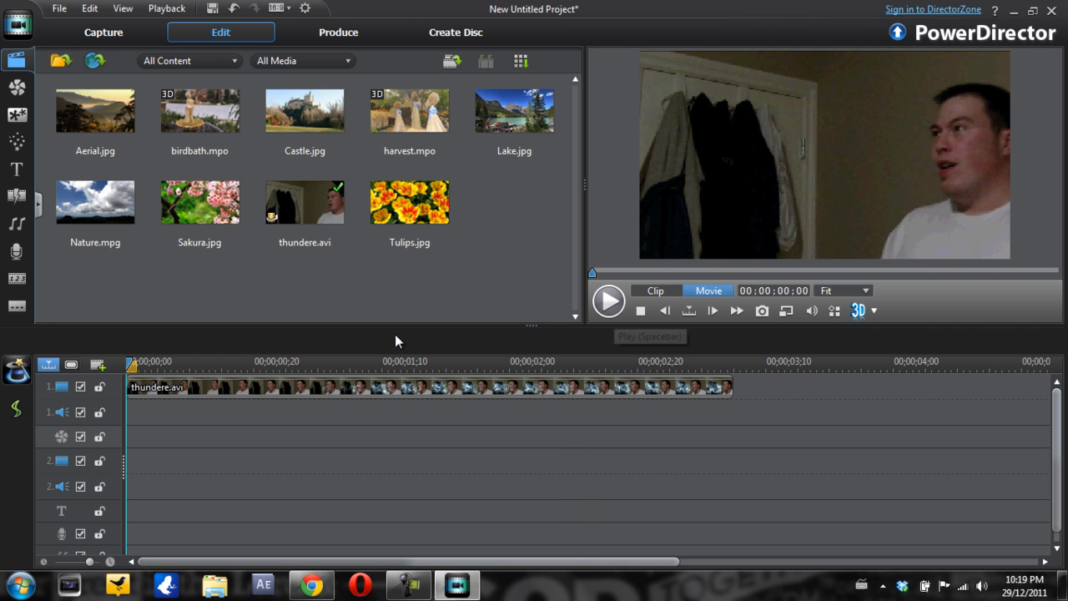
pyautogui.moveTo(377, 351)
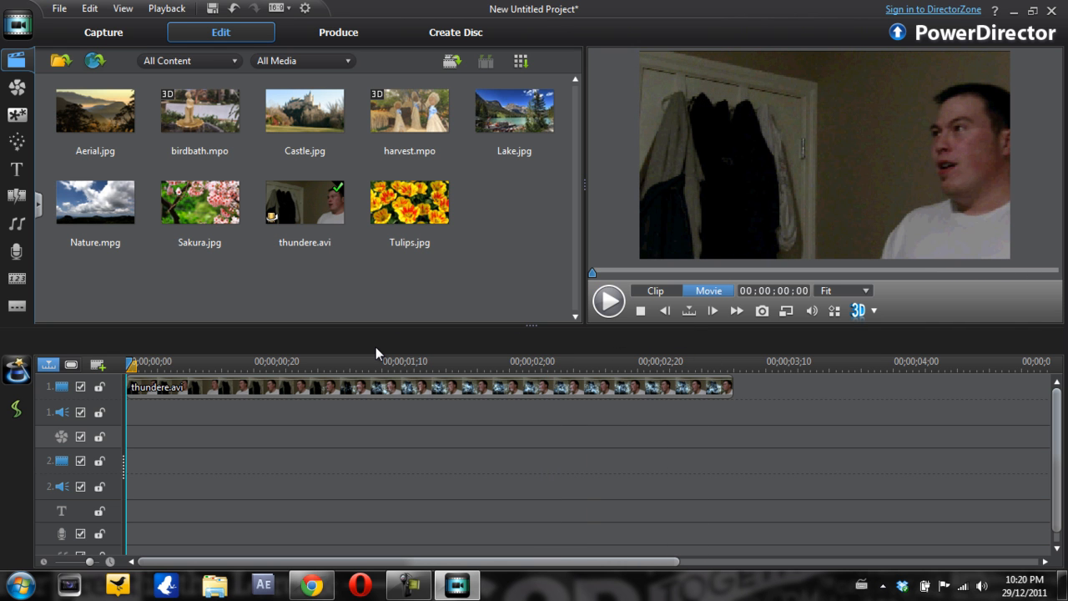
pyautogui.moveTo(372, 338)
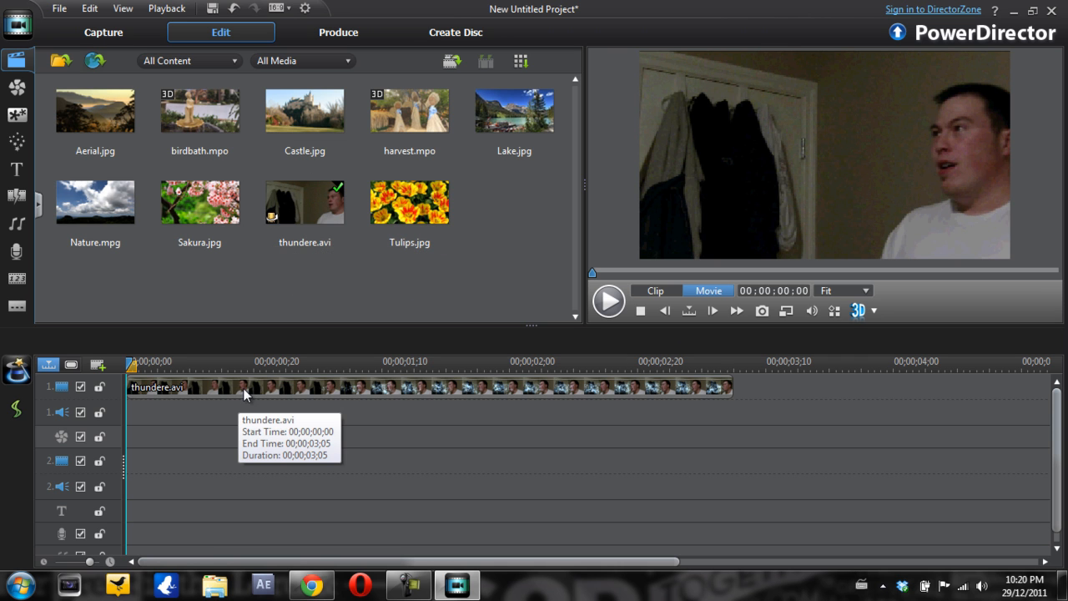
pyautogui.moveTo(17, 142)
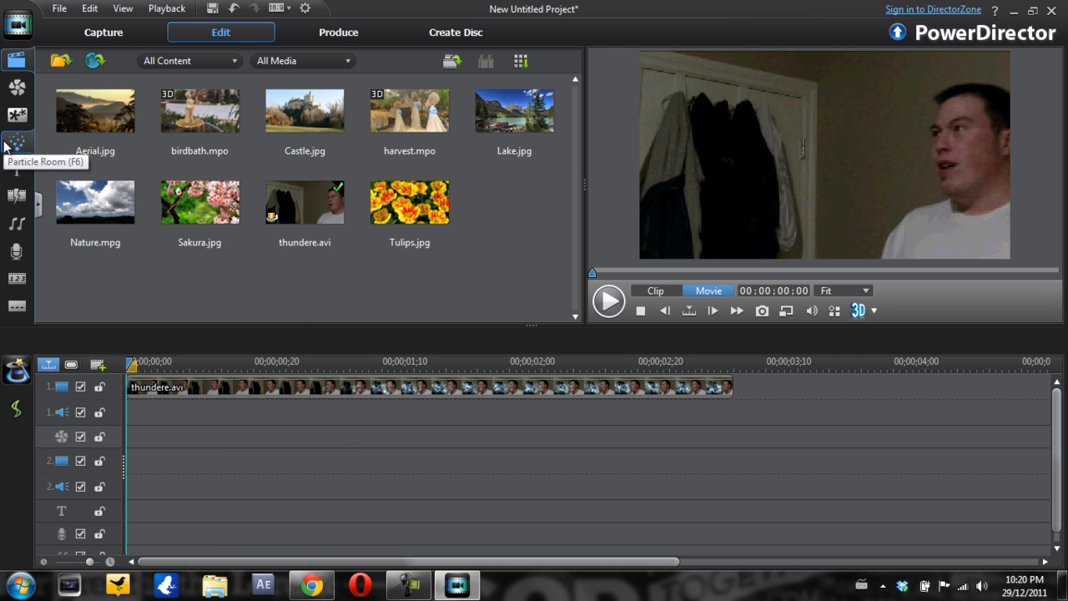
pyautogui.moveTo(17, 88)
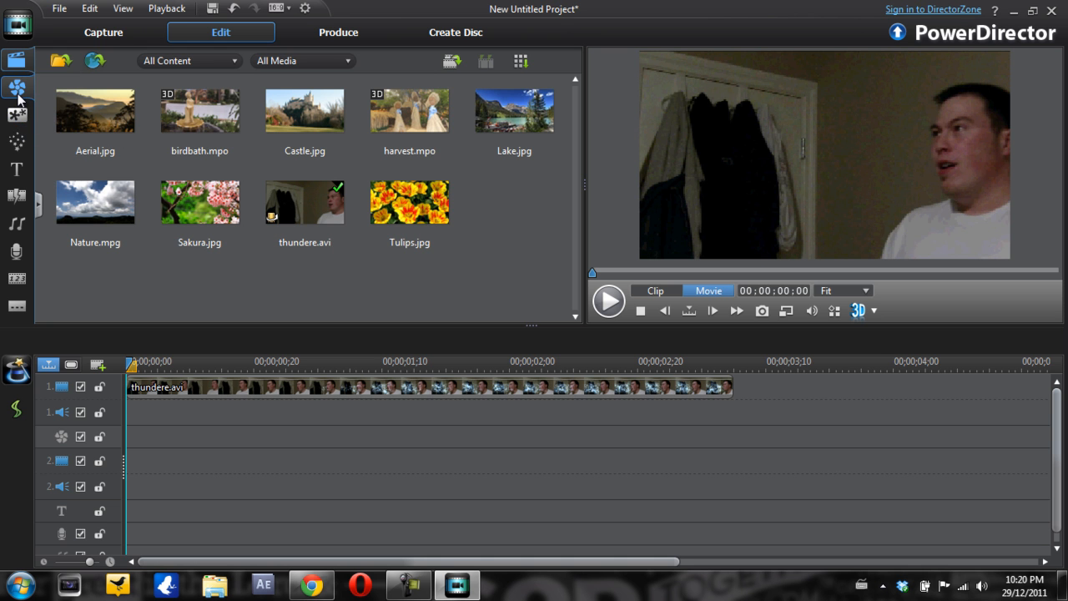
# Drag the 3D Fire Huge effect onto thundere.avi and play the preview
pyautogui.click(17, 88)
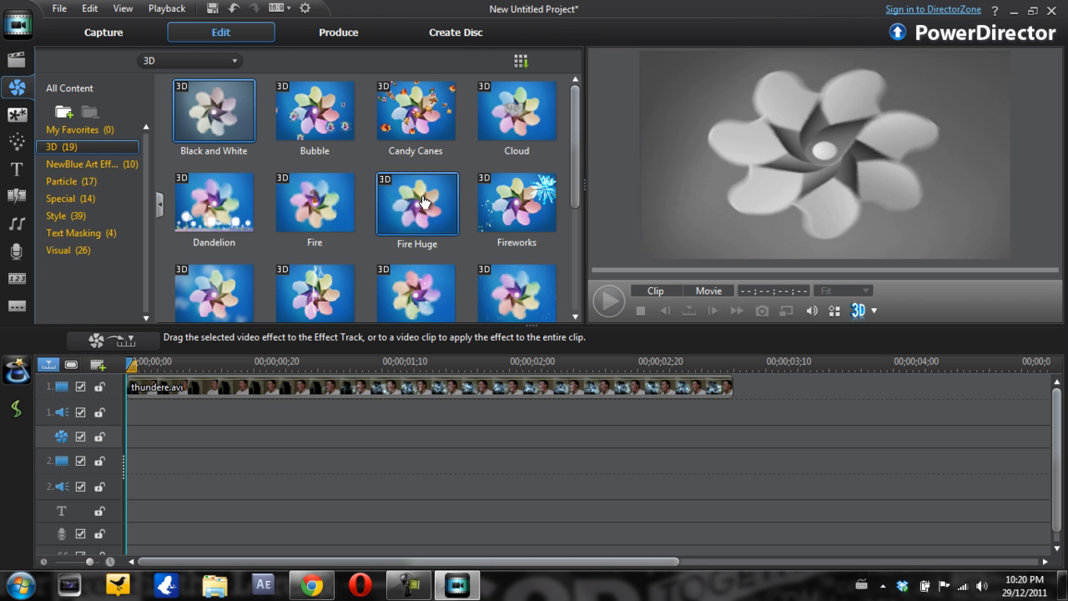
pyautogui.click(416, 205)
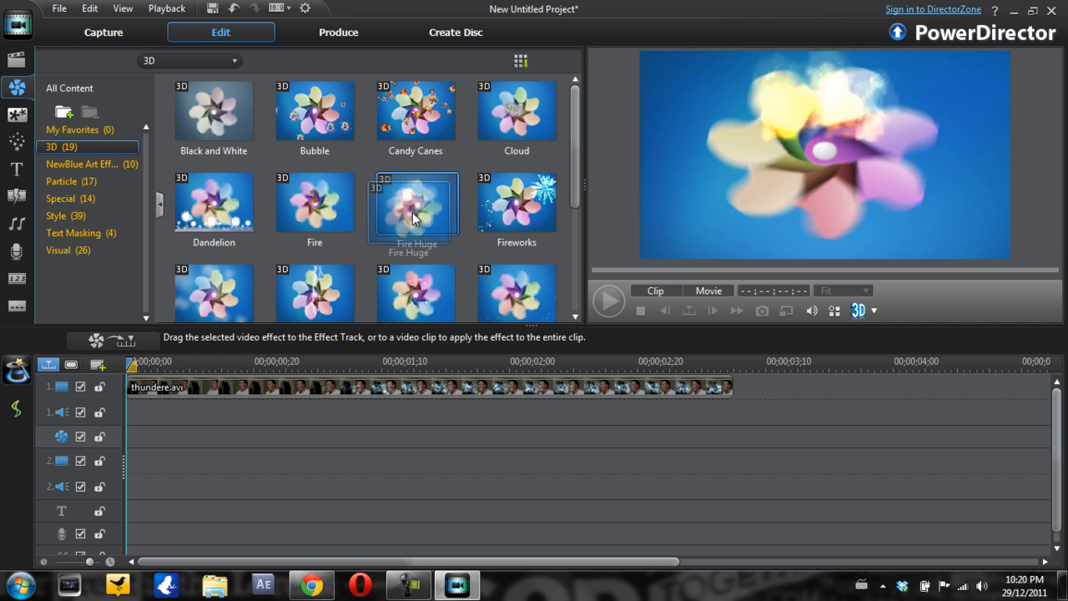
pyautogui.click(315, 200)
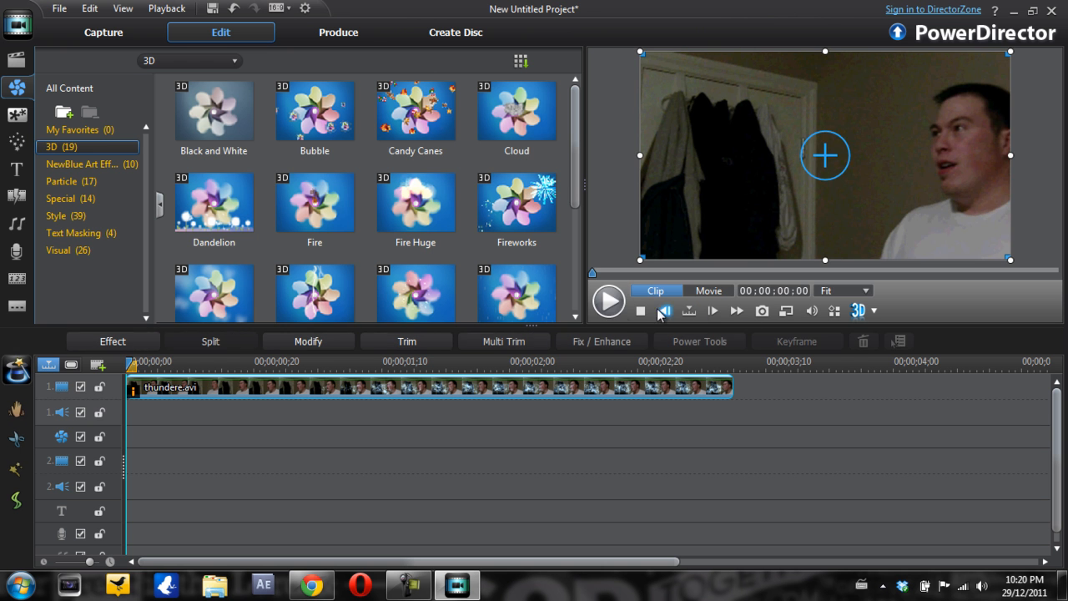
pyautogui.click(608, 300)
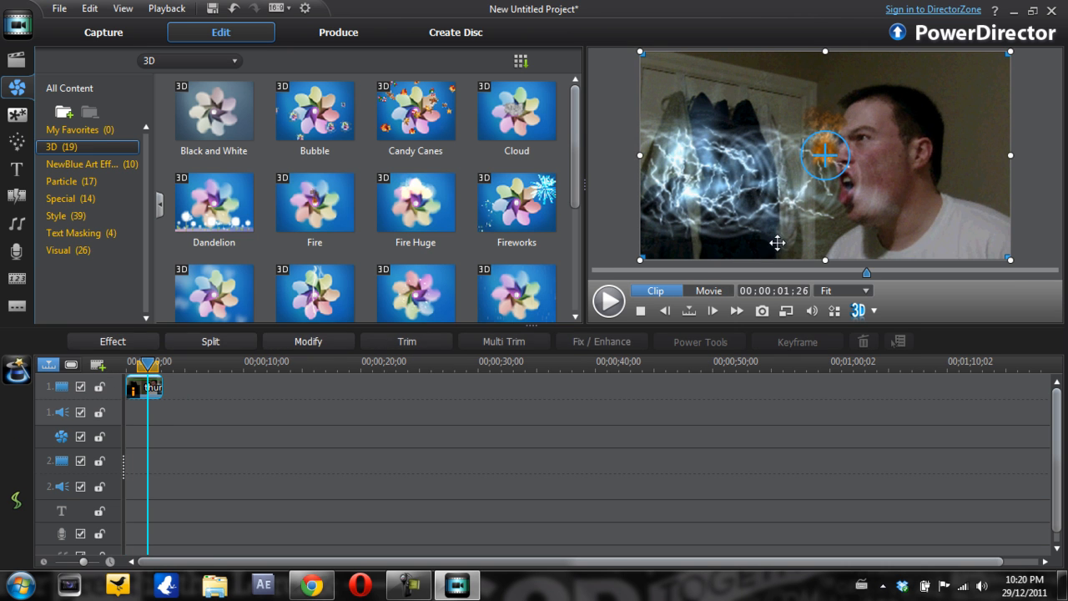
# Nudge the clip framing, try 3D-Ready HDTV (Checkerboard) preview, then zoom the timeline
pyautogui.moveTo(826, 154); pyautogui.dragTo(780, 175)
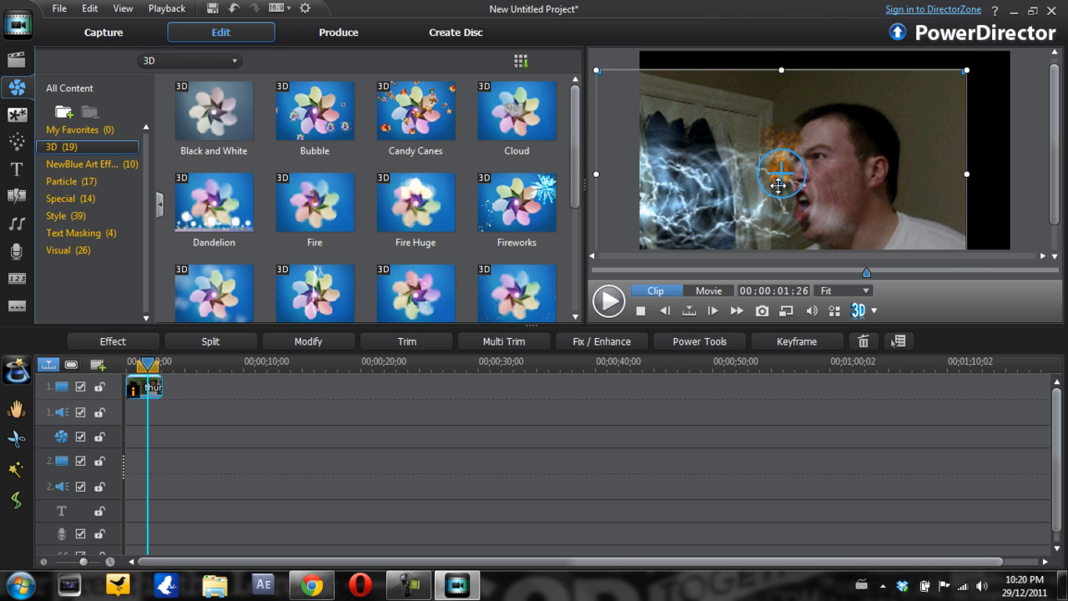
pyautogui.moveTo(781, 174); pyautogui.dragTo(826, 148)
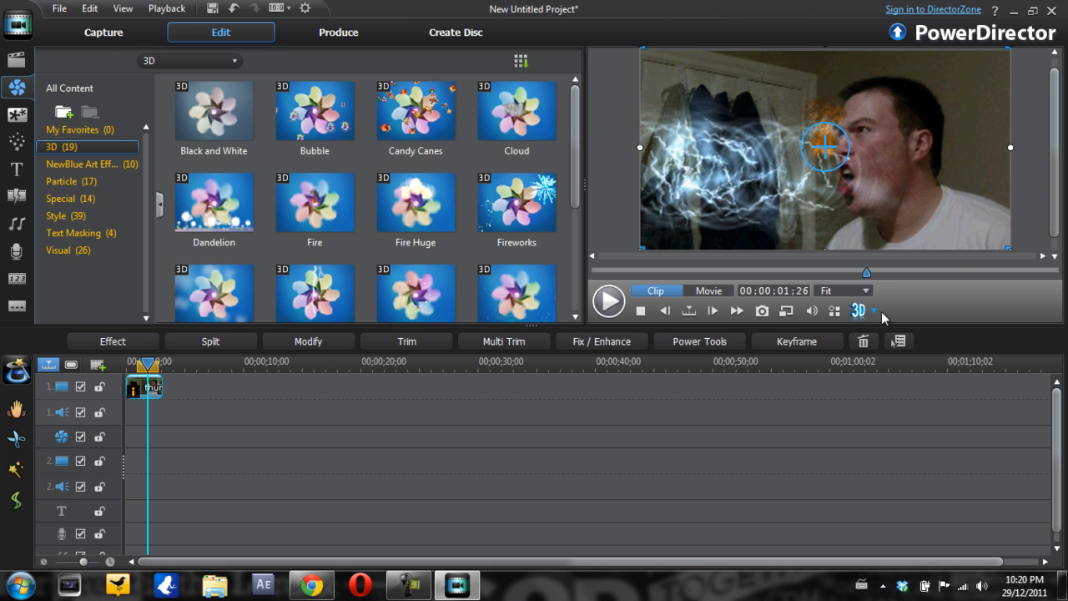
pyautogui.click(872, 310)
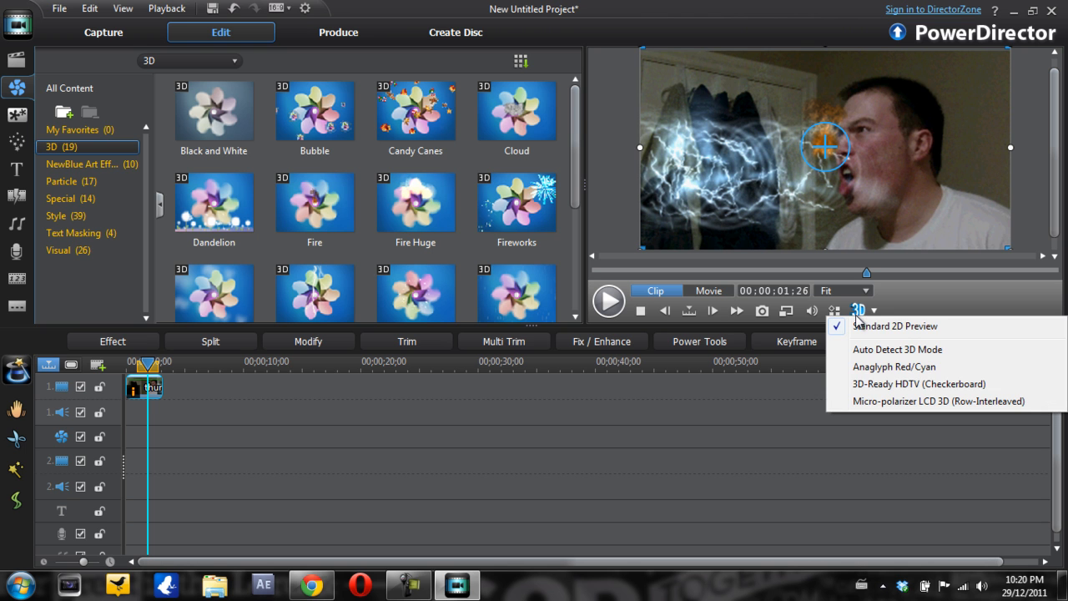
pyautogui.moveTo(918, 383)
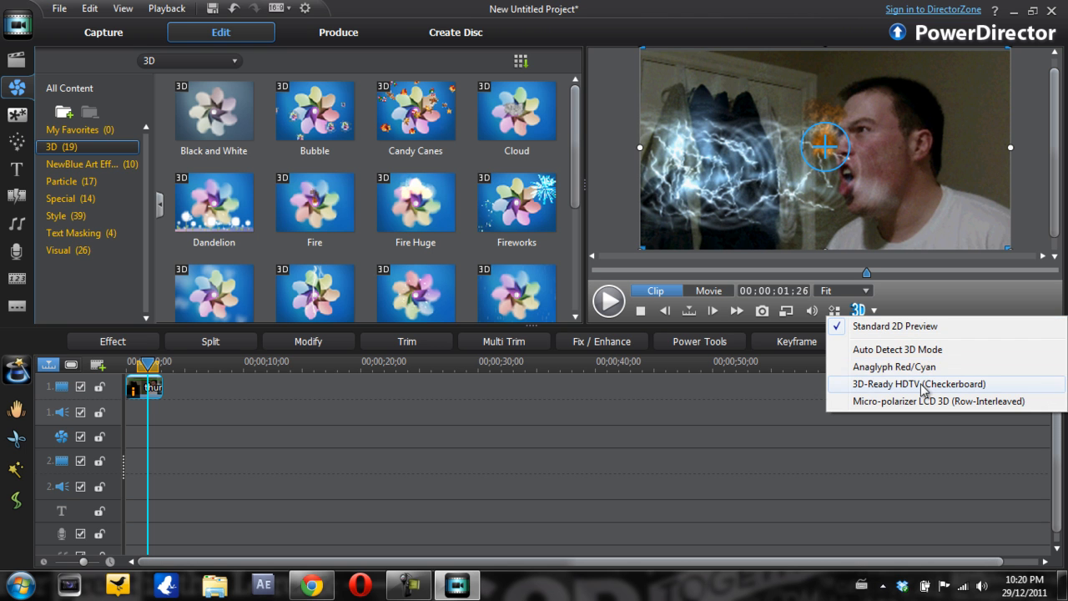
pyautogui.click(918, 383)
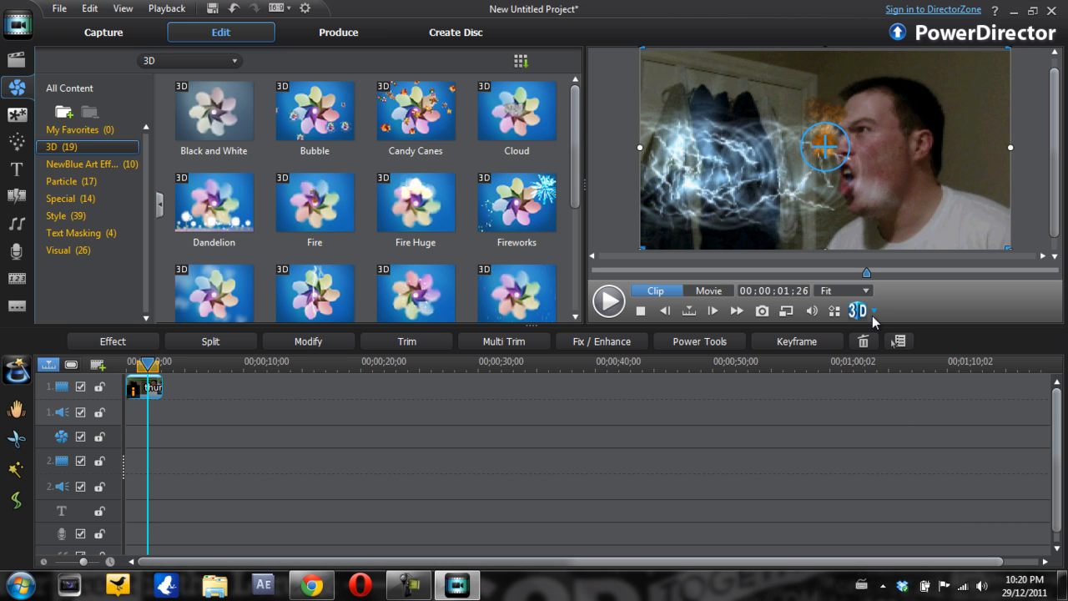
pyautogui.click(859, 310)
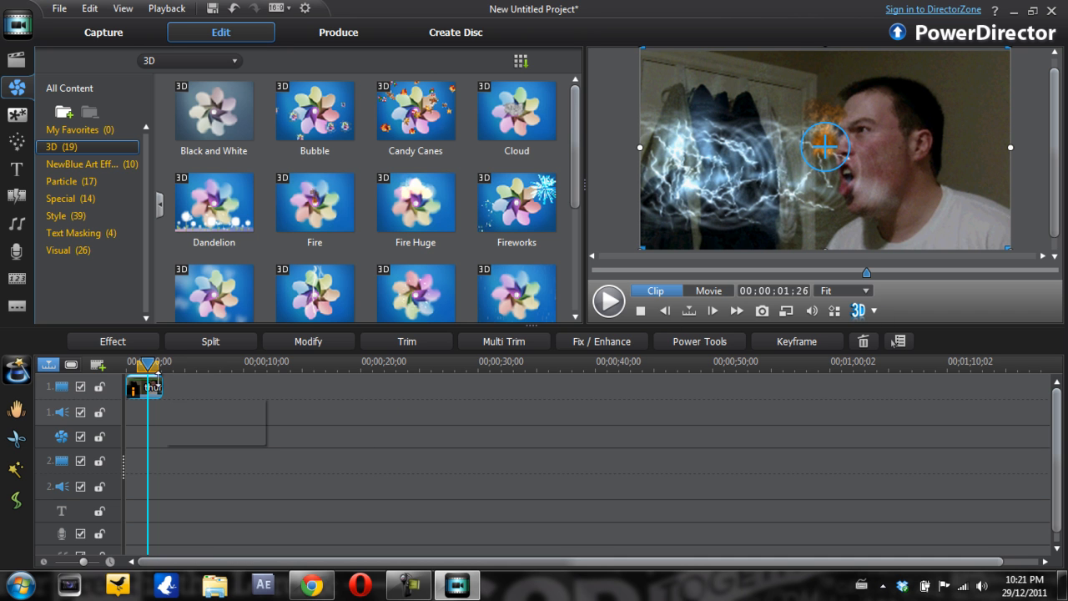
pyautogui.moveTo(149, 368); pyautogui.dragTo(131, 368)
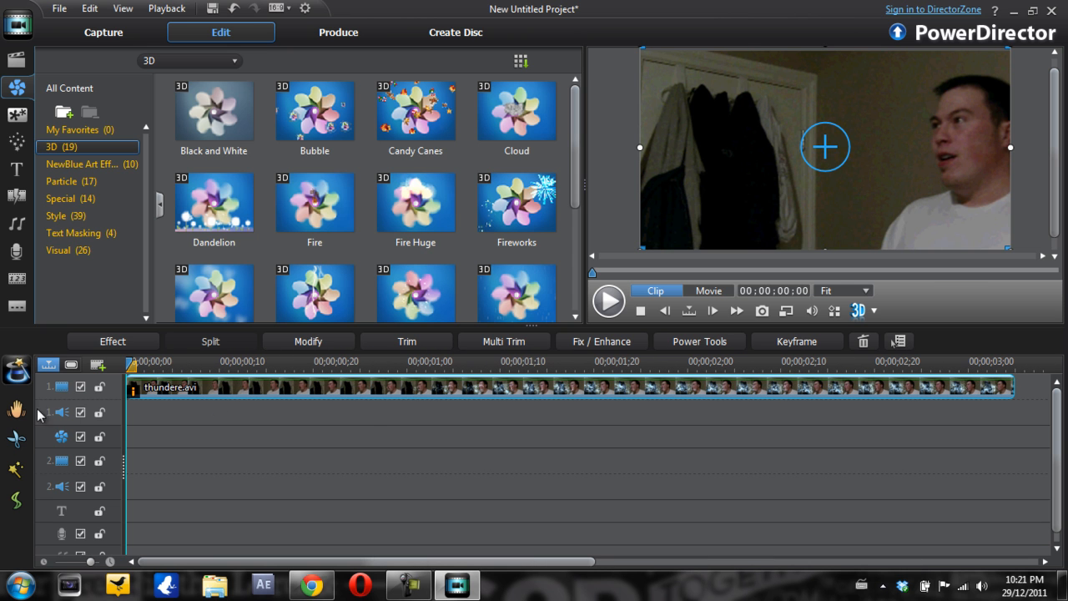
pyautogui.moveTo(17, 408)
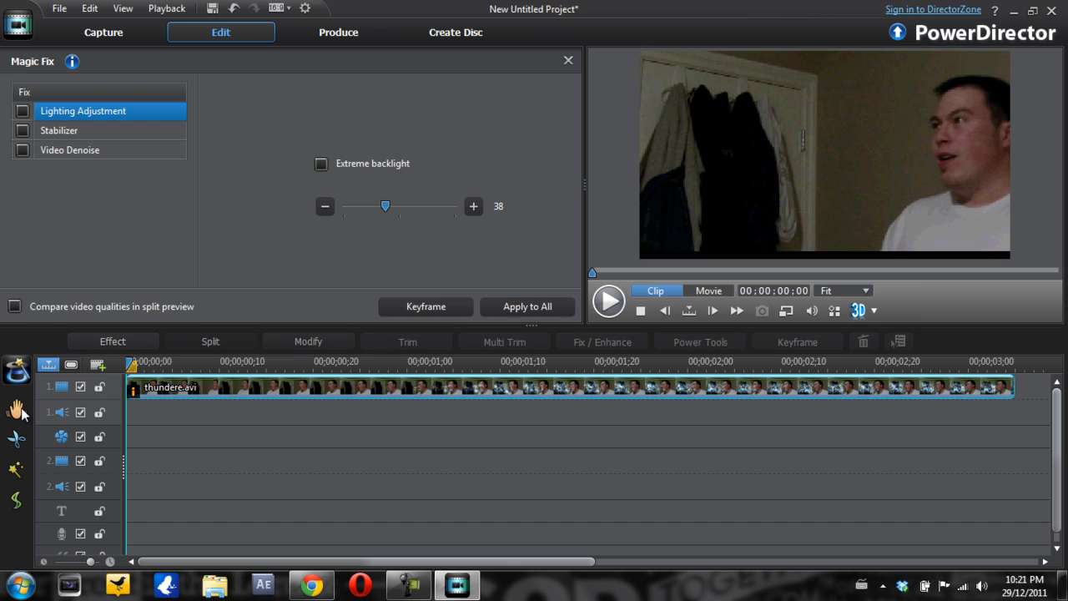
# Enable Magic Fix lighting, stabilizer and denoise, then play and pause the preview
pyautogui.click(22, 111)
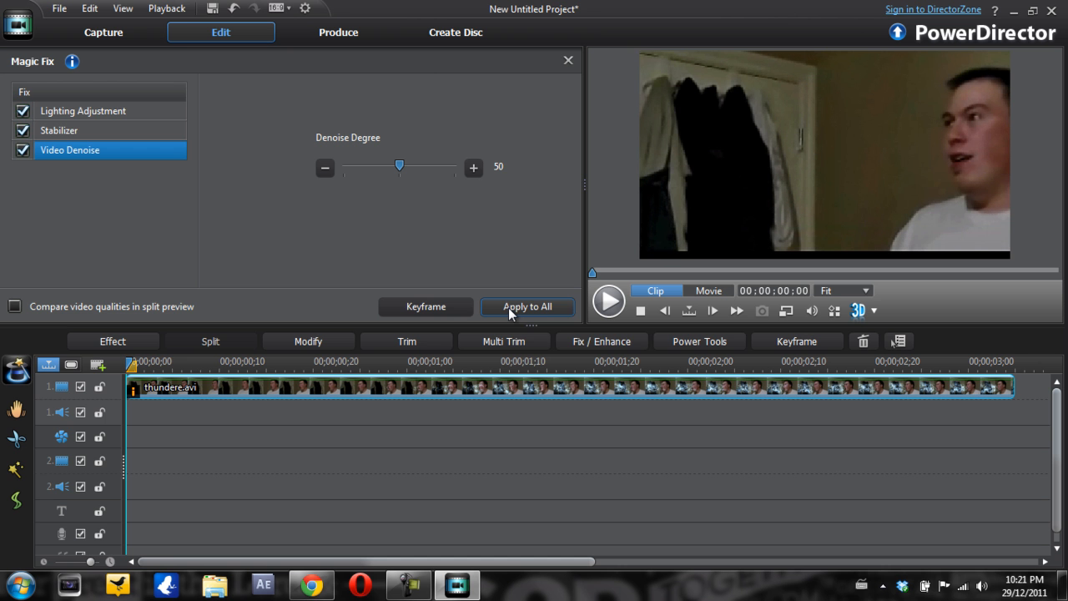
pyautogui.click(608, 301)
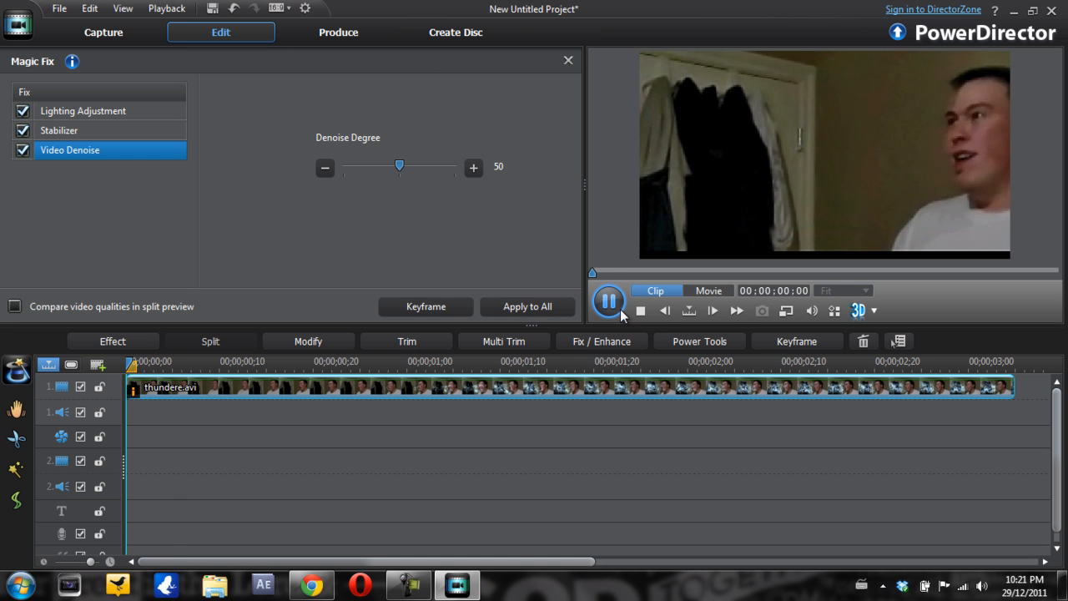
pyautogui.click(609, 301)
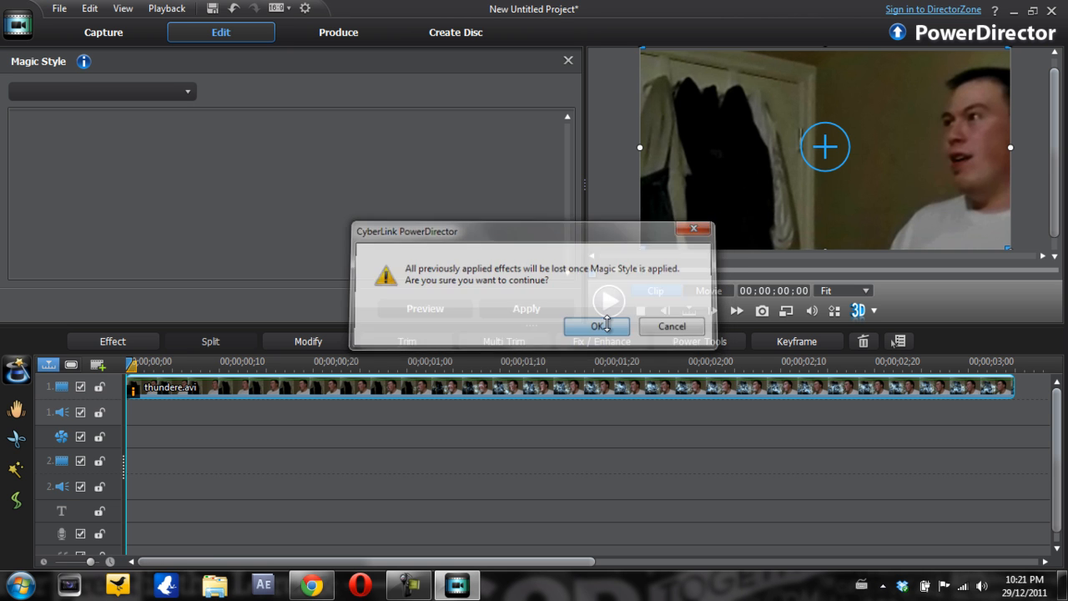
# Confirm the warning and apply the Fast Motion magic style to thundere.avi
pyautogui.click(597, 326)
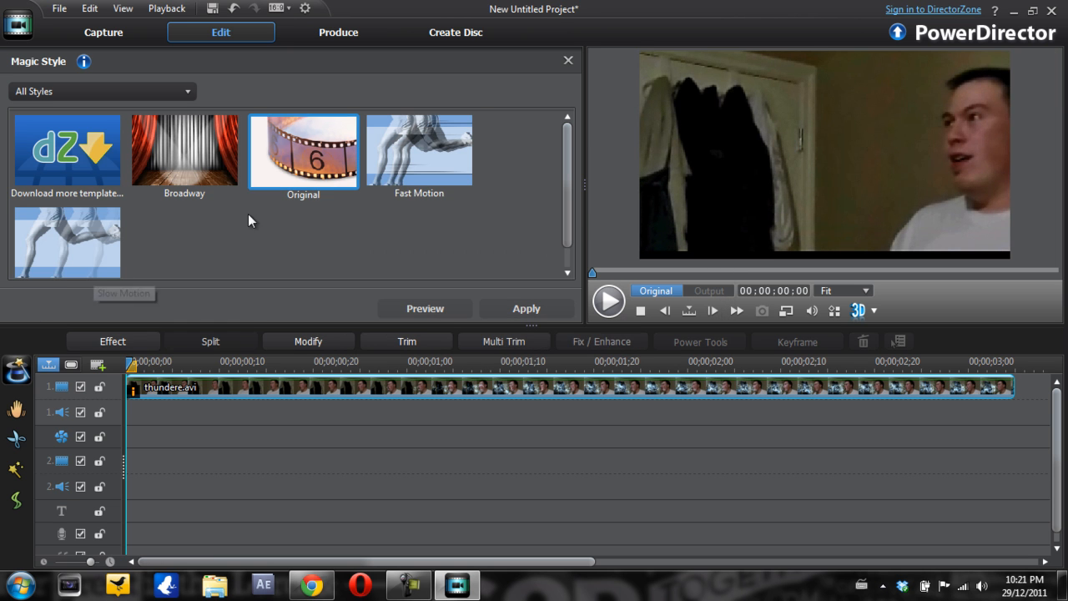
pyautogui.click(420, 151)
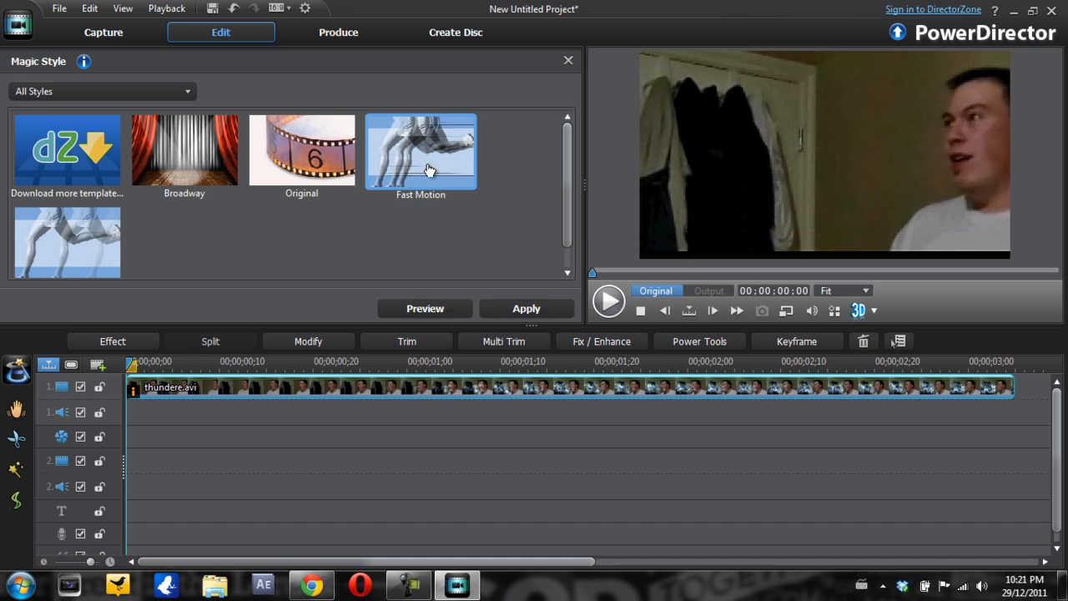
pyautogui.click(527, 308)
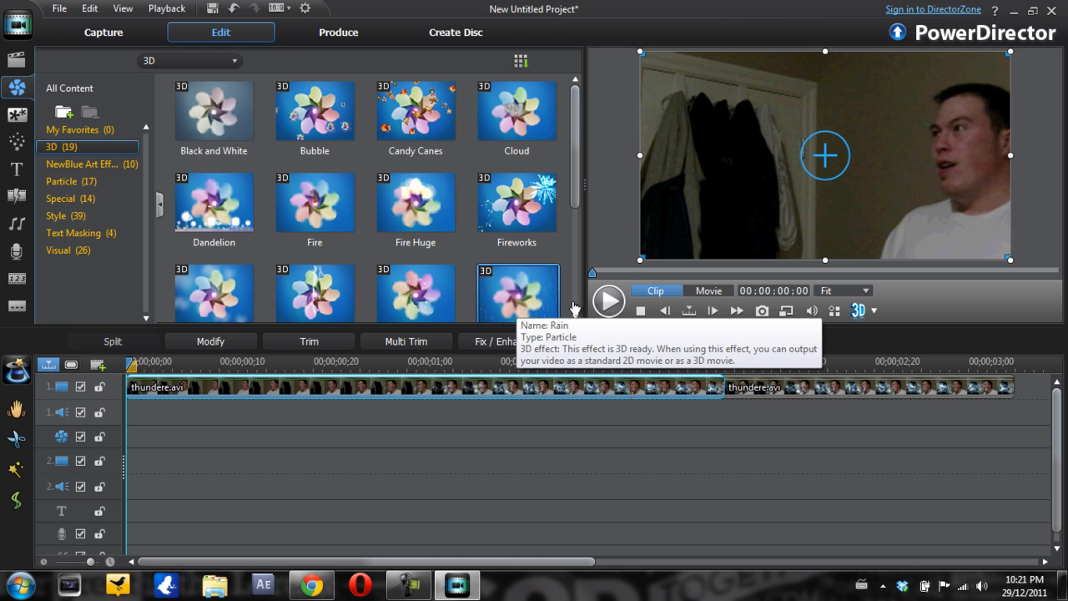
# Preview the Maple particle effect, then move on through the title and audio rooms
pyautogui.click(608, 300)
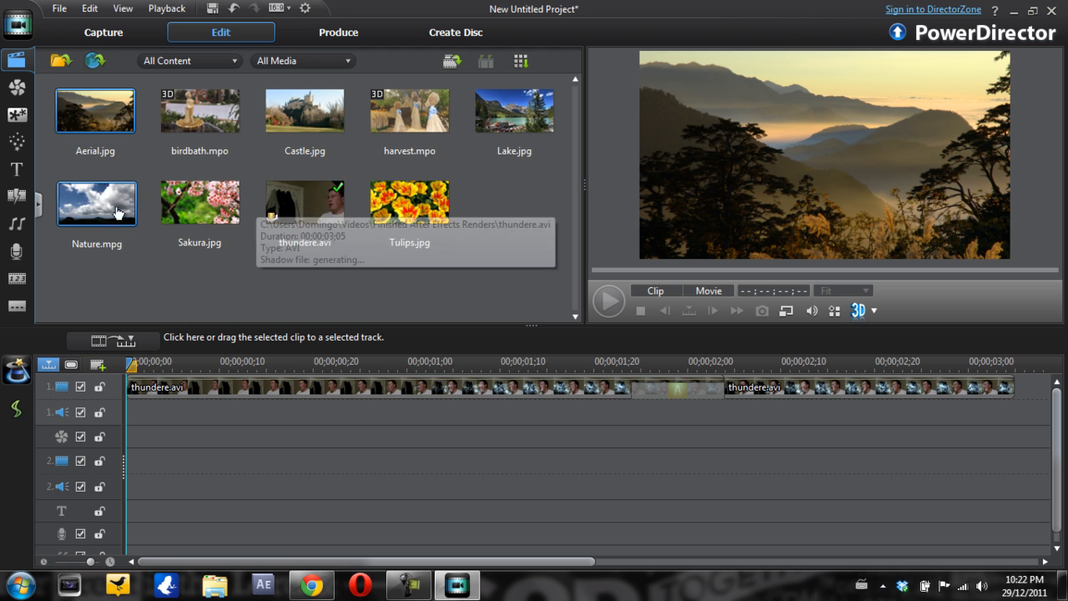
pyautogui.moveTo(201, 109)
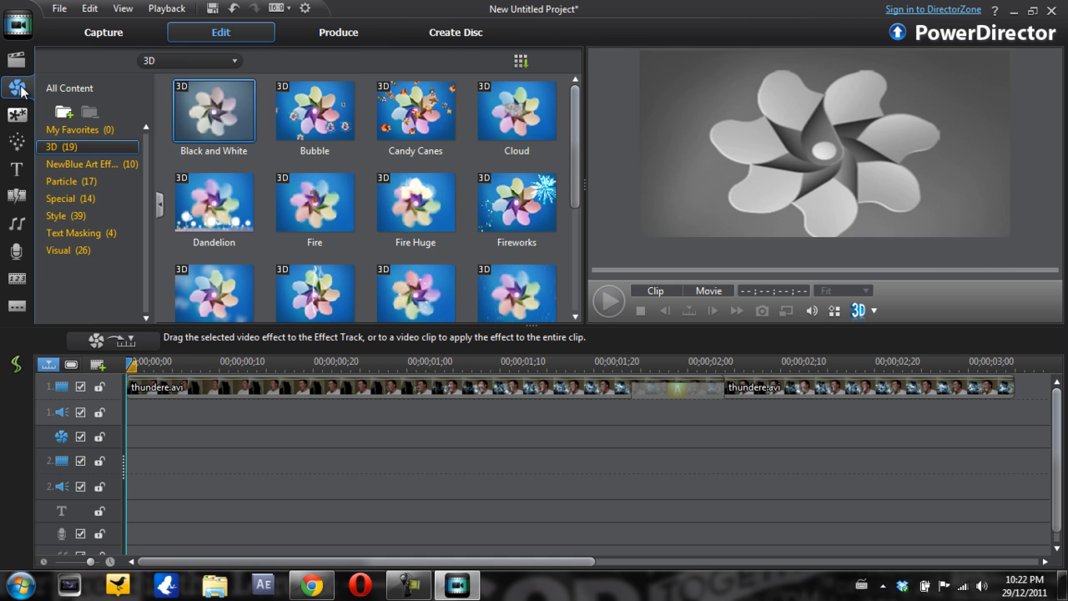
pyautogui.click(17, 115)
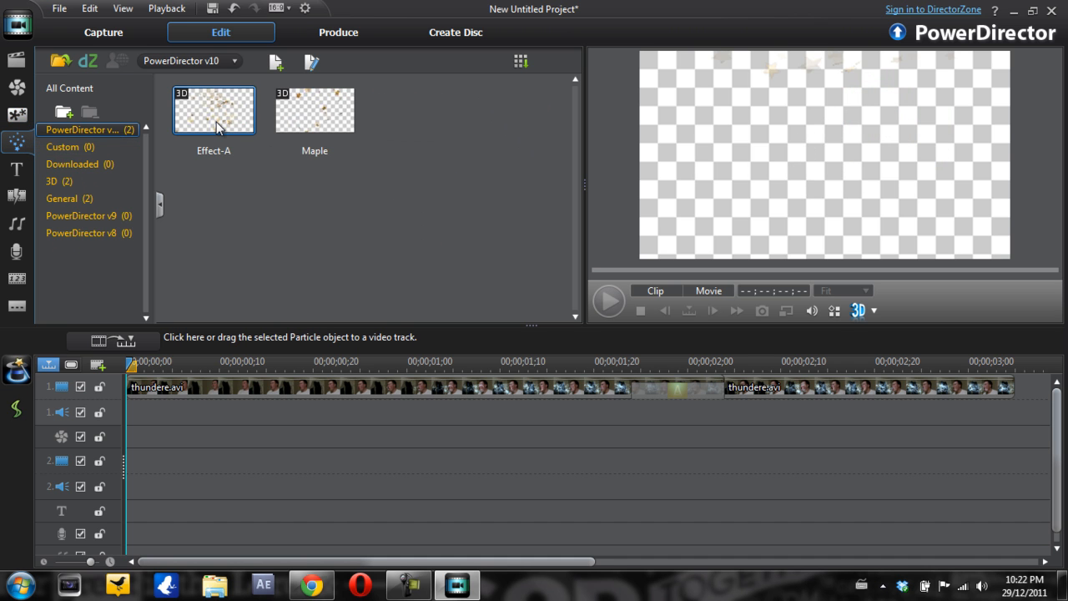
pyautogui.click(315, 110)
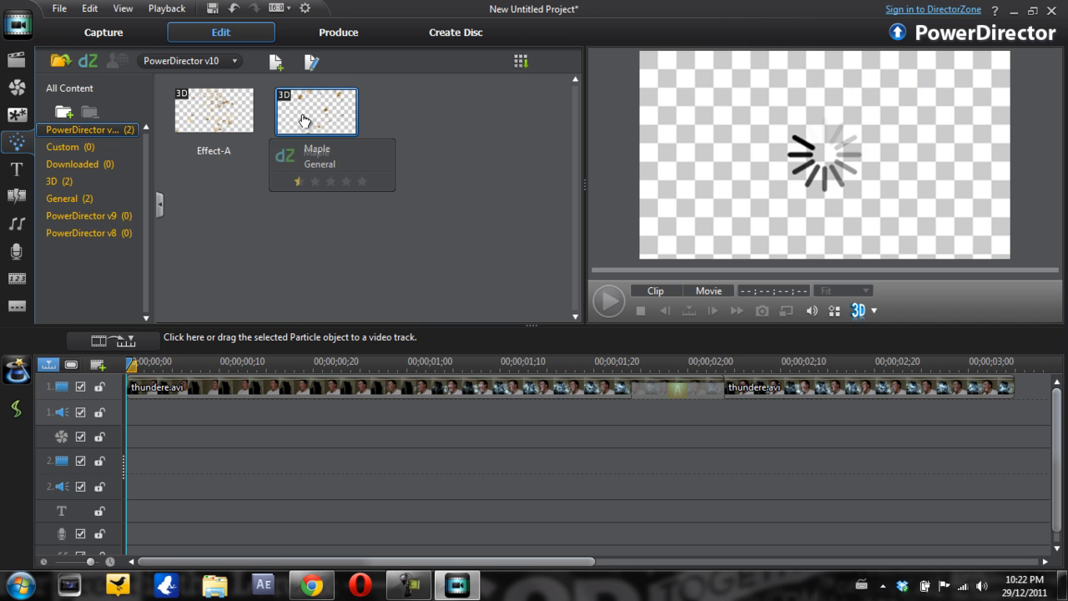
pyautogui.click(315, 111)
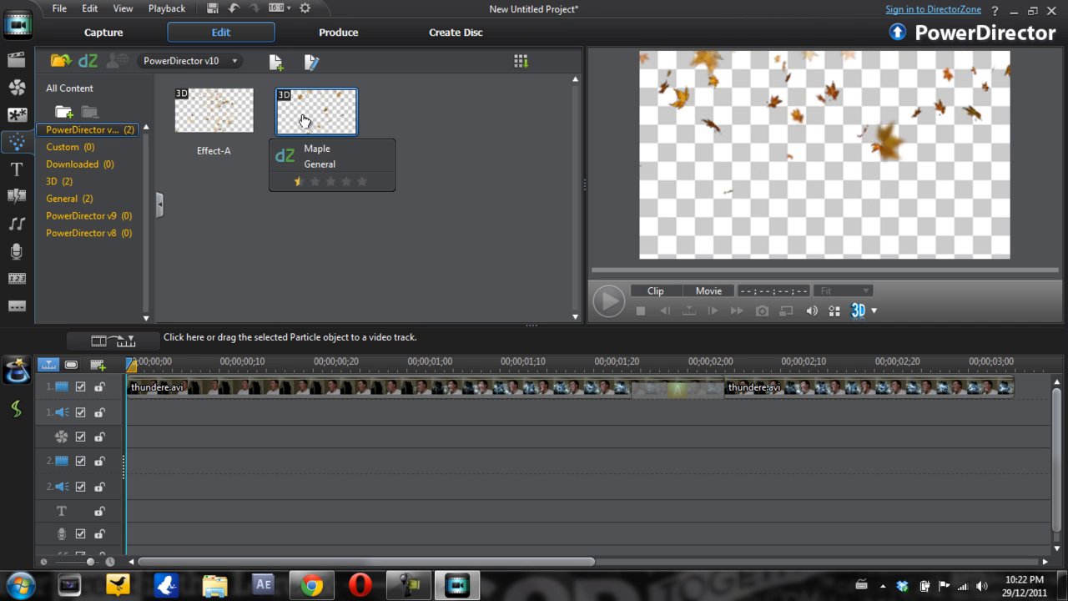
pyautogui.click(52, 181)
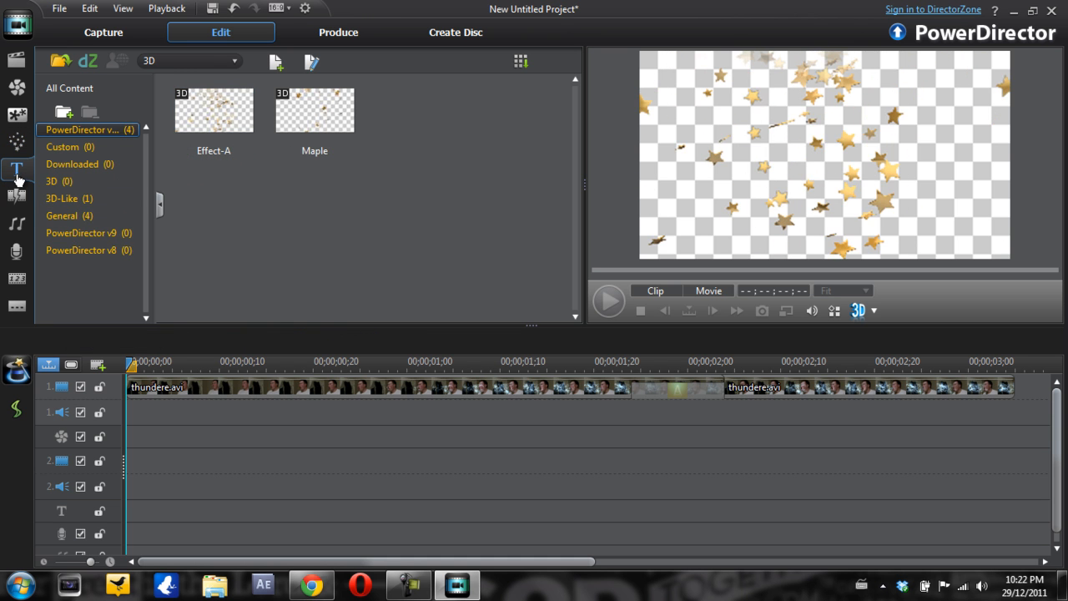
pyautogui.click(17, 171)
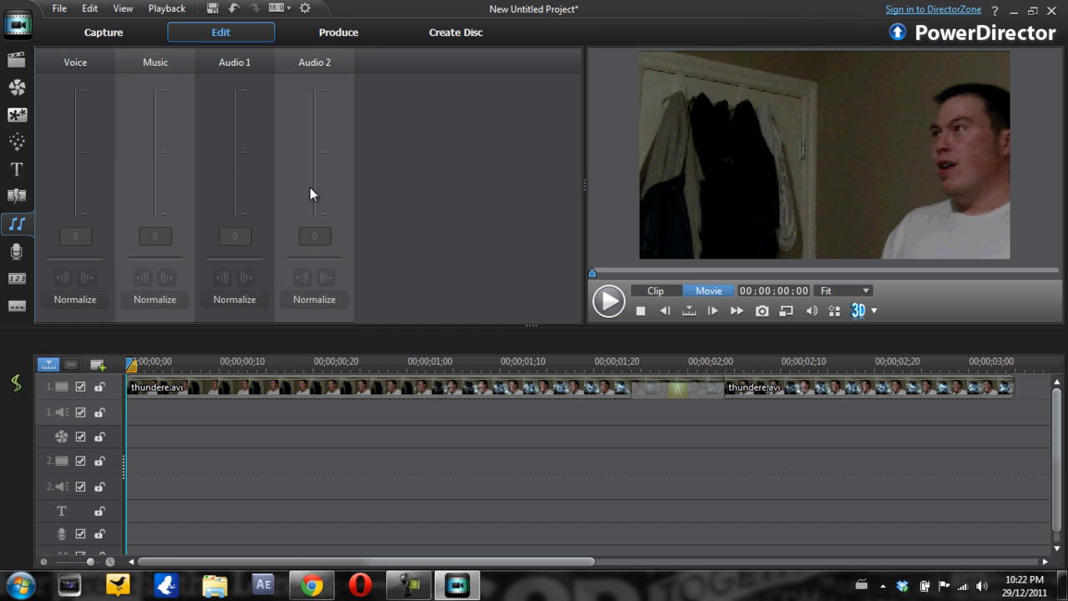
pyautogui.moveTo(328, 99)
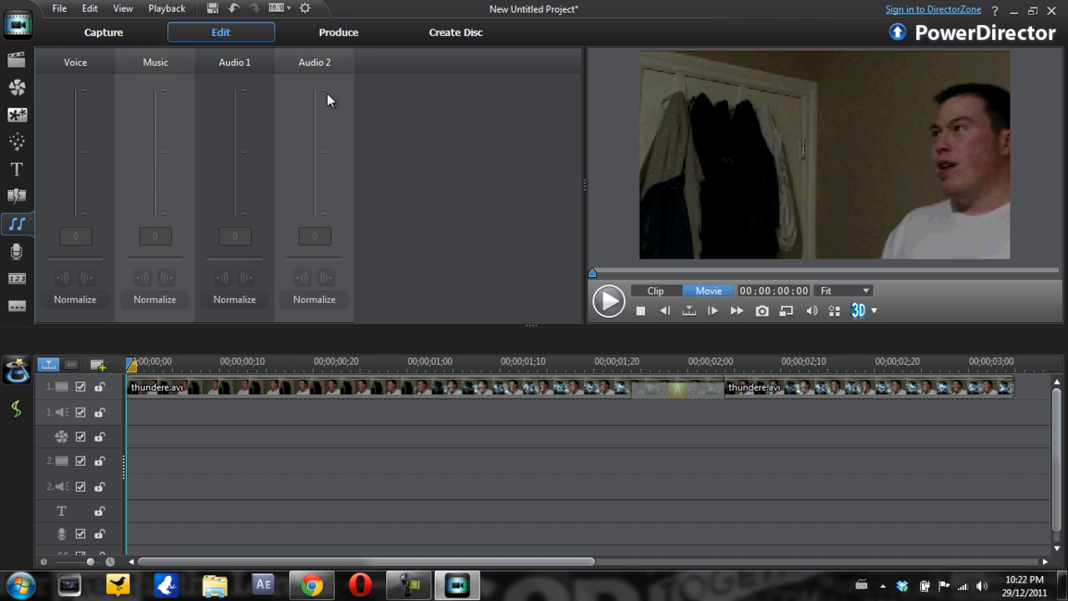
# Open the Voice-Over Recording Room, then switch to the Capture workspace
pyautogui.click(16, 251)
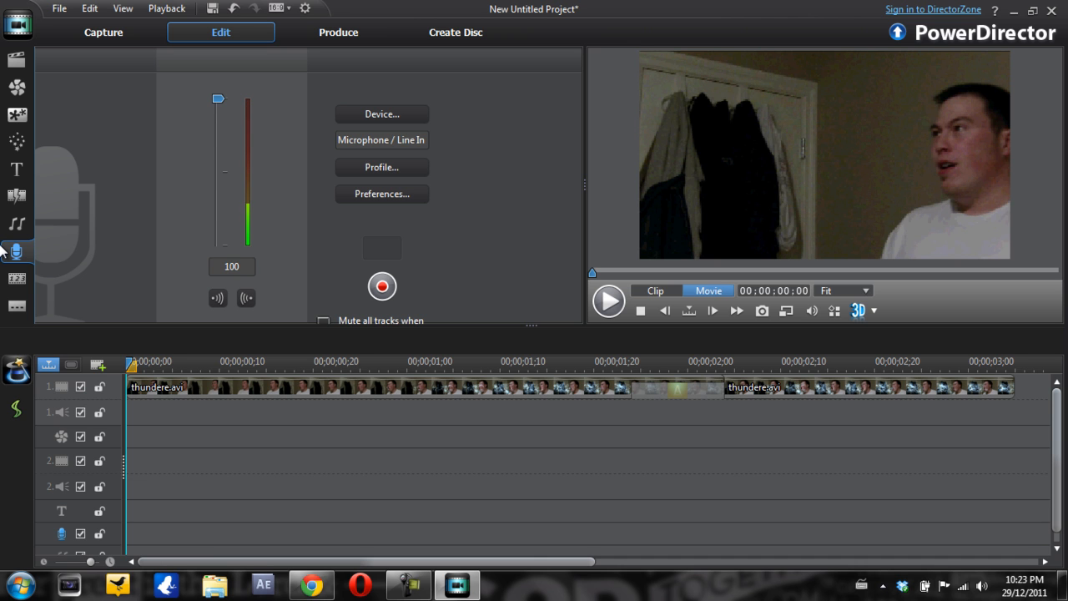
pyautogui.click(103, 31)
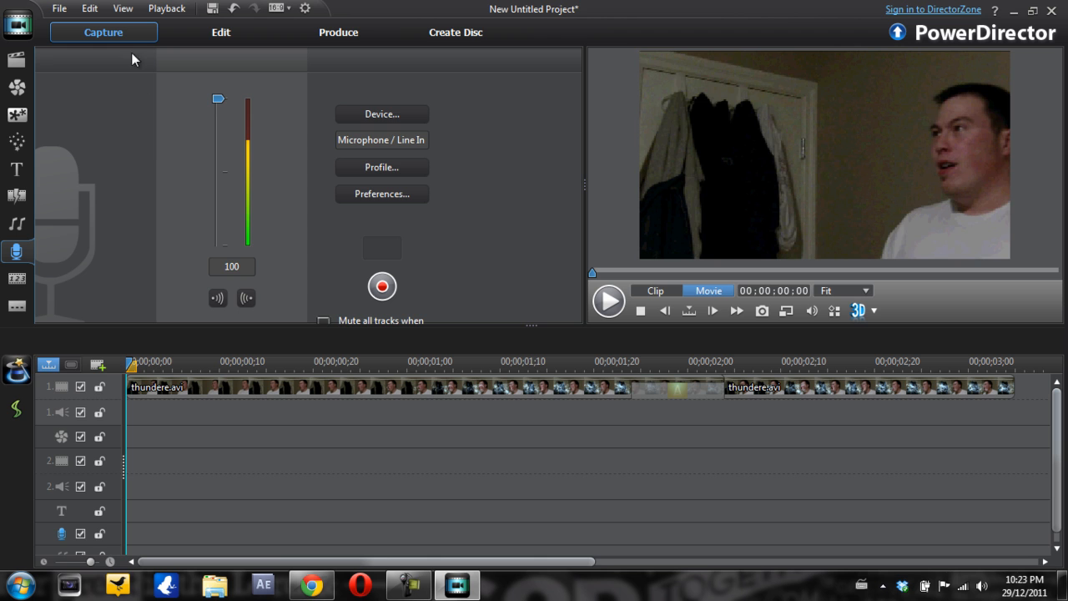
pyautogui.click(103, 32)
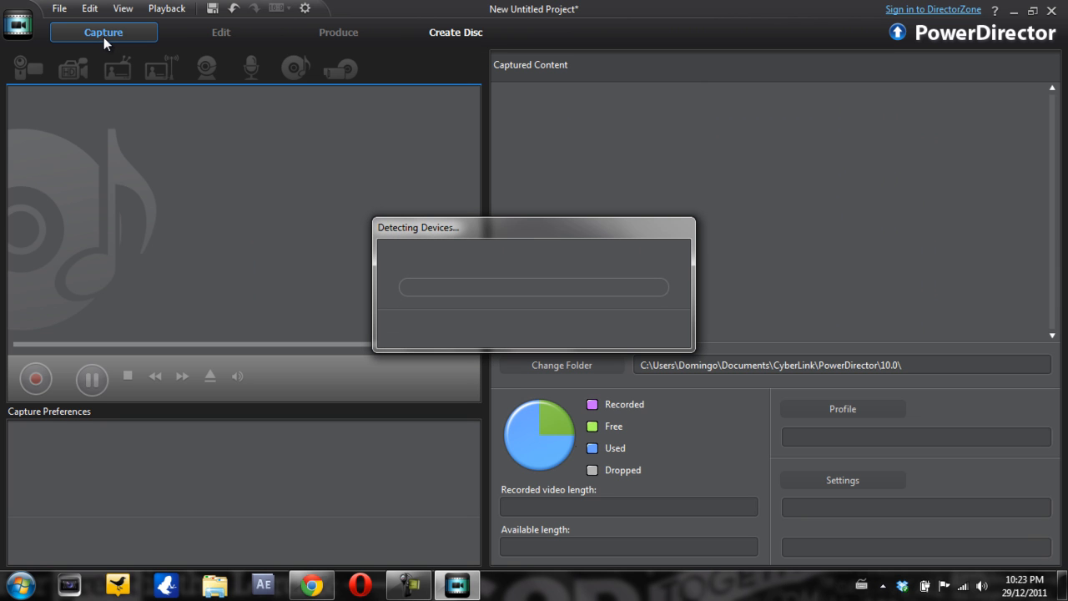
pyautogui.moveTo(429, 192)
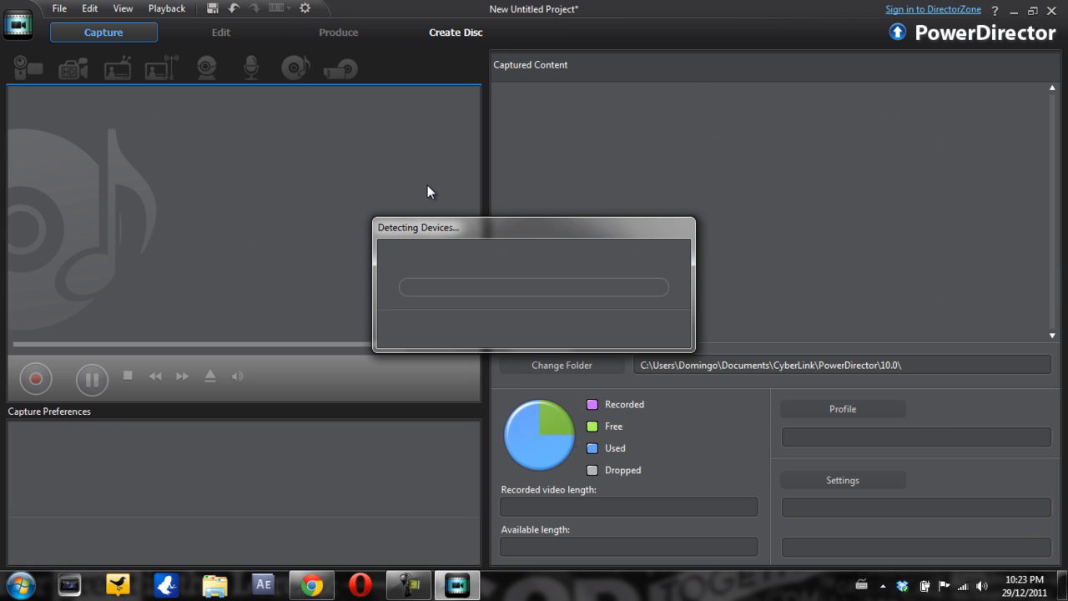
pyautogui.moveTo(465, 241)
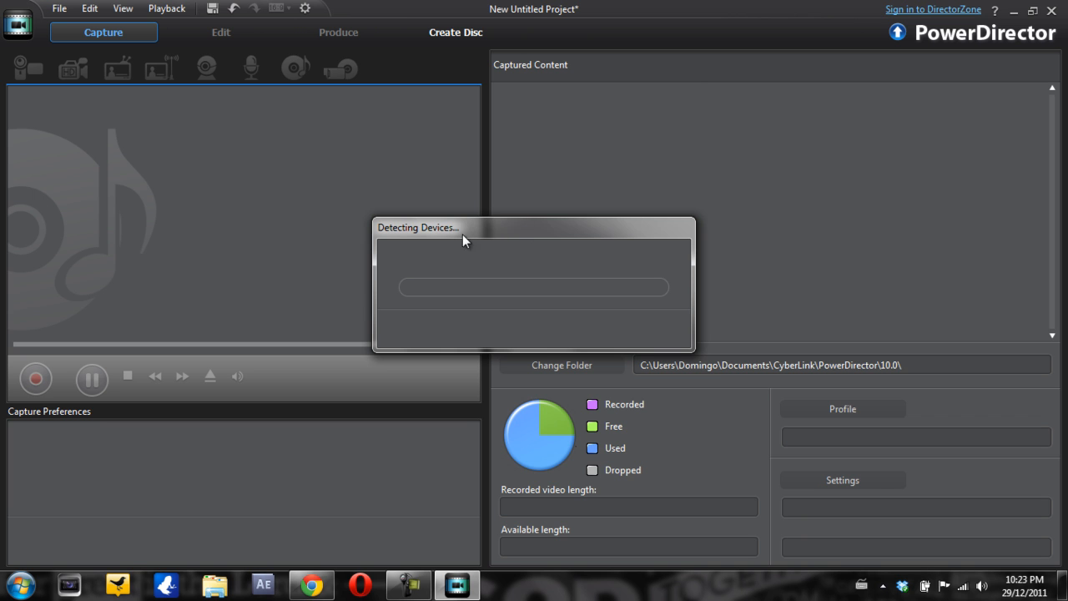
pyautogui.moveTo(580, 258)
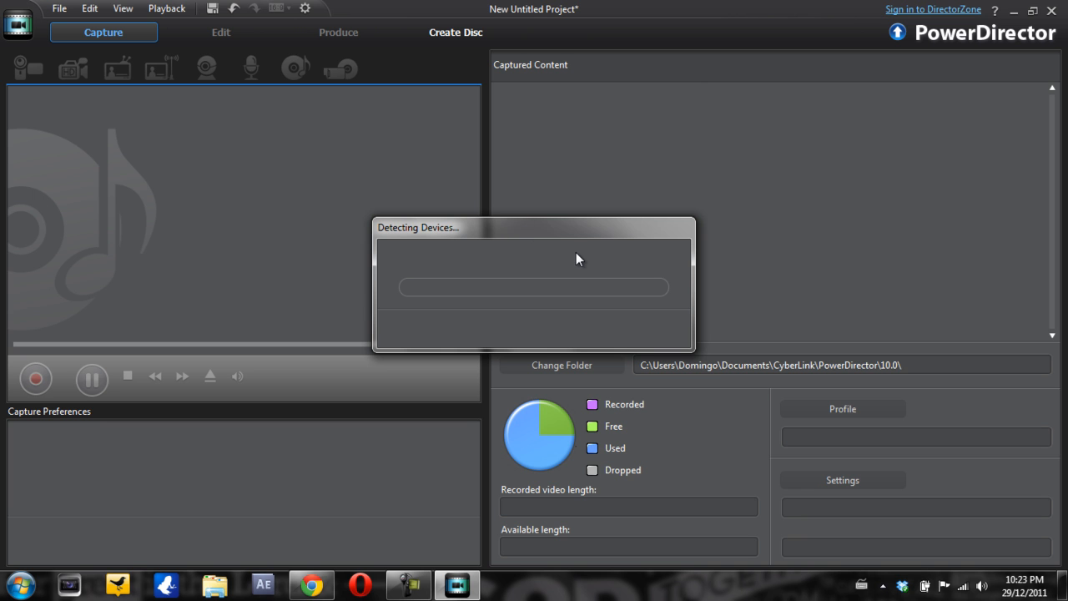
# Select the integrated webcam as capture source and return to the Edit workspace
pyautogui.click(206, 67)
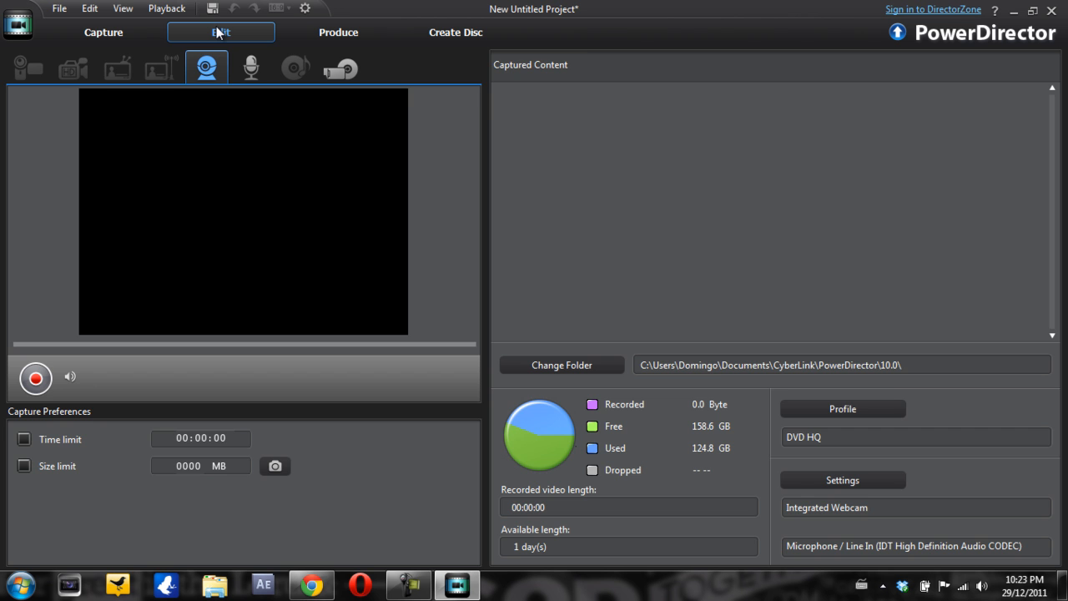
pyautogui.click(220, 32)
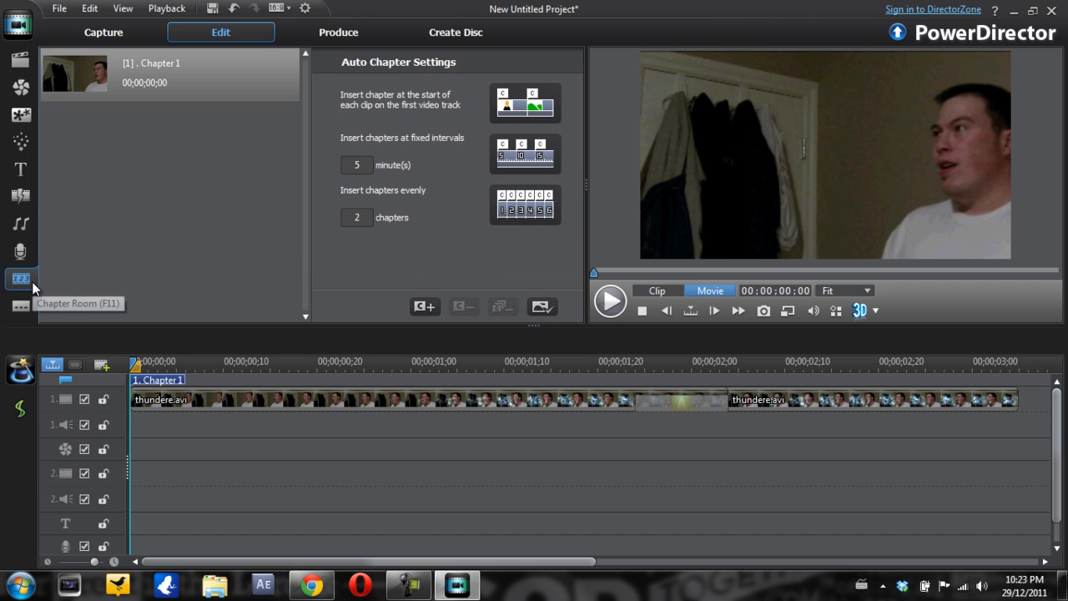
pyautogui.moveTo(438, 175)
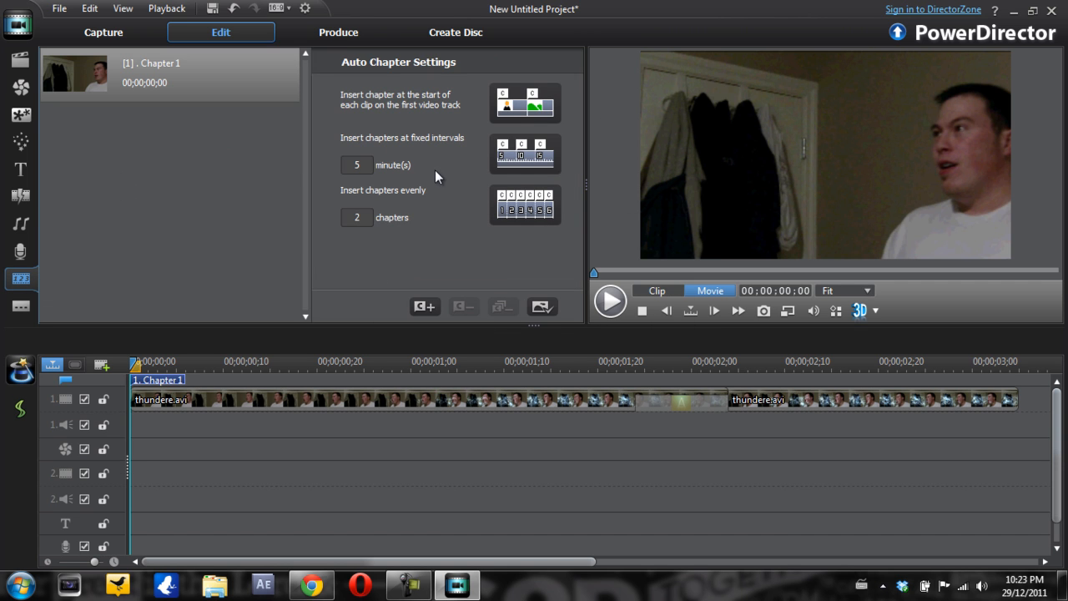
pyautogui.moveTo(53, 328)
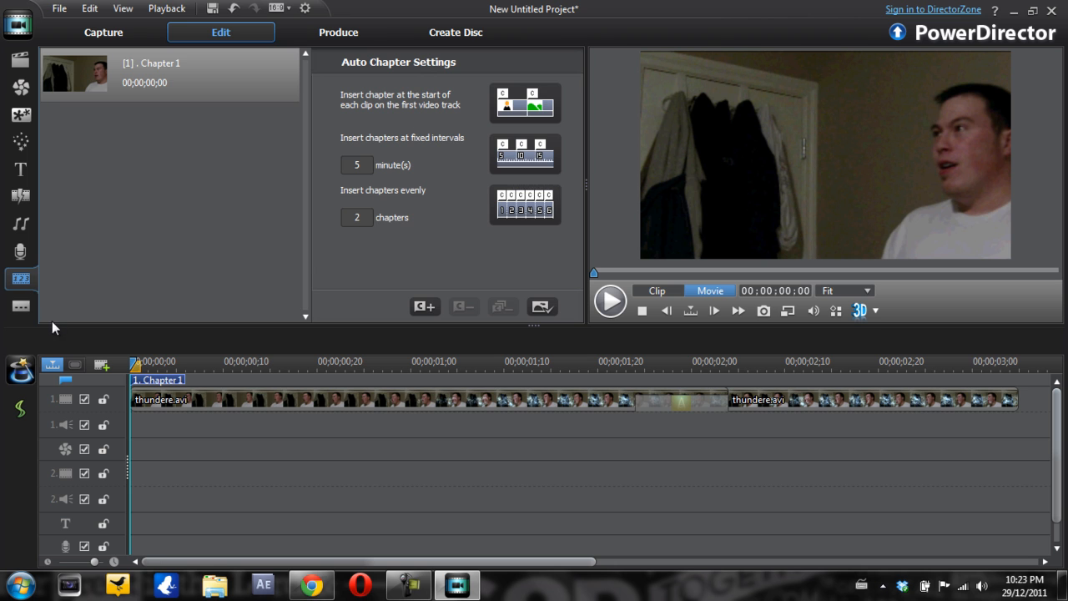
# Open the Subtitle Room from the left toolbar
pyautogui.click(20, 306)
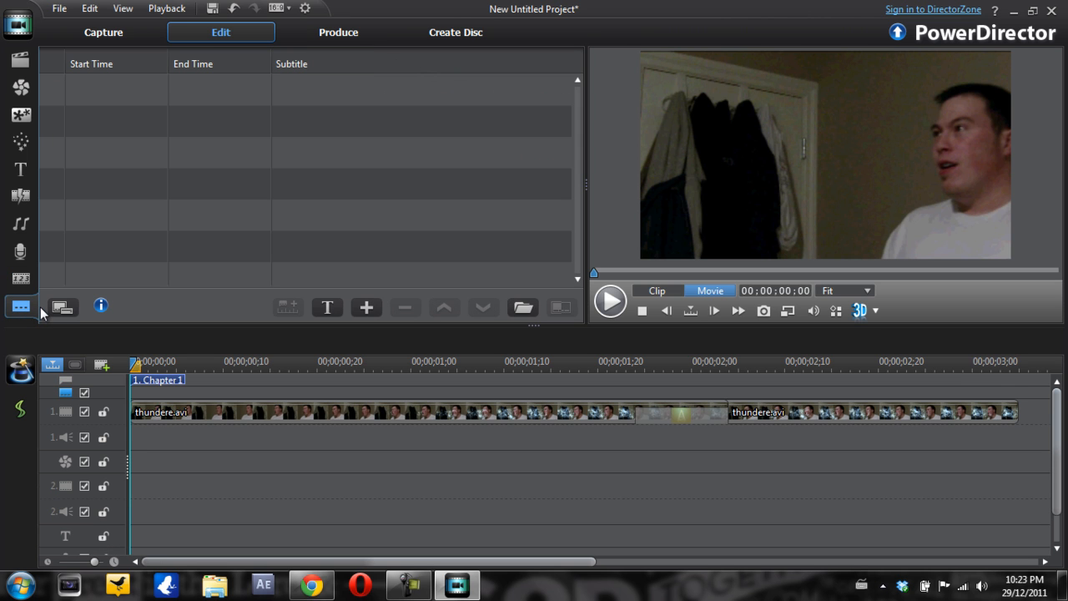
pyautogui.moveTo(20, 306)
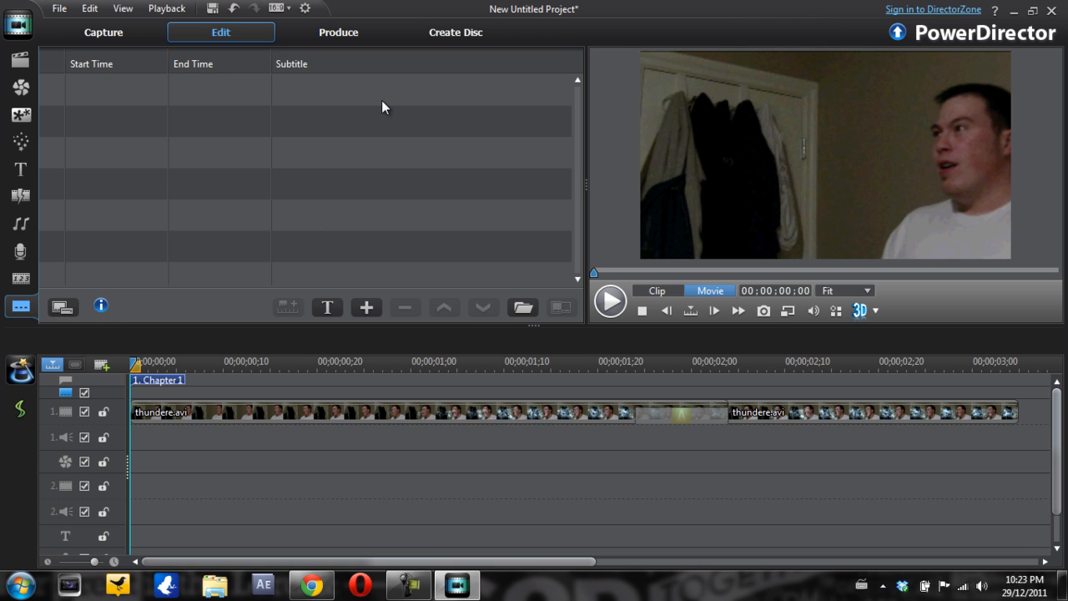
pyautogui.moveTo(388, 125)
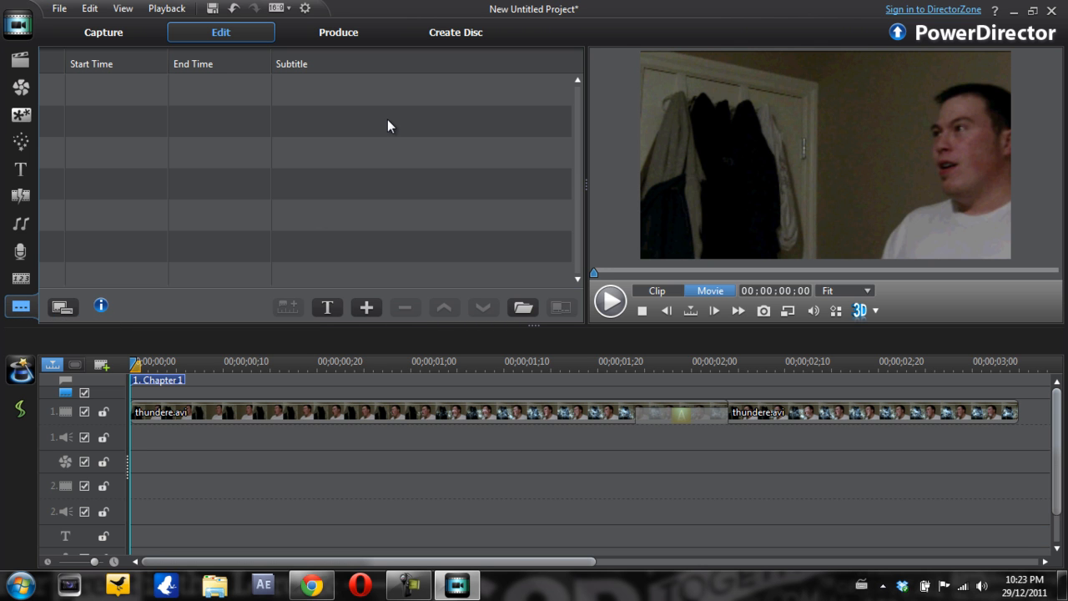
pyautogui.moveTo(394, 197)
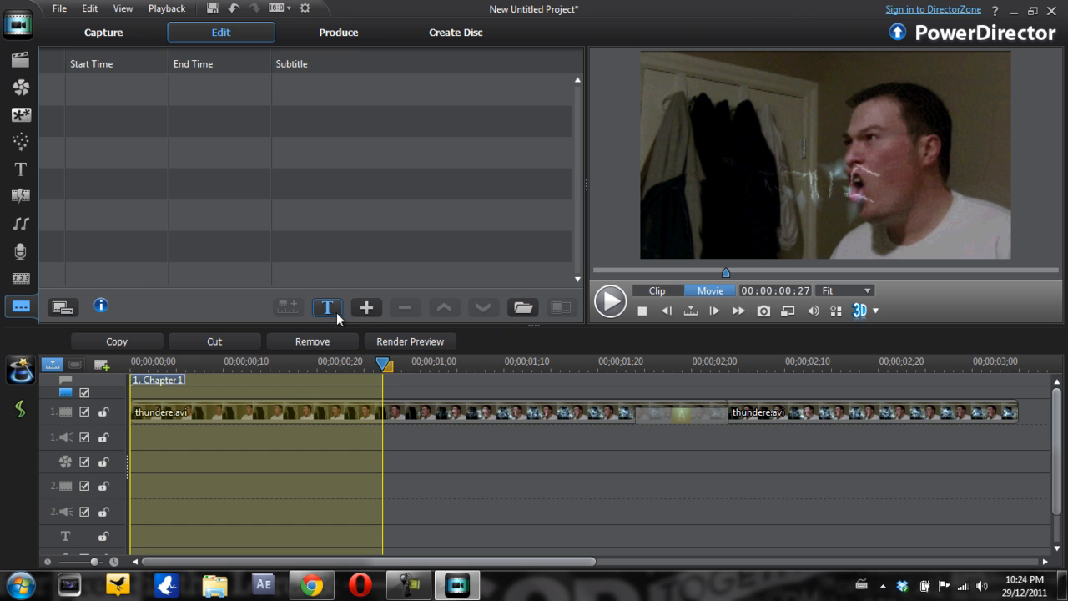
# Add a subtitle reading 'Fo shutah' spanning 00:00:00:27 to 00:00:02:04
pyautogui.click(365, 307)
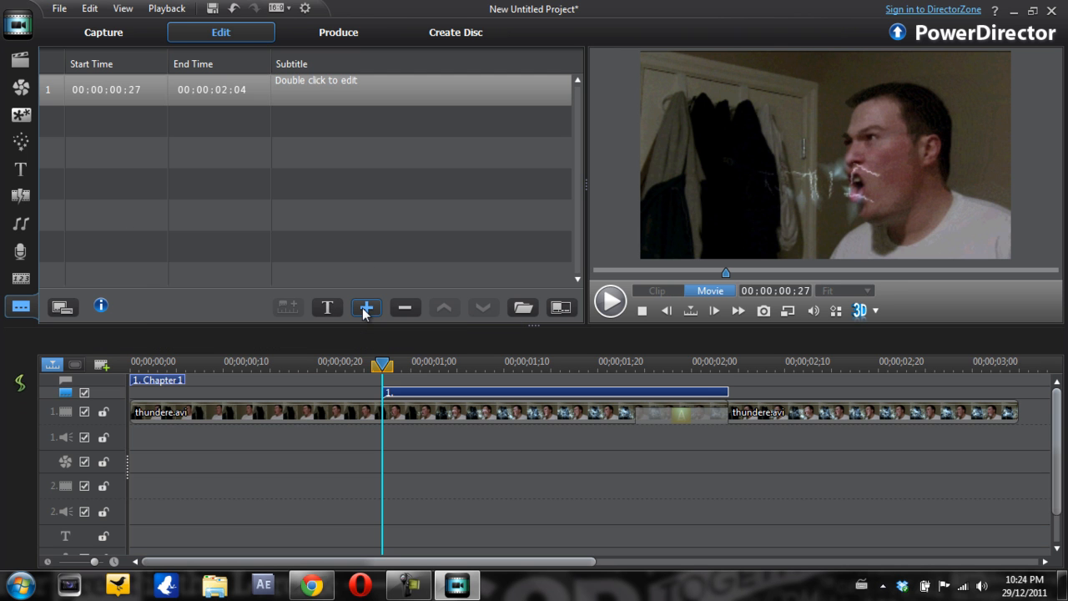
pyautogui.click(366, 307)
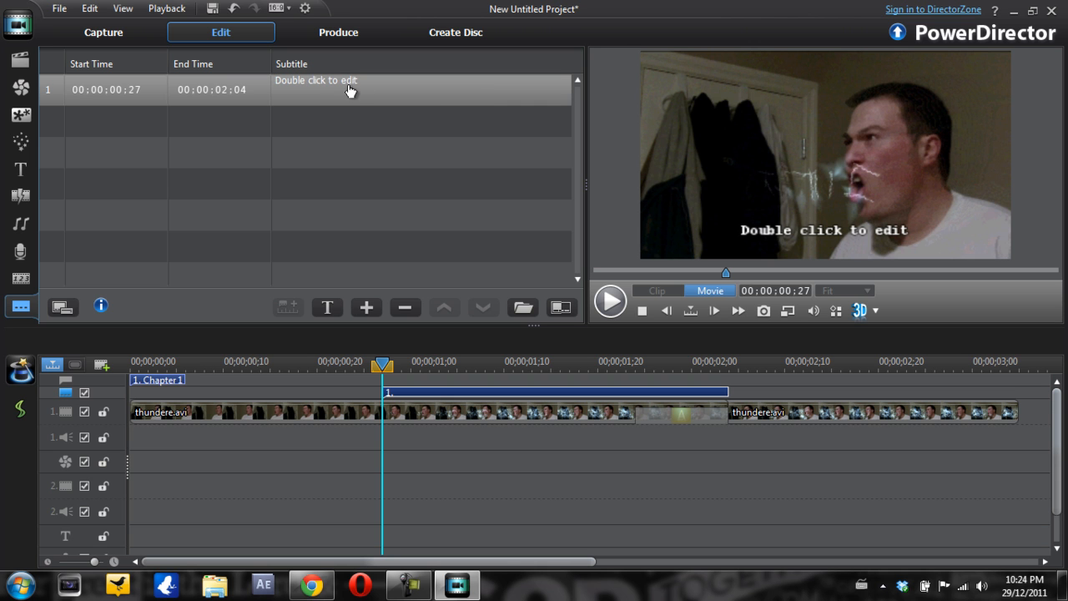
pyautogui.doubleClick(350, 89)
pyautogui.write('Fo shut')
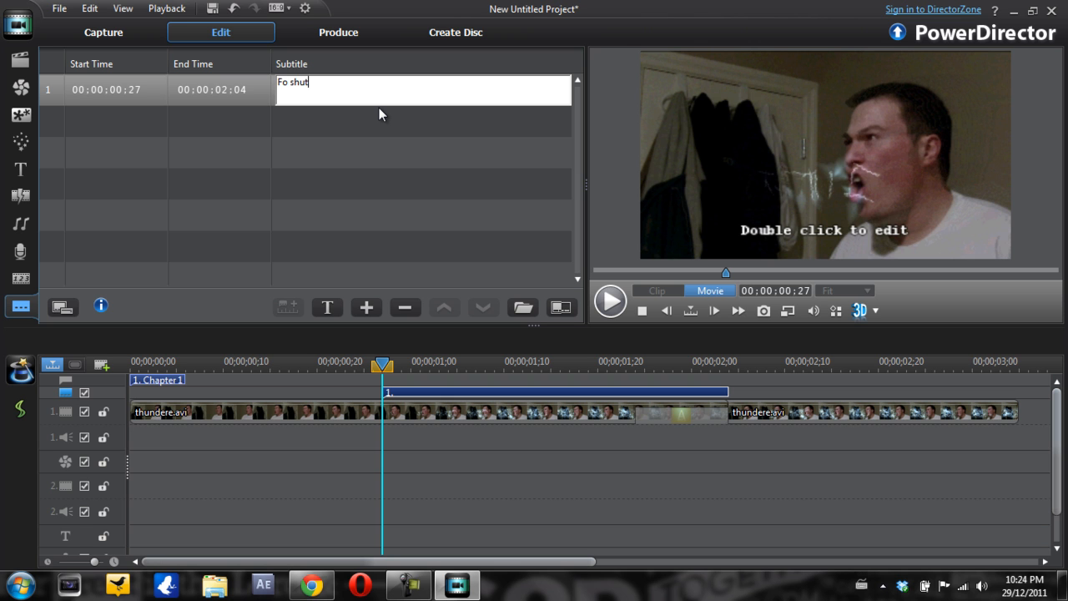
pyautogui.write('ah')
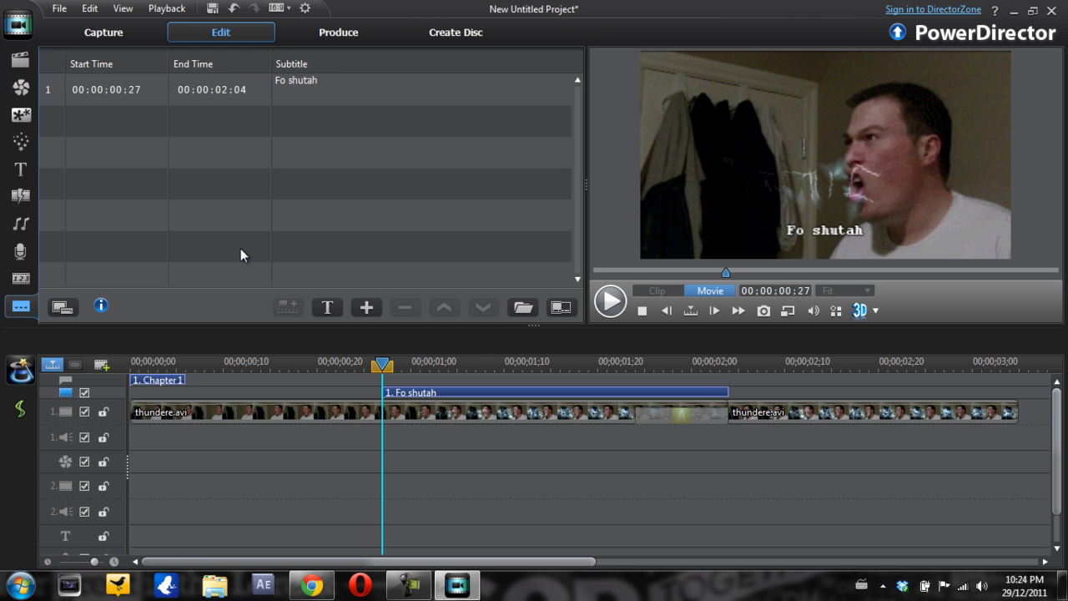
pyautogui.click(610, 300)
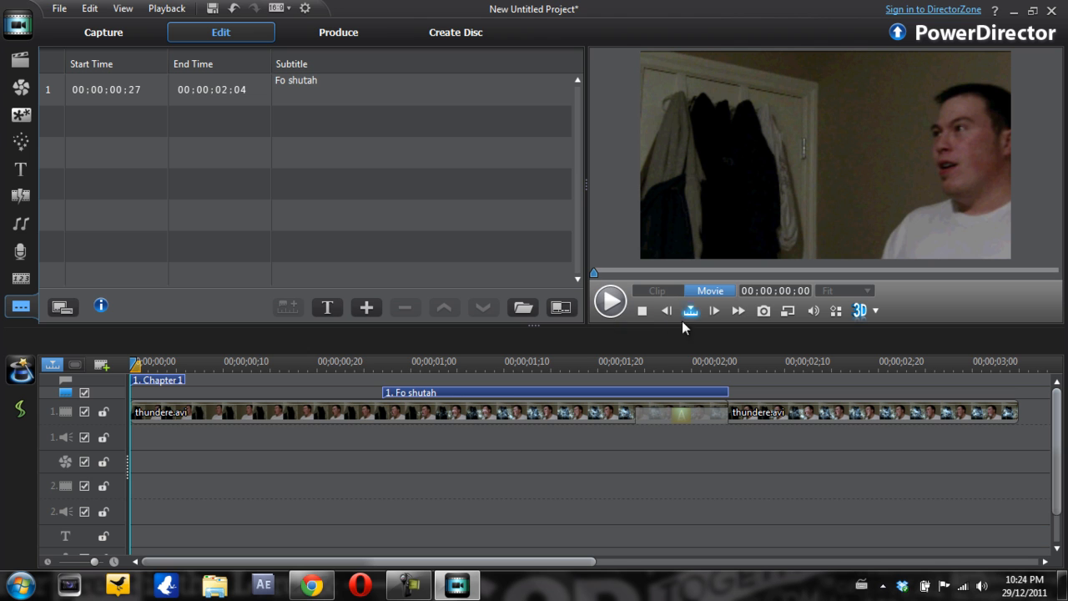
pyautogui.moveTo(667, 310)
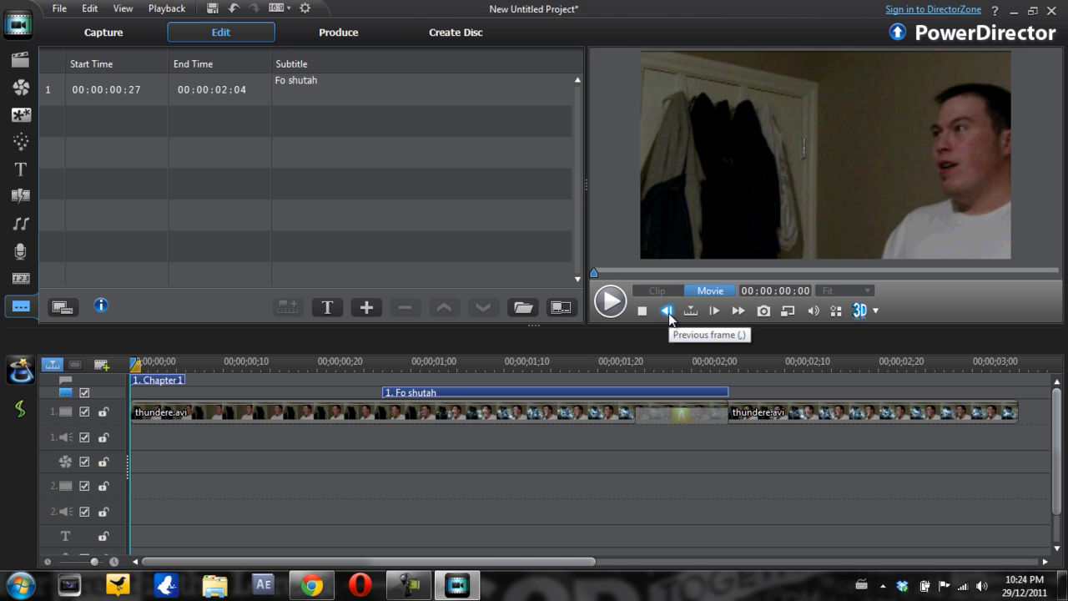
# Play the movie with the new subtitle, then stop playback
pyautogui.click(668, 310)
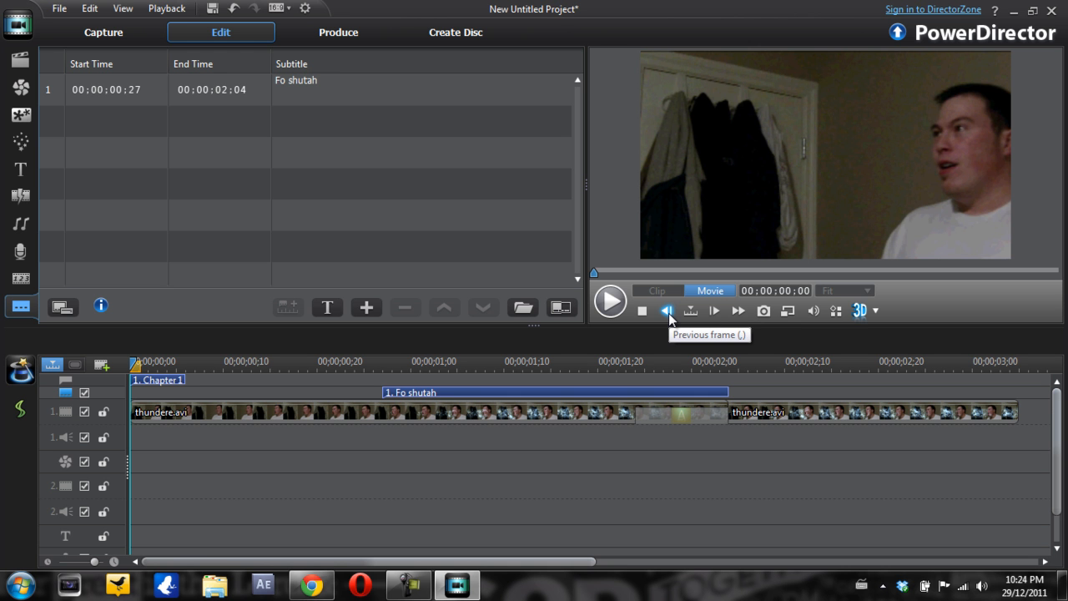
pyautogui.click(610, 300)
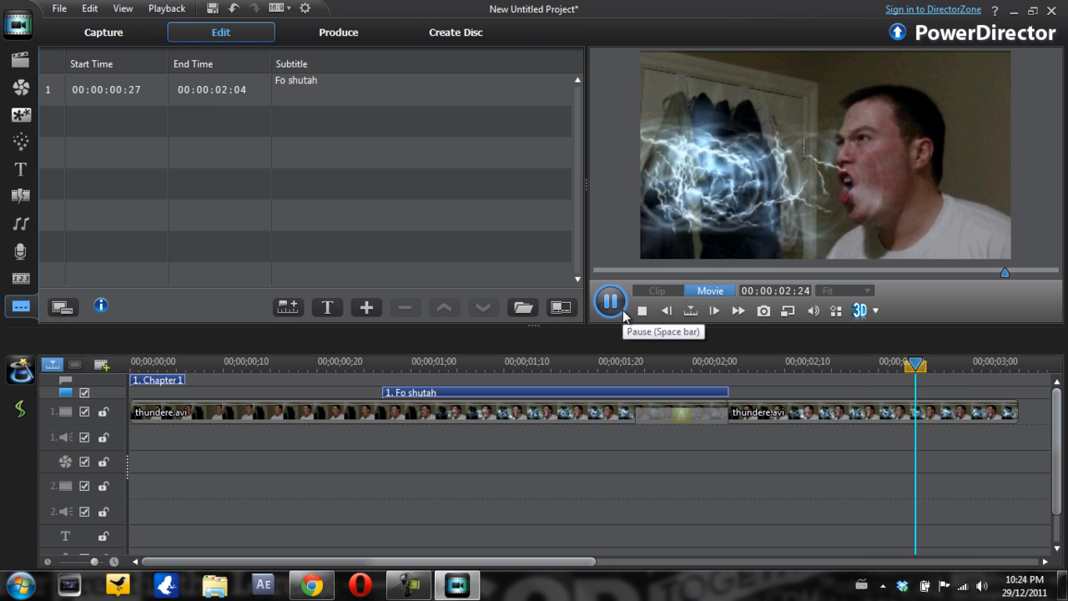
pyautogui.click(610, 301)
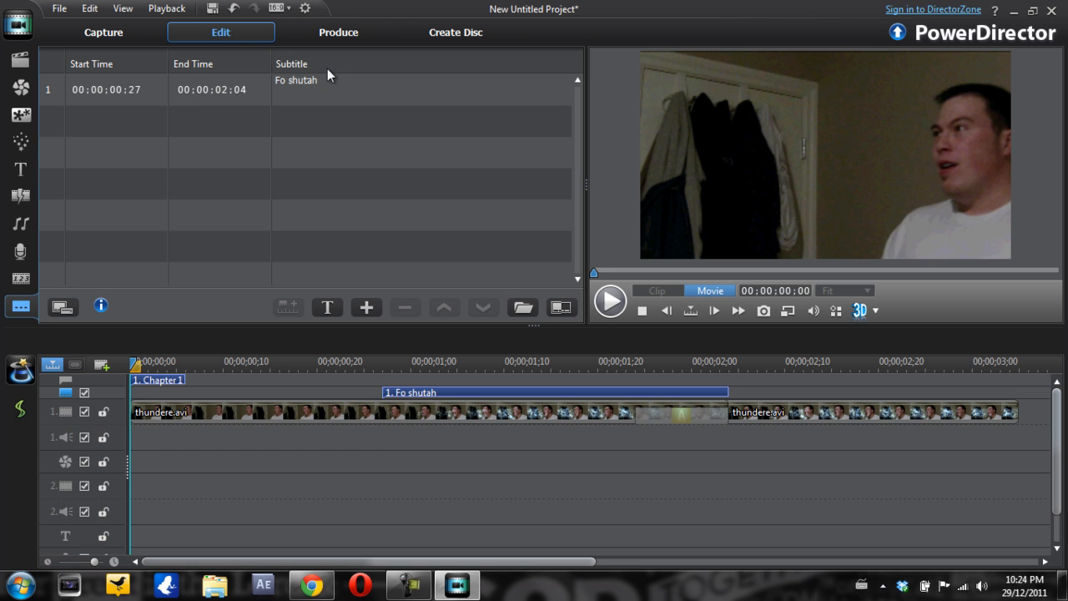
# Switch to Capture and select the integrated webcam as the live source
pyautogui.click(103, 32)
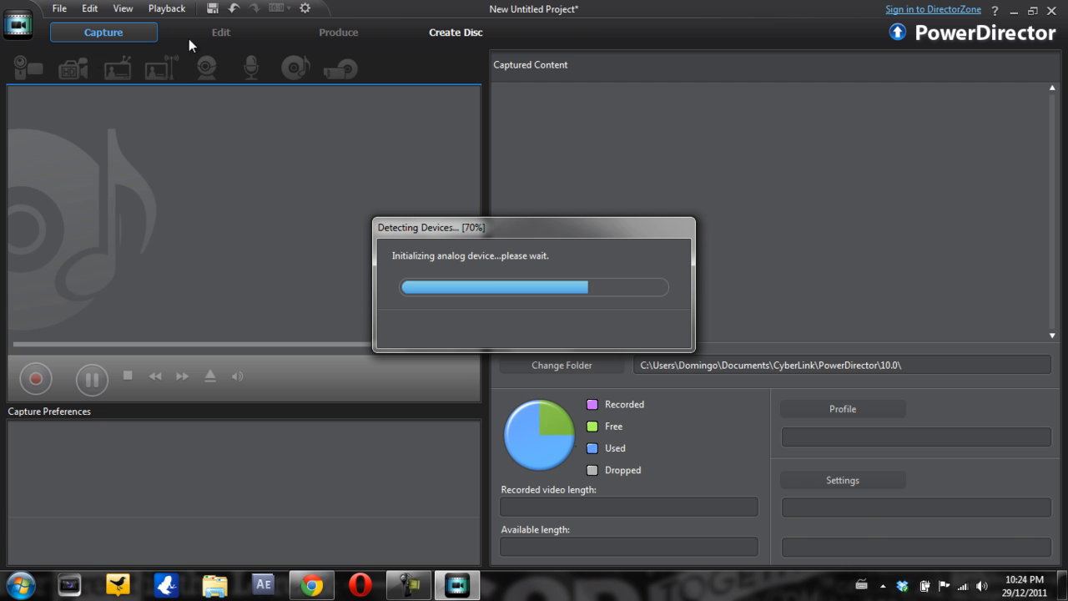
pyautogui.click(206, 66)
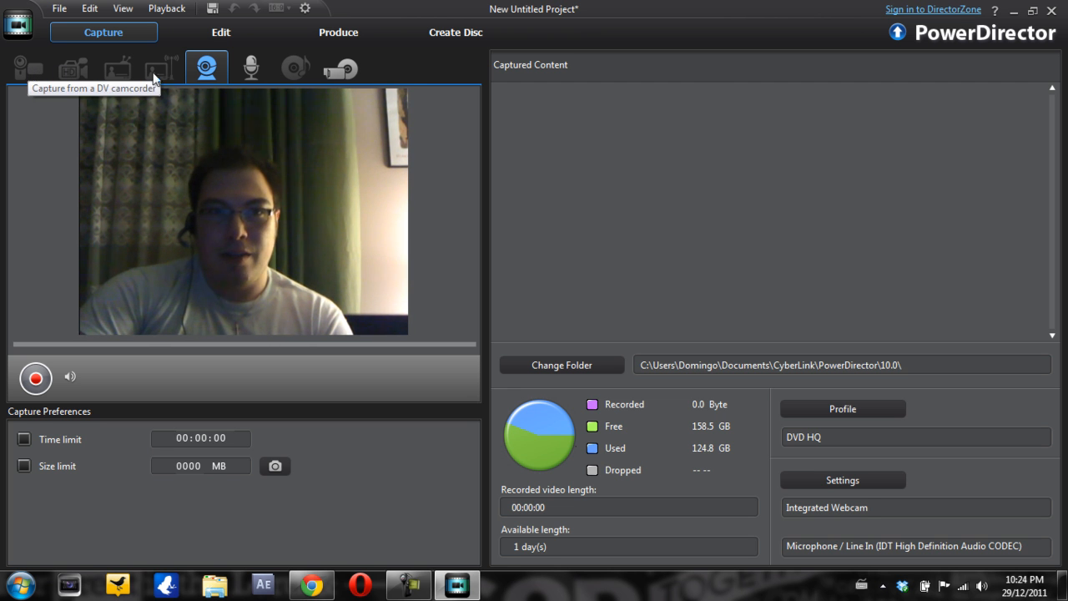
pyautogui.moveTo(159, 68)
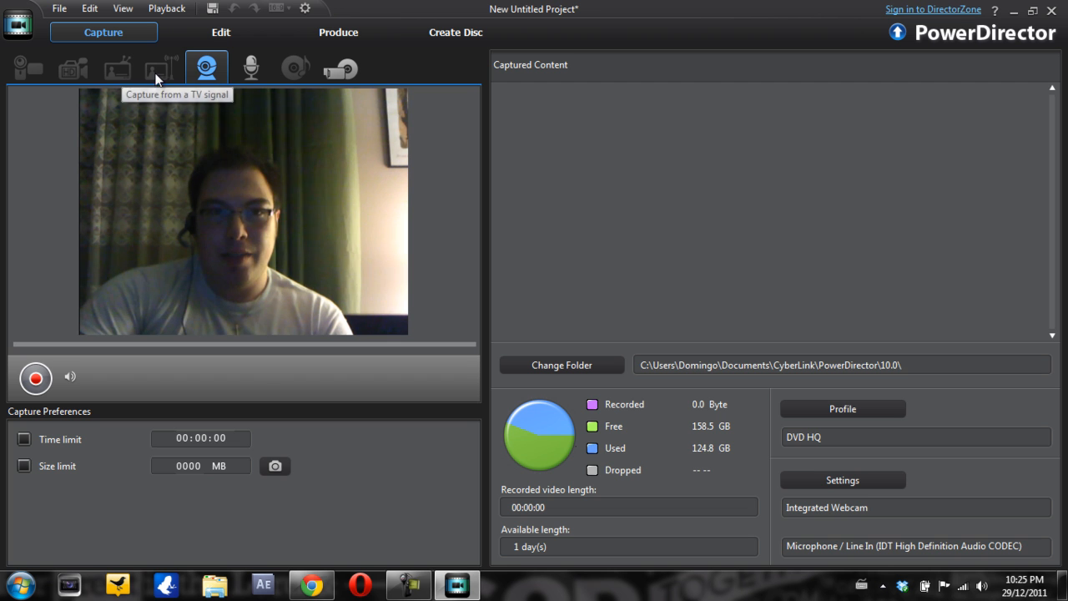
pyautogui.moveTo(161, 68)
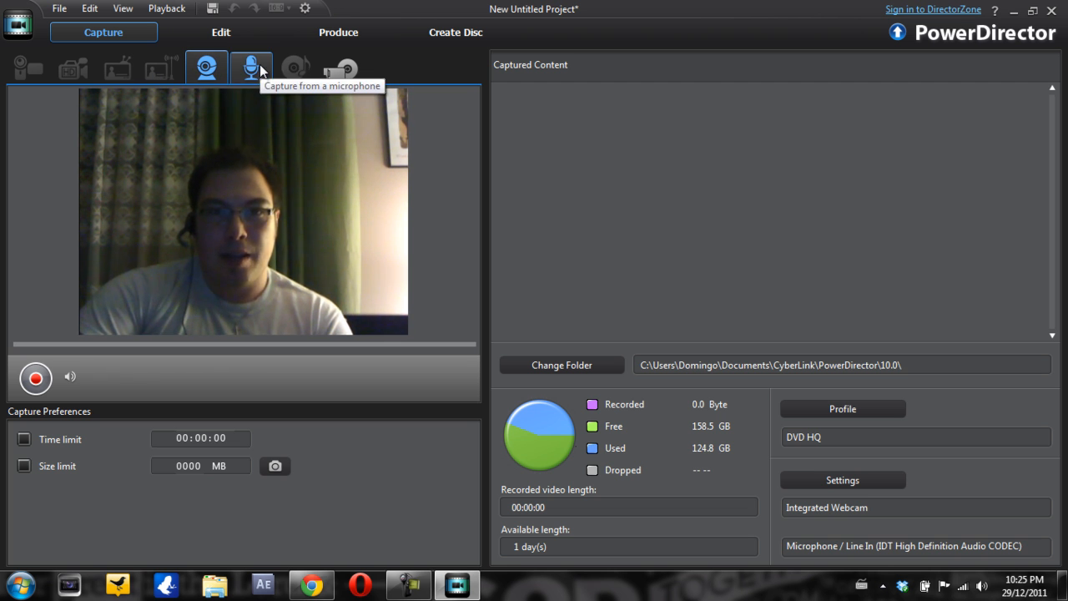
pyautogui.moveTo(339, 69)
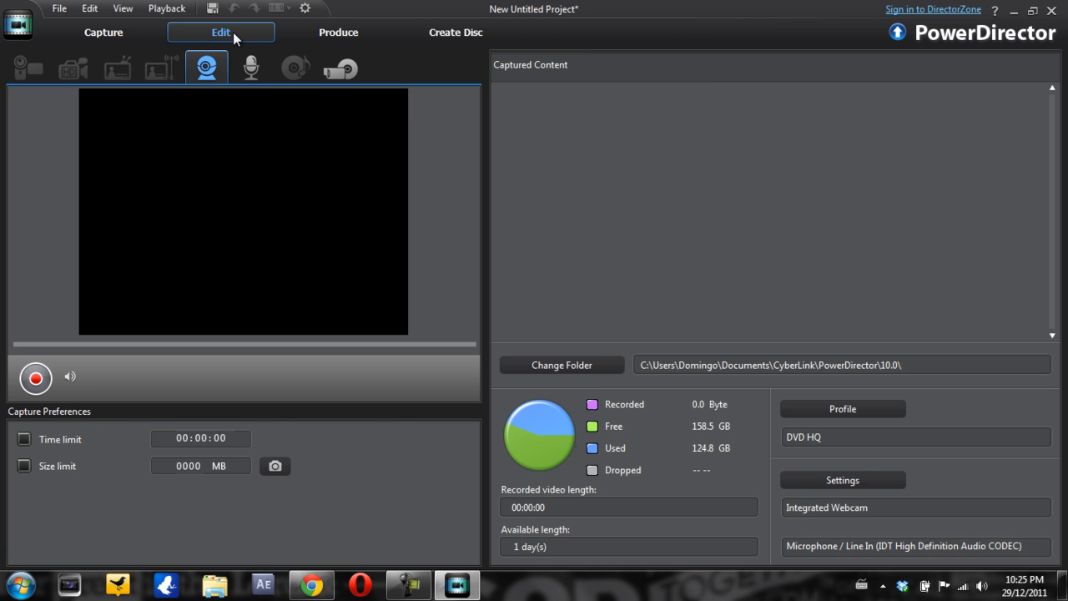
pyautogui.click(220, 32)
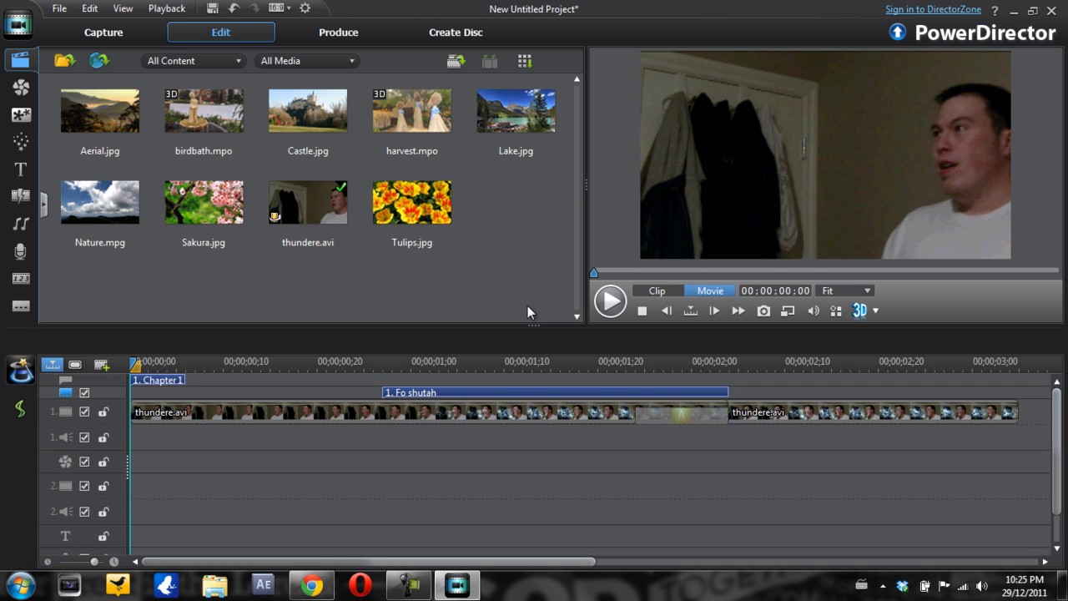
pyautogui.click(338, 31)
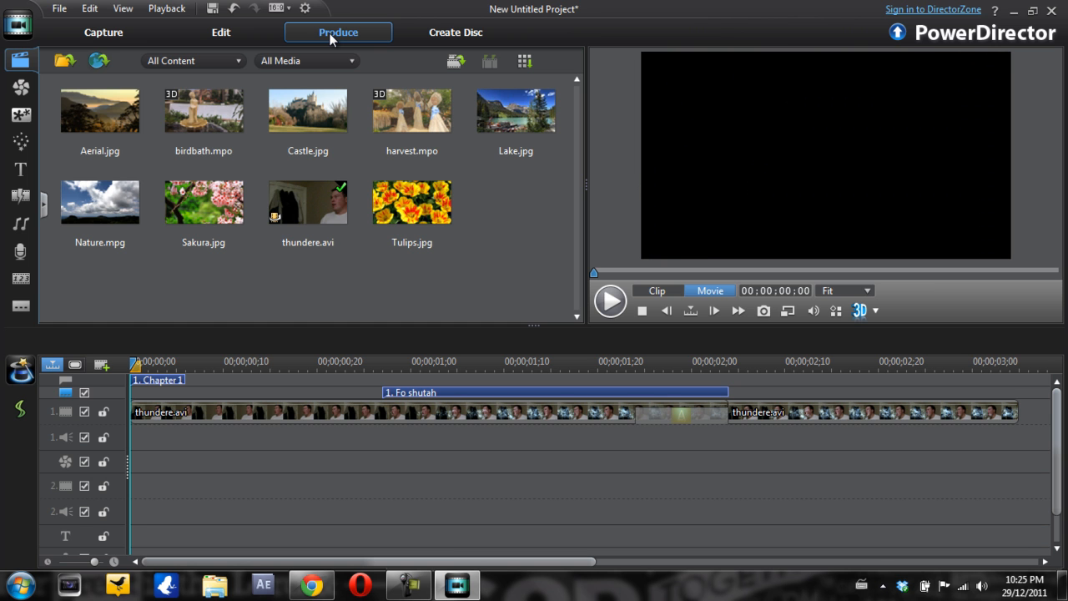
# Show Produce's Standard 2D formats and keep DV-AVI as the AVI profile type
pyautogui.click(338, 32)
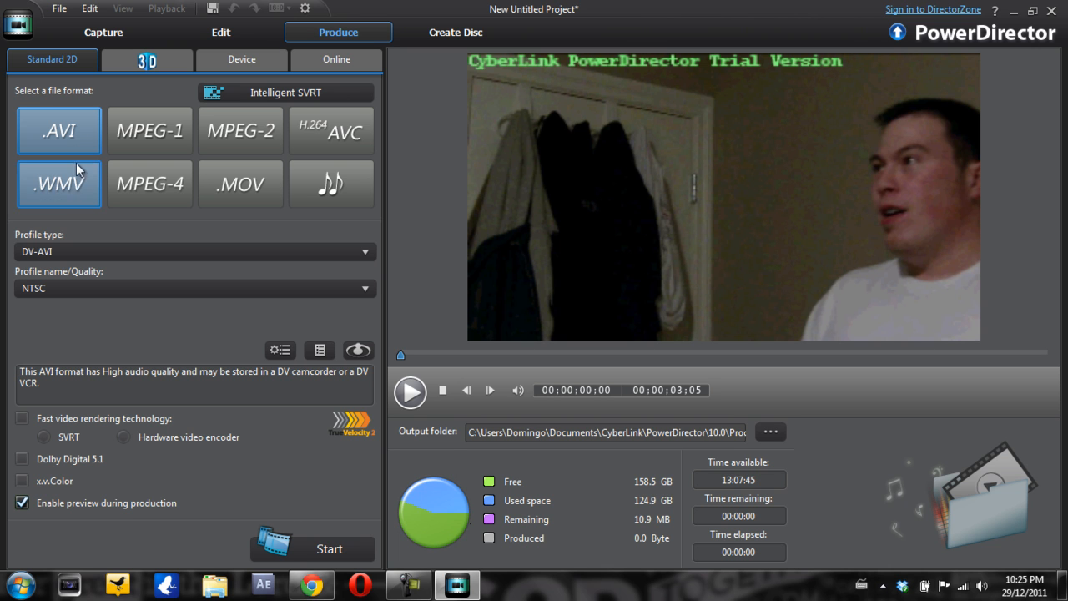
pyautogui.click(58, 130)
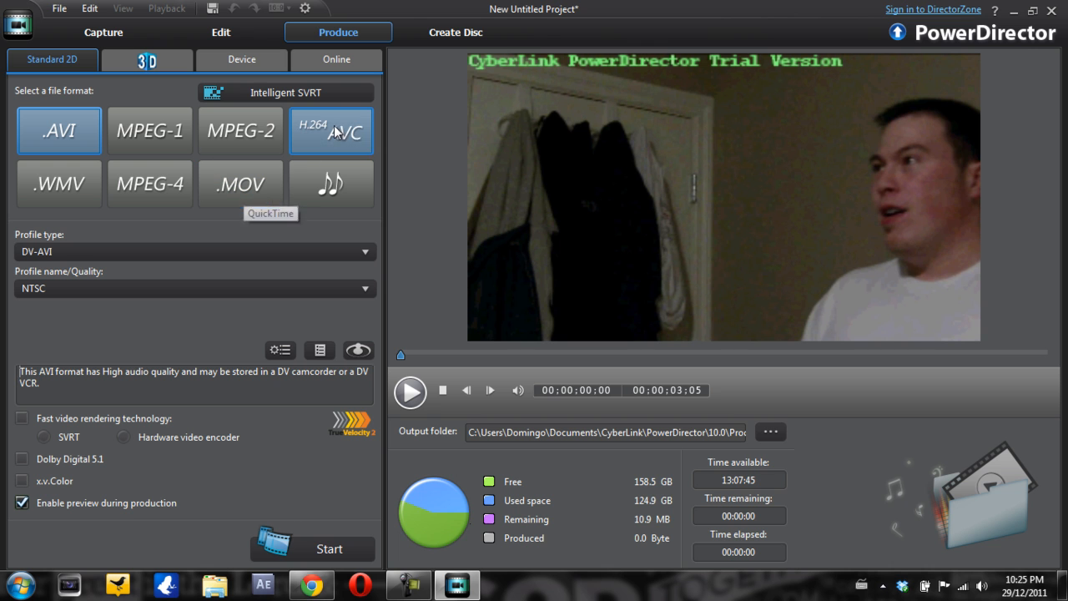
pyautogui.moveTo(334, 131)
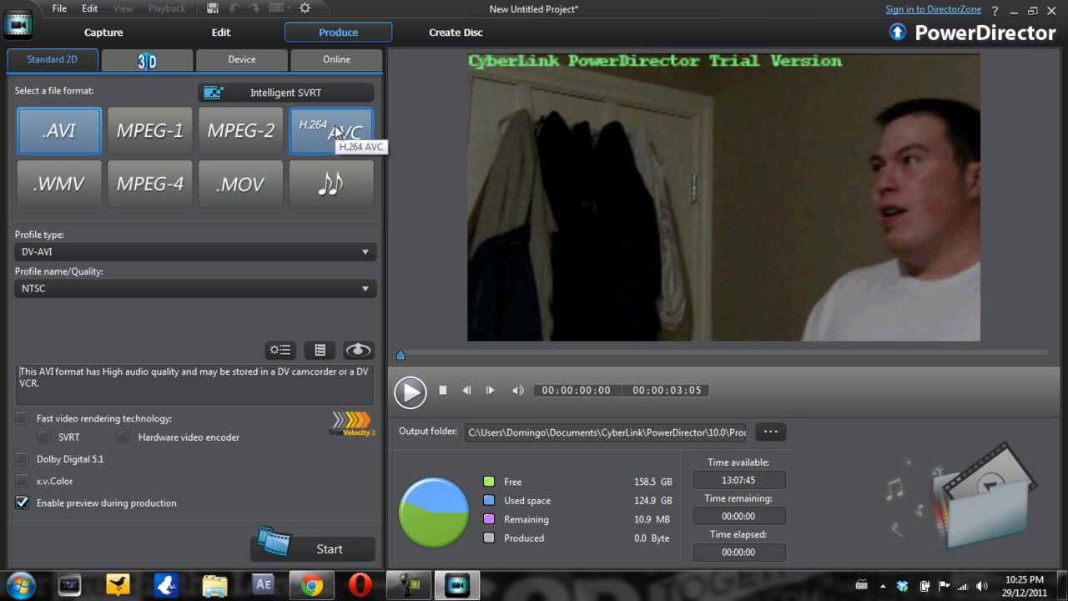
pyautogui.moveTo(331, 184)
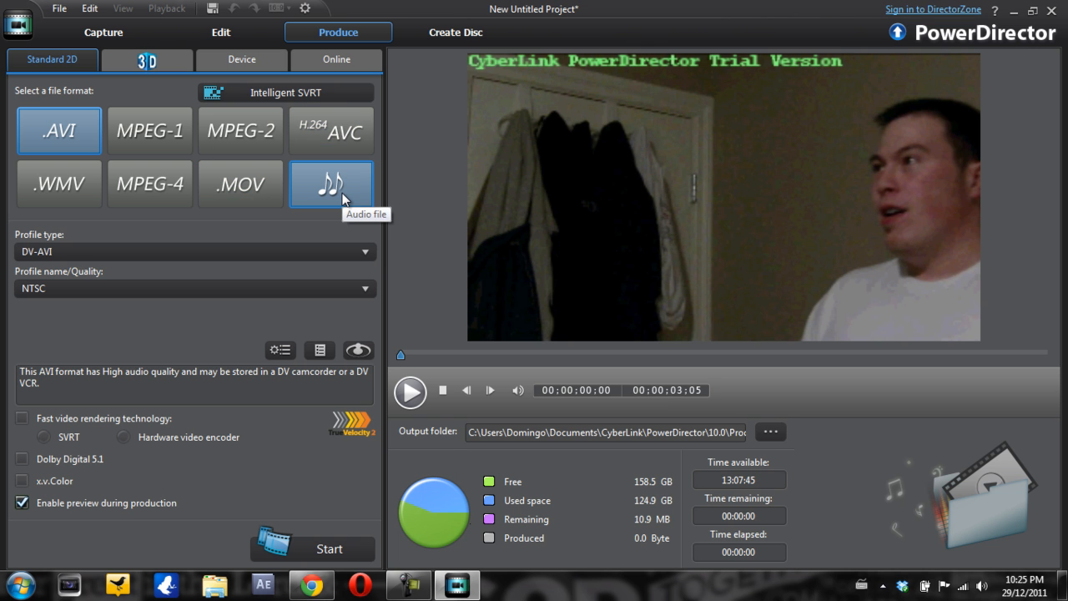
pyautogui.moveTo(158, 231)
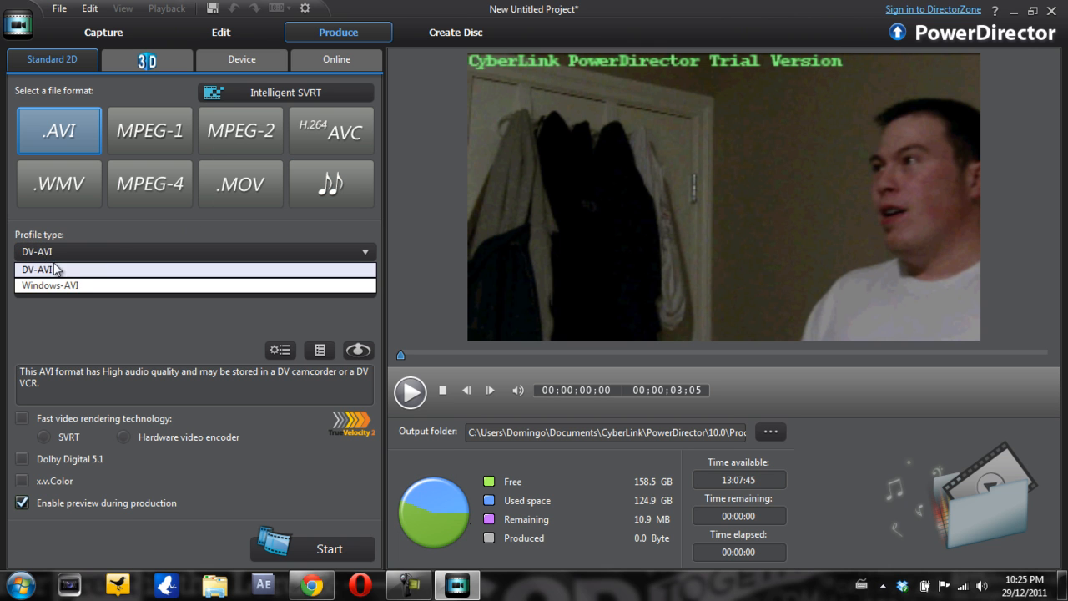
pyautogui.click(37, 269)
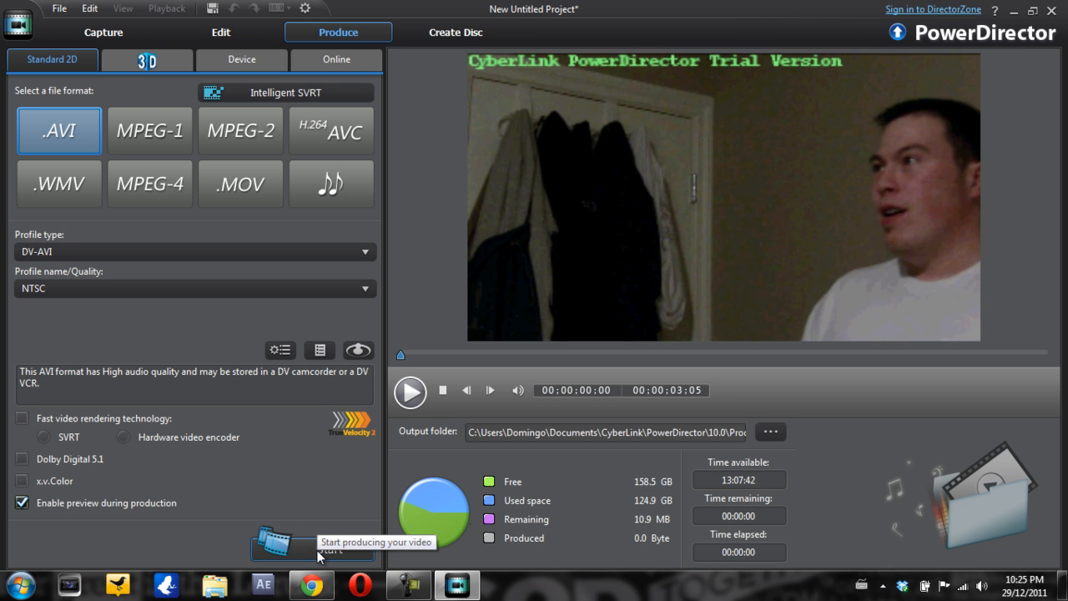
pyautogui.moveTo(607, 95)
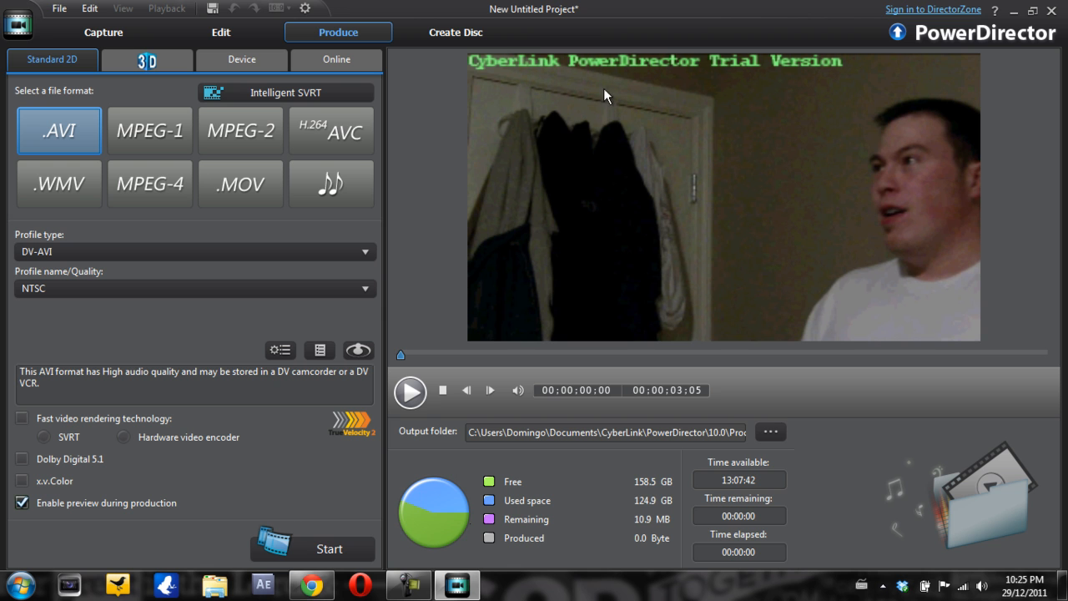
pyautogui.moveTo(677, 65)
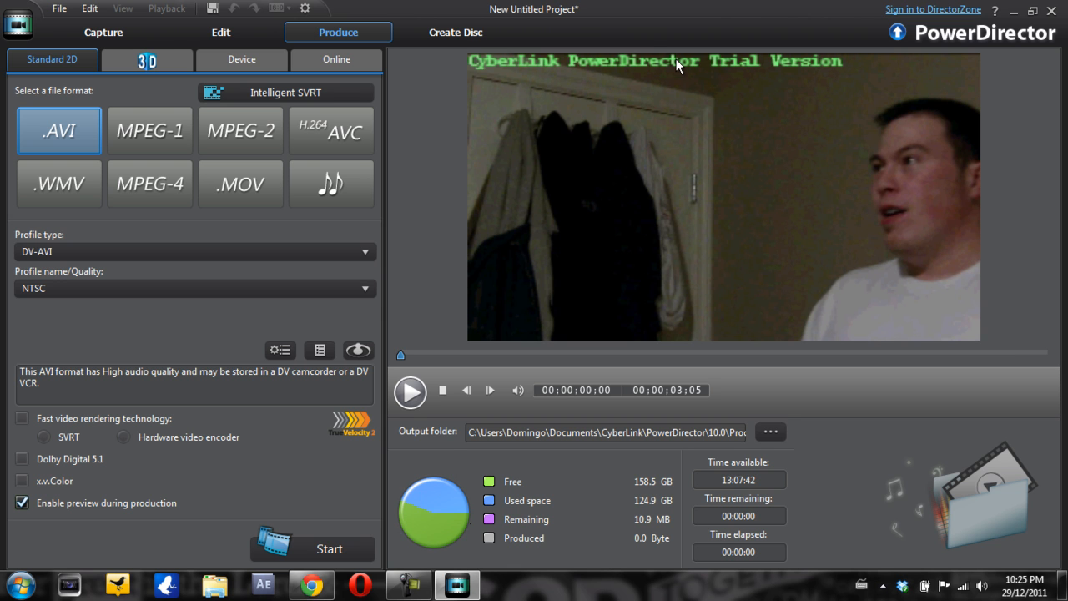
pyautogui.moveTo(607, 56)
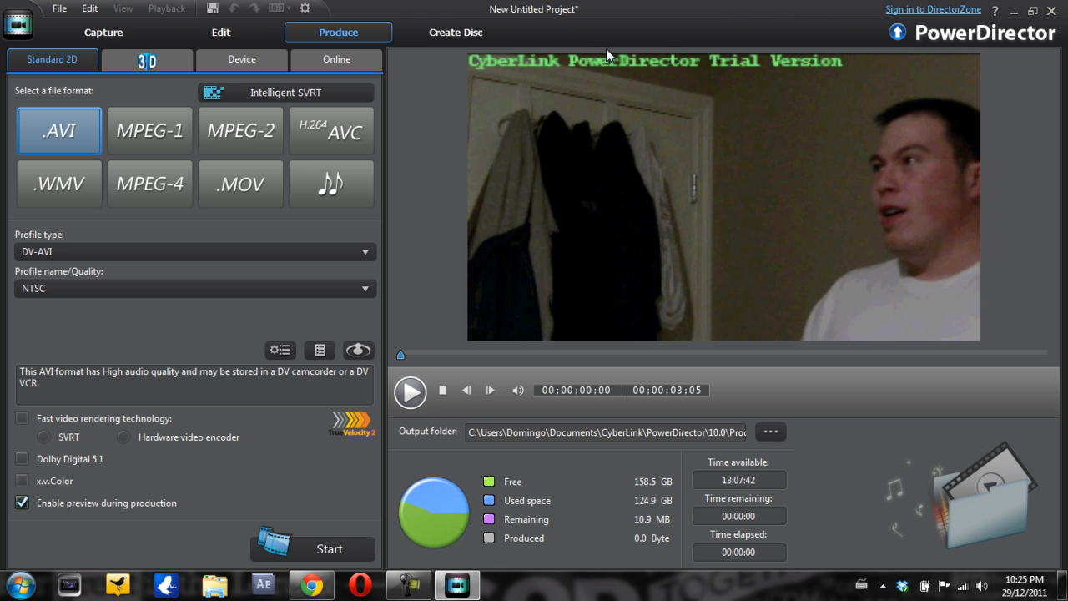
# Switch to Online output for Facebook, keeping the FULL HD Quality (1920x1080) profile
pyautogui.click(336, 59)
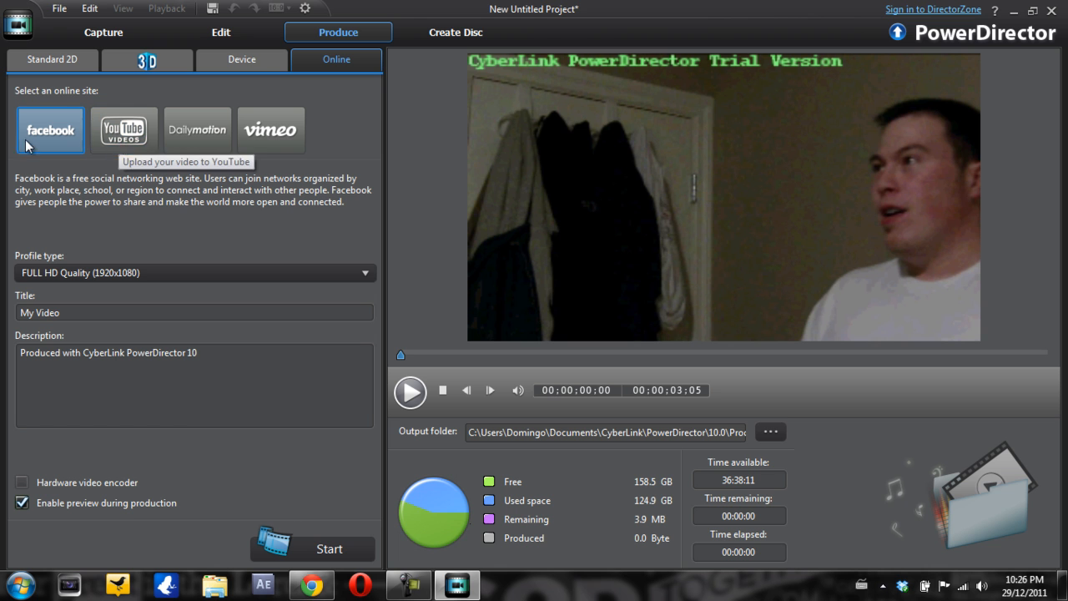
pyautogui.moveTo(197, 129)
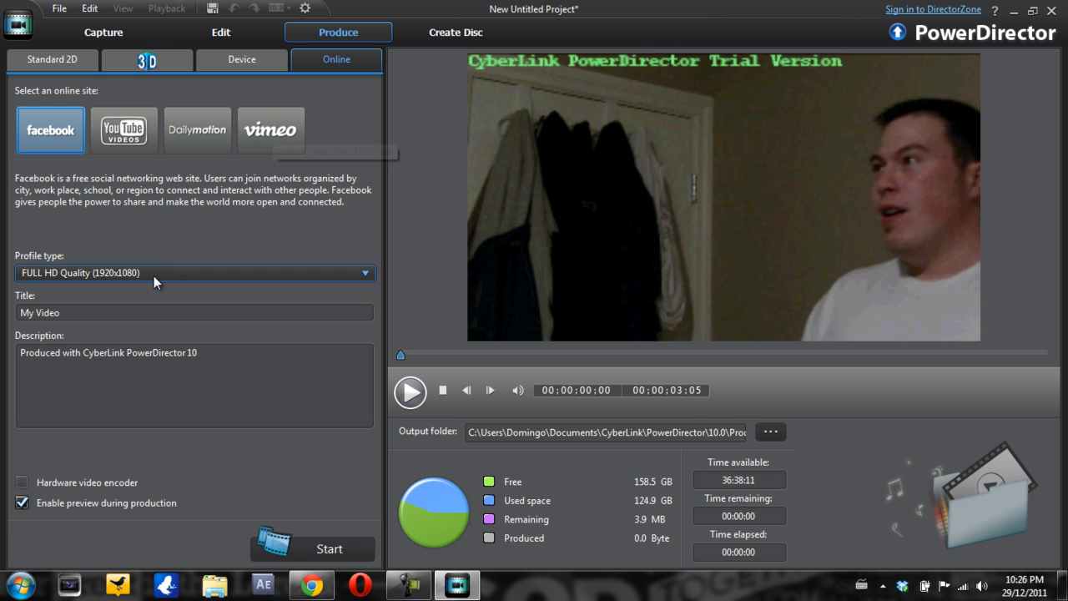
pyautogui.click(363, 272)
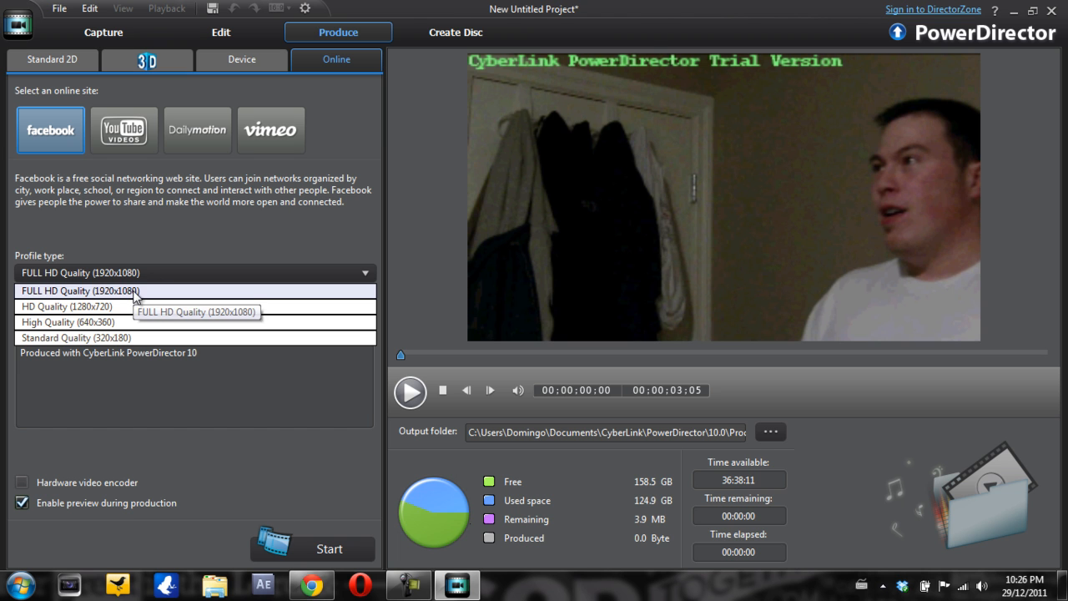
pyautogui.click(81, 291)
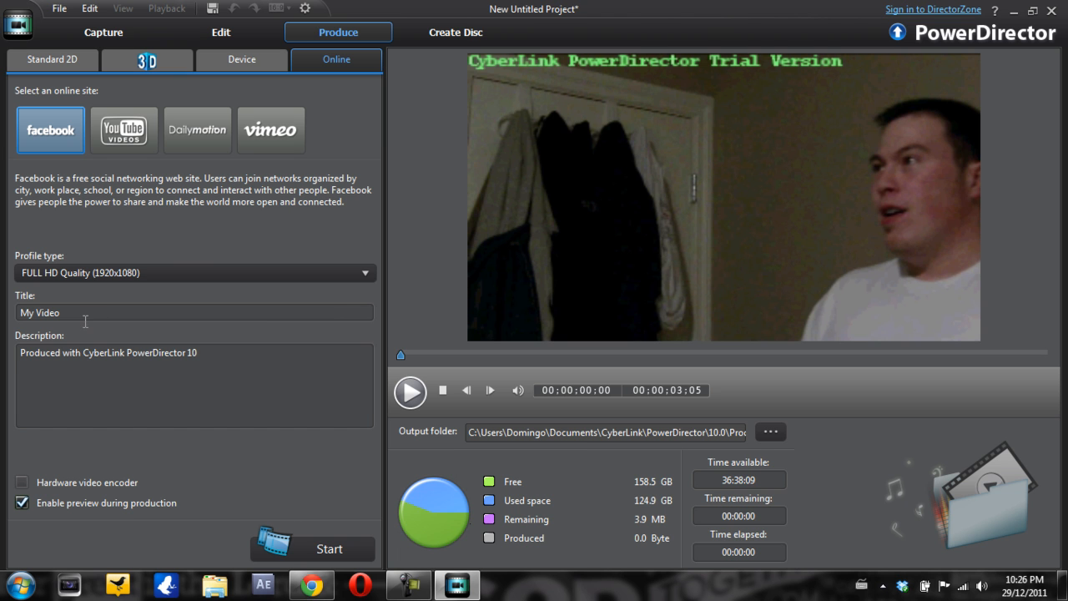
pyautogui.moveTo(242, 542)
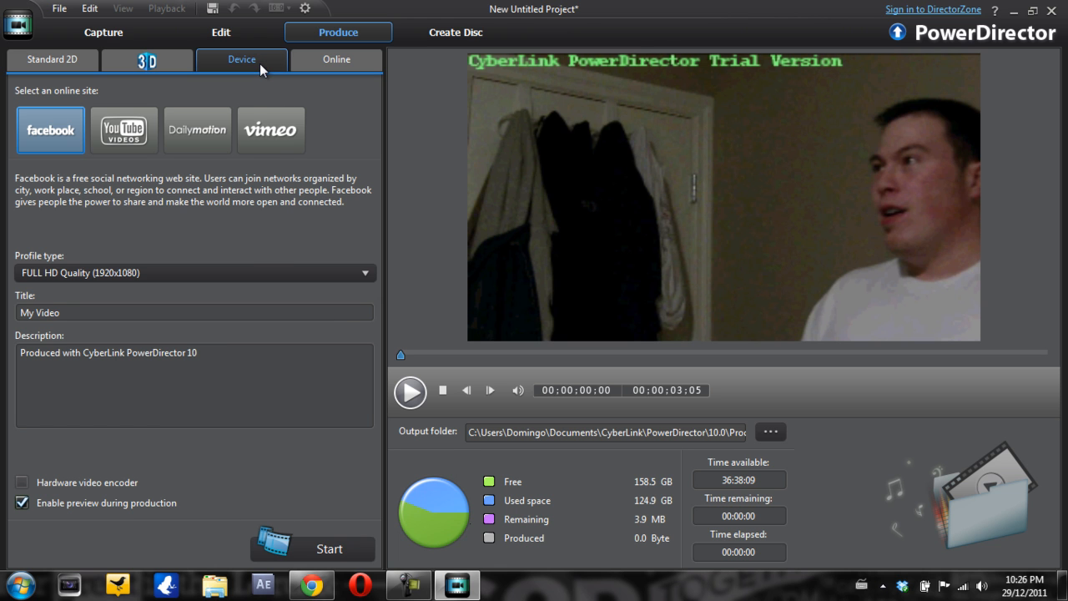
# Switch to Device output, showing DV tape, Apple, Sony and Microsoft formats
pyautogui.click(241, 59)
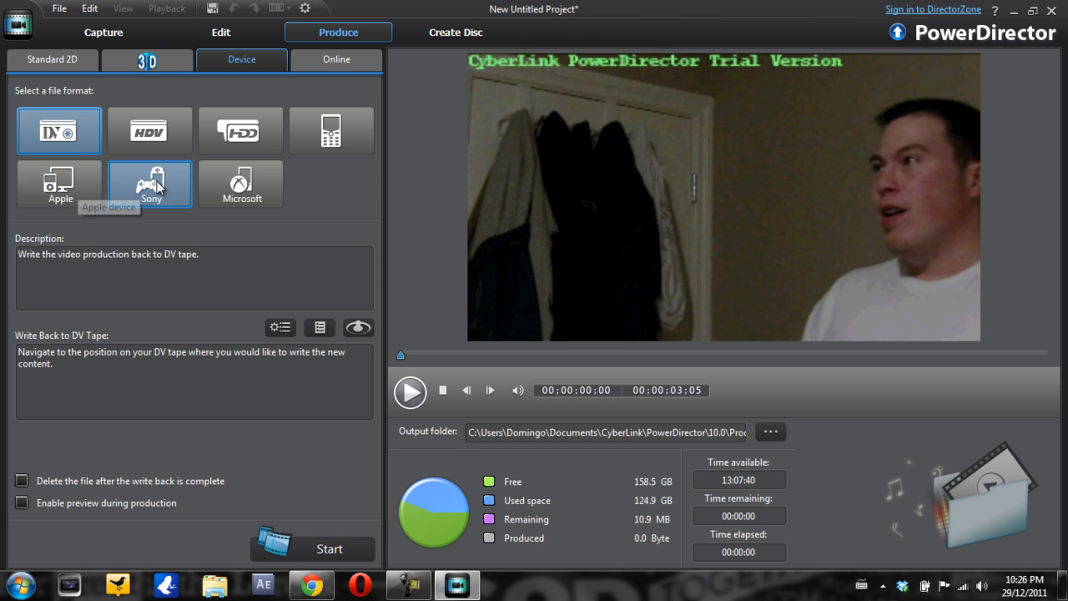
pyautogui.moveTo(150, 185)
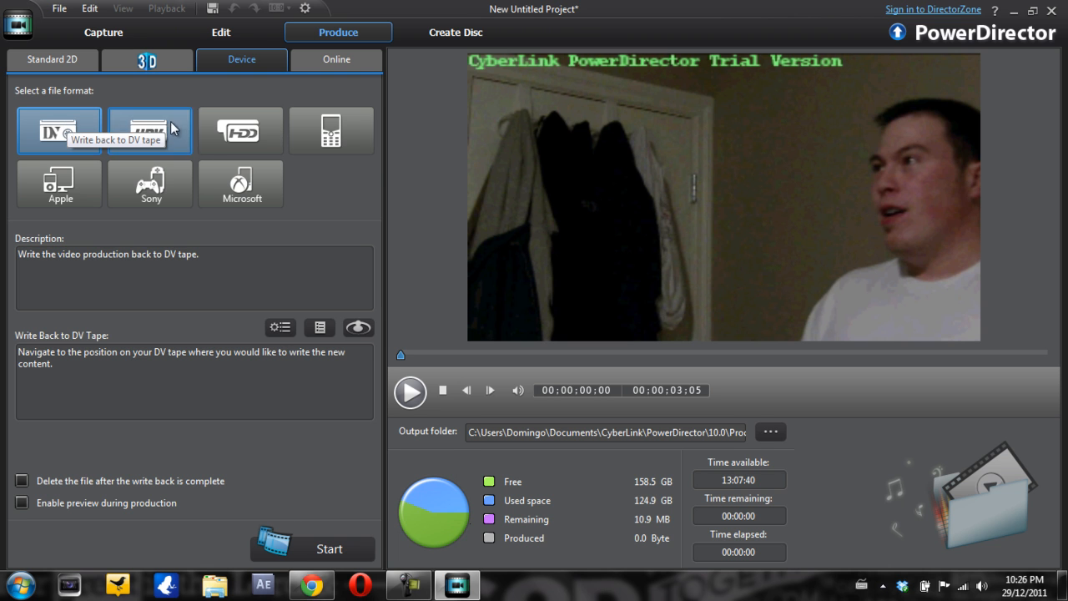
pyautogui.moveTo(330, 131)
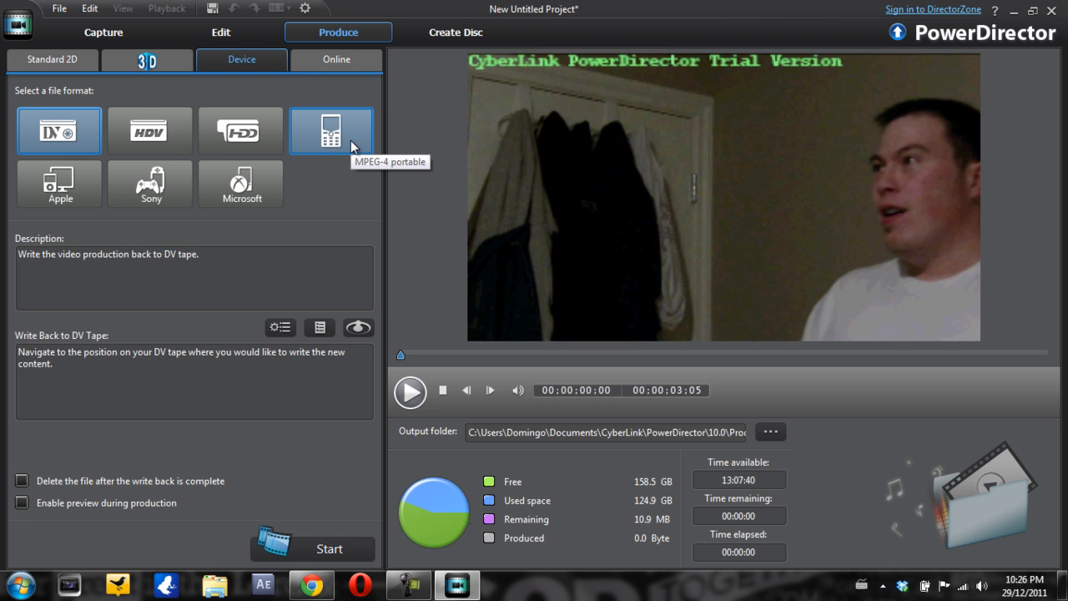
# Switch to 3D output and dismiss the 'no 3D content on the timeline' warning
pyautogui.click(147, 60)
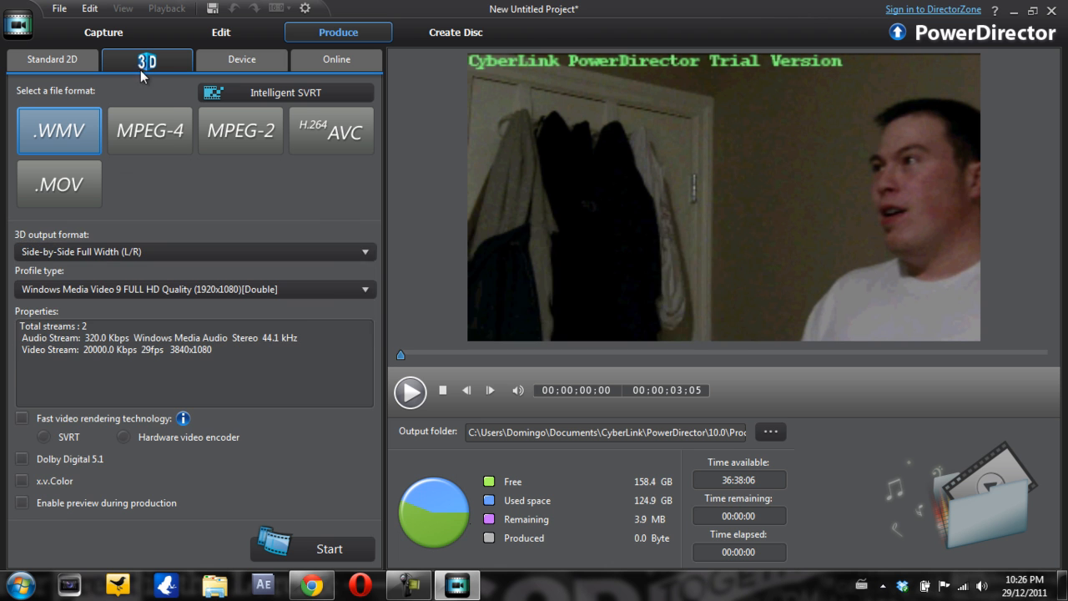
pyautogui.click(329, 548)
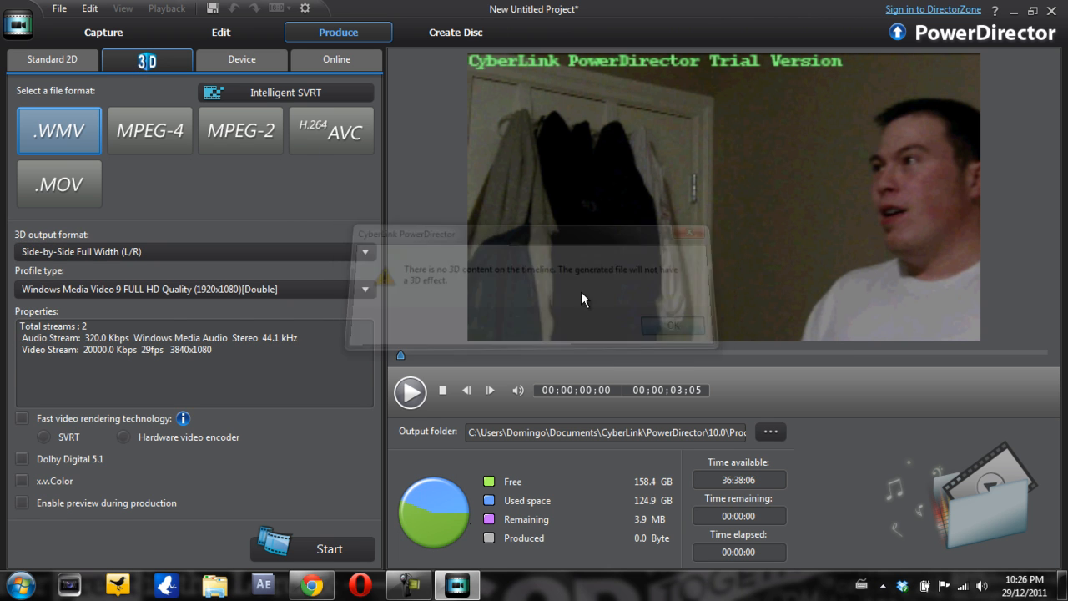
pyautogui.click(672, 325)
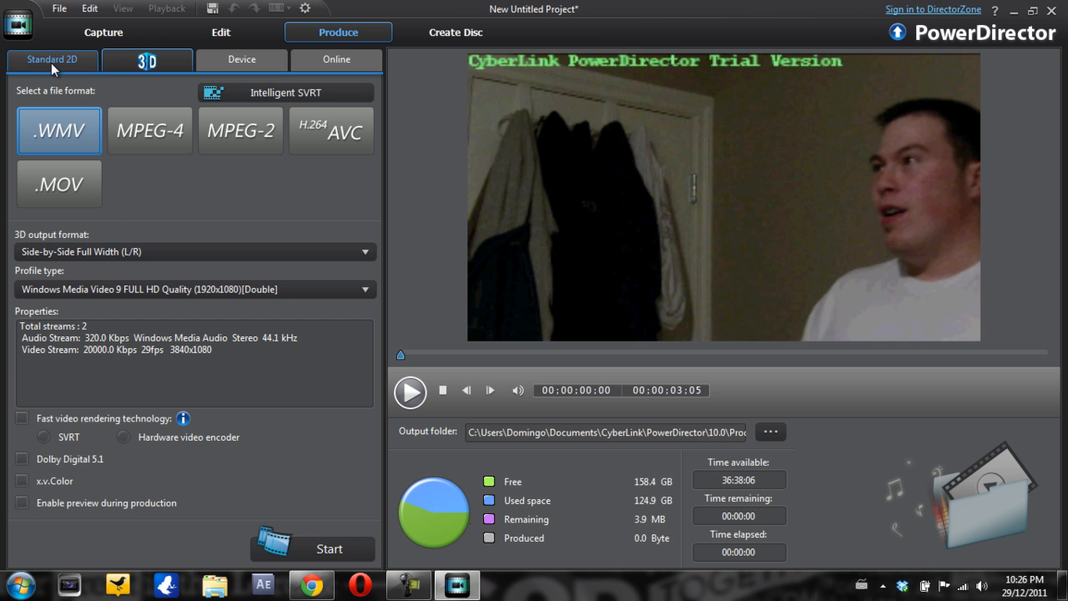
# Return to Standard 2D output with the .AVI file format selected
pyautogui.click(51, 60)
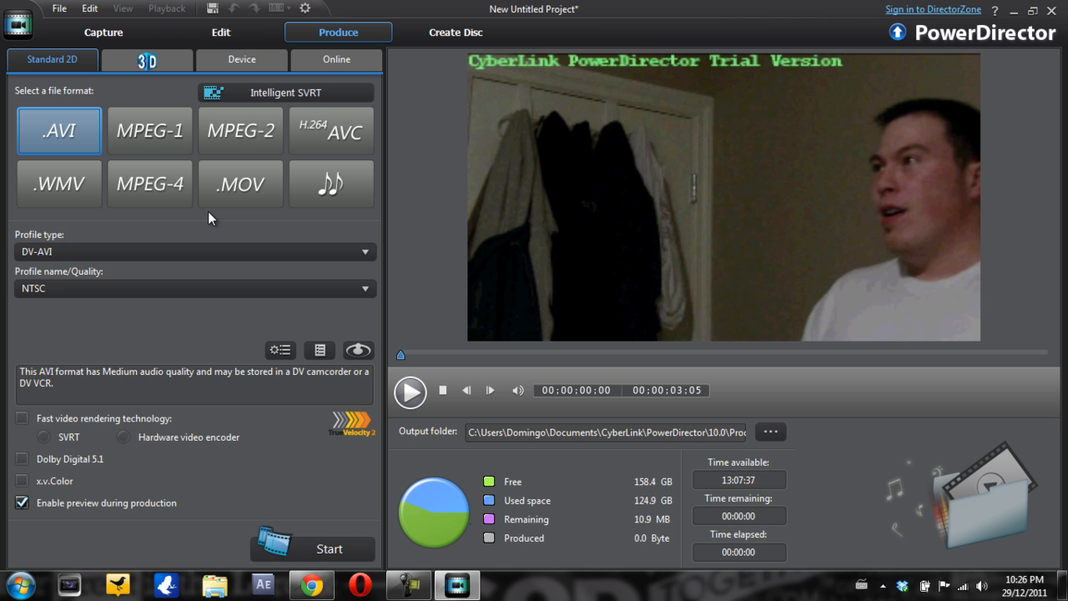
pyautogui.moveTo(92, 134)
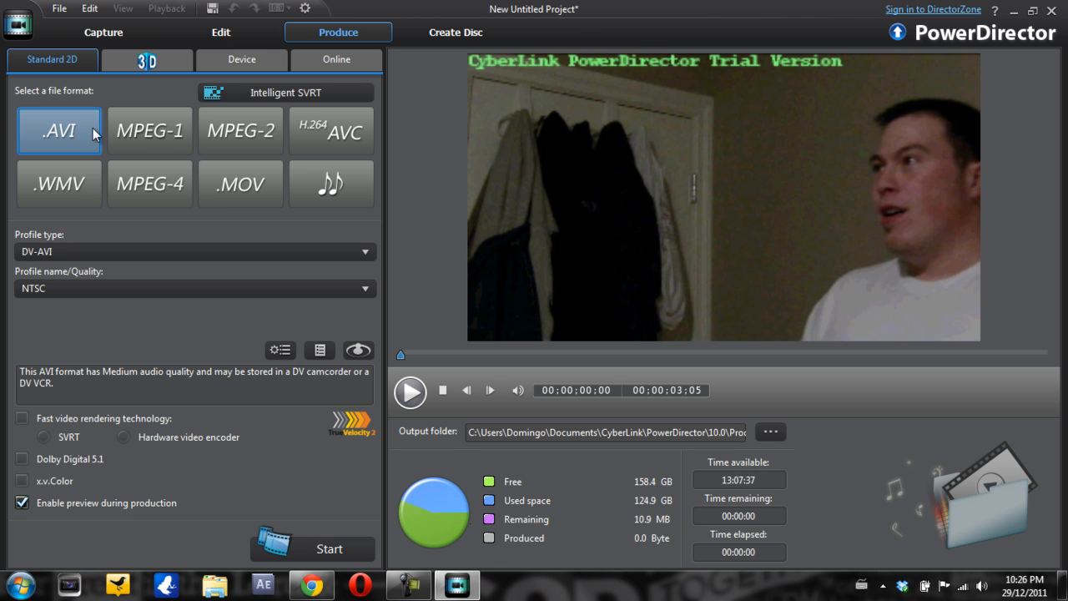
pyautogui.click(220, 32)
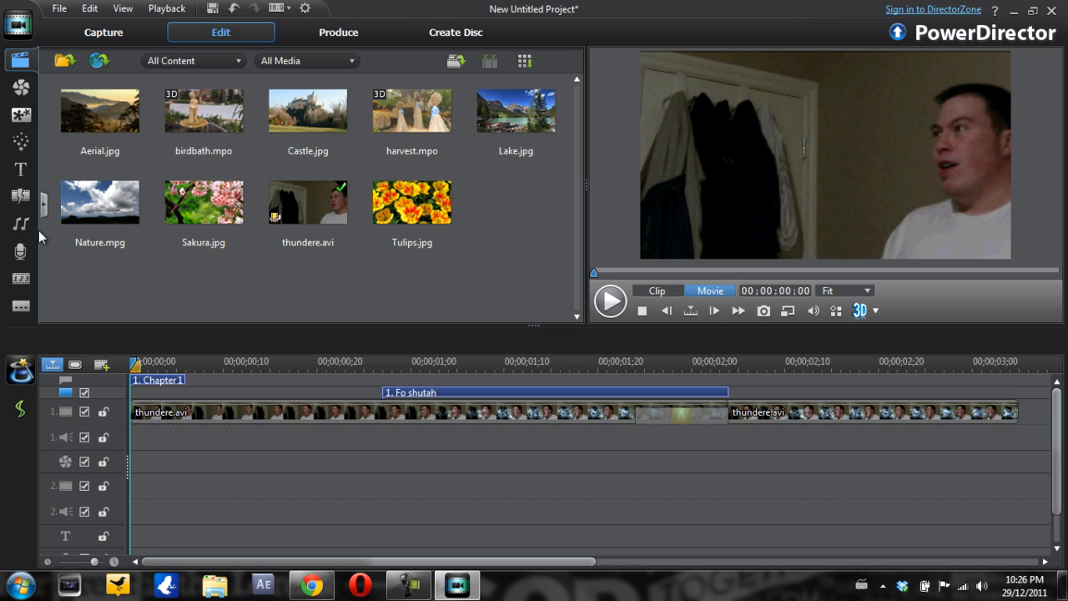
pyautogui.moveTo(324, 474)
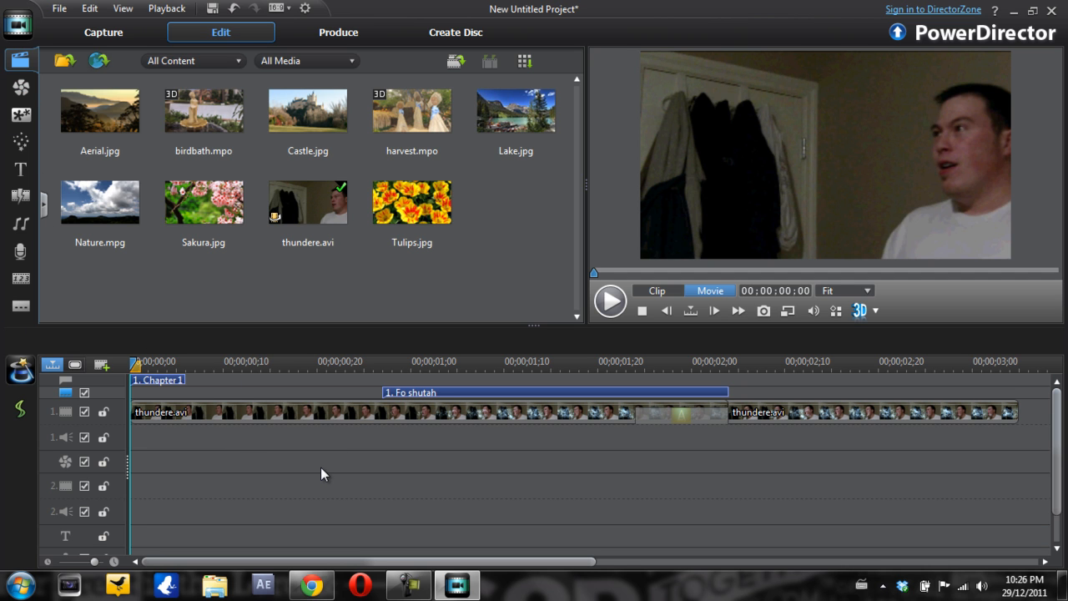
# Back in editing, click around the timeline and select Aerial.jpg in the media library
pyautogui.click(74, 365)
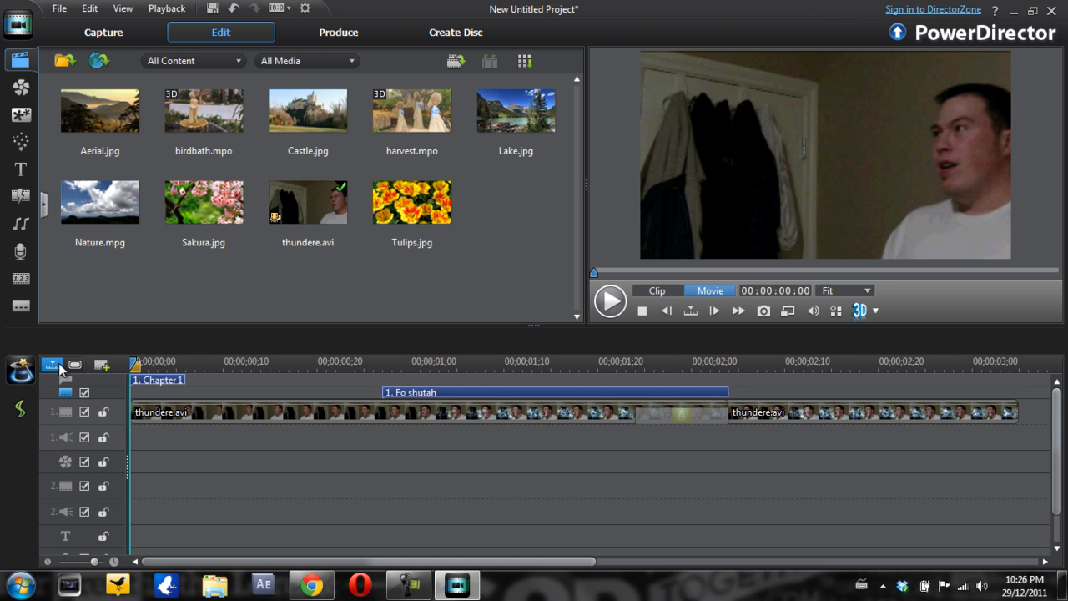
pyautogui.click(53, 364)
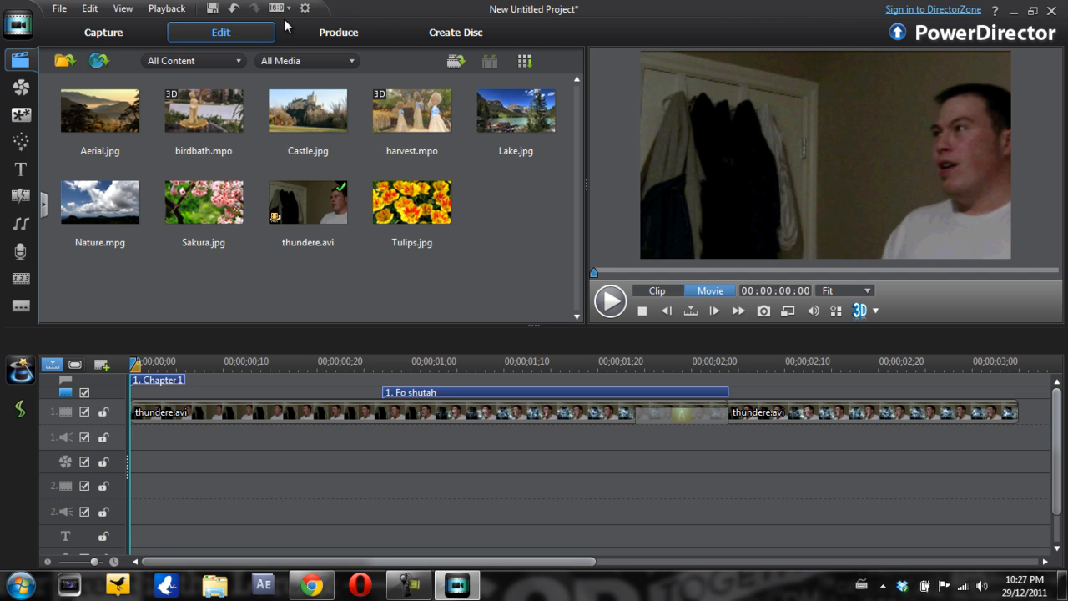
pyautogui.click(101, 111)
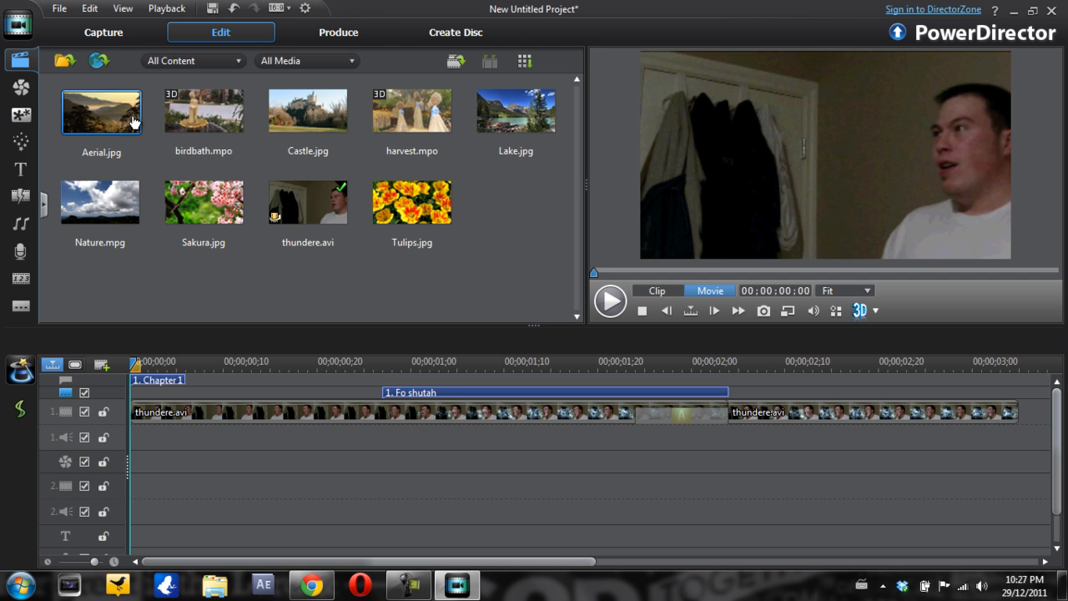
pyautogui.moveTo(101, 111)
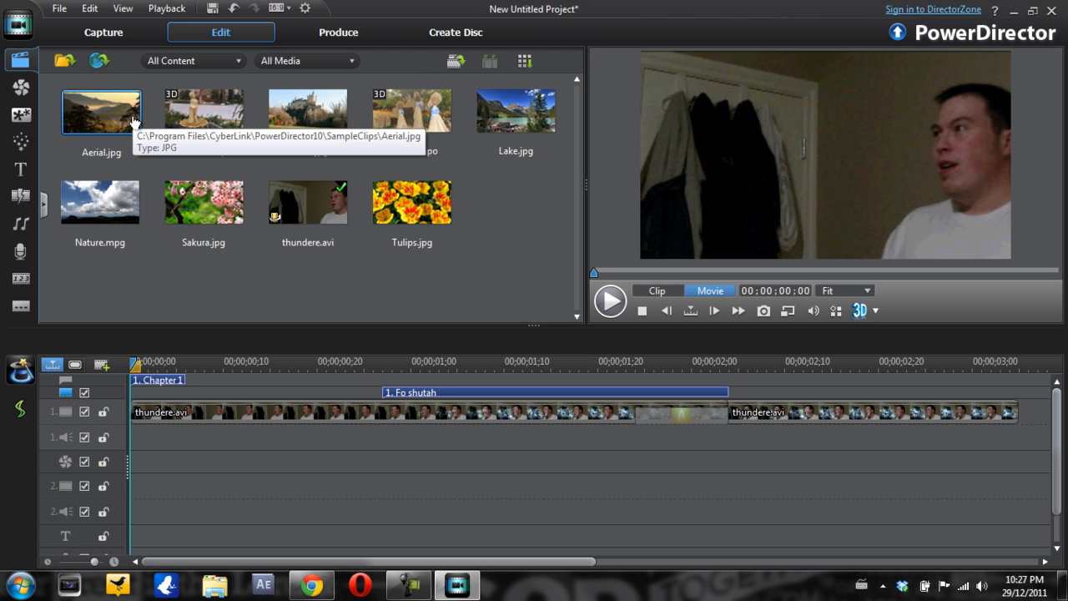